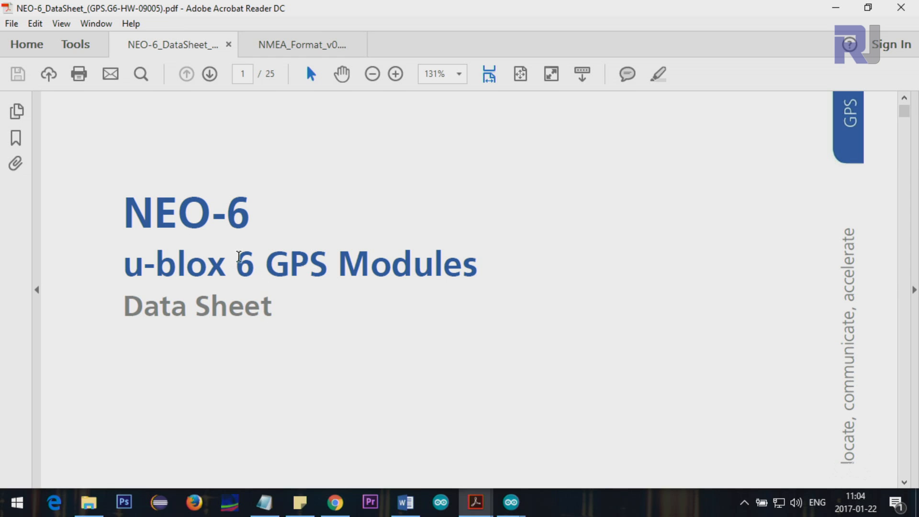
Step: Scroll through the datasheet's opening pages and pick out NEO-6M in the product list
{"action": "scroll", "scroll_direction": "down", "scroll_amount": 3}
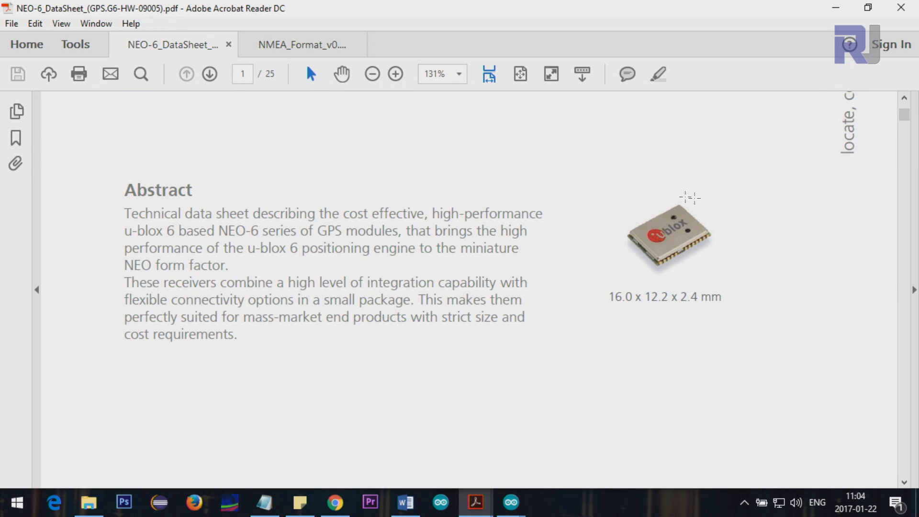
{"action": "mouse_move", "coordinate": [691, 304]}
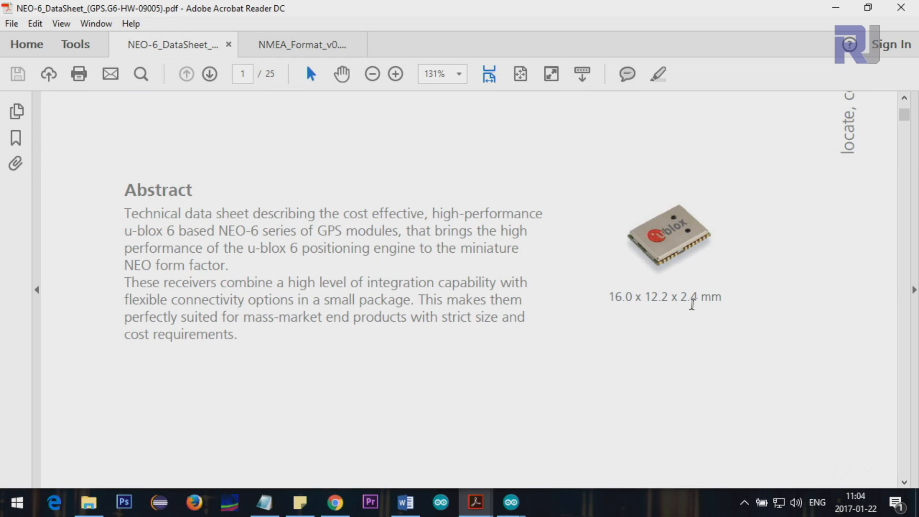
{"action": "mouse_move", "coordinate": [686, 241]}
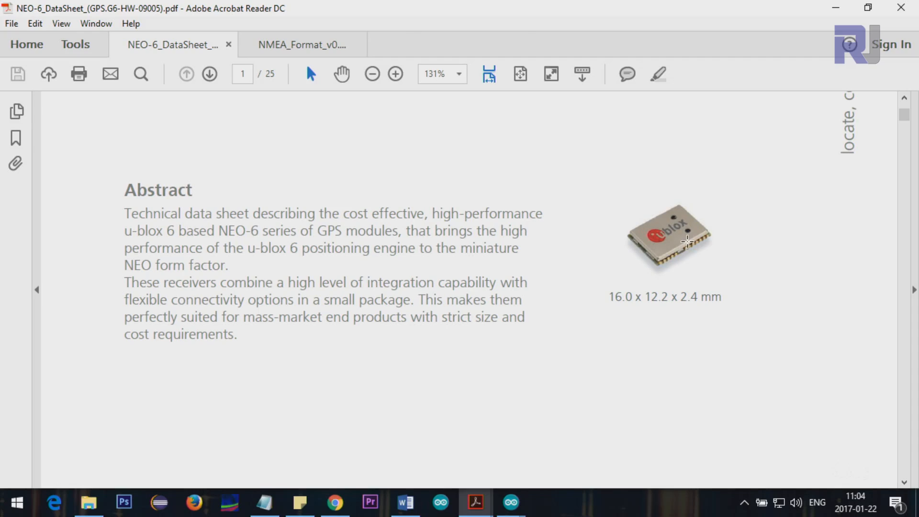
{"action": "mouse_move", "coordinate": [601, 256]}
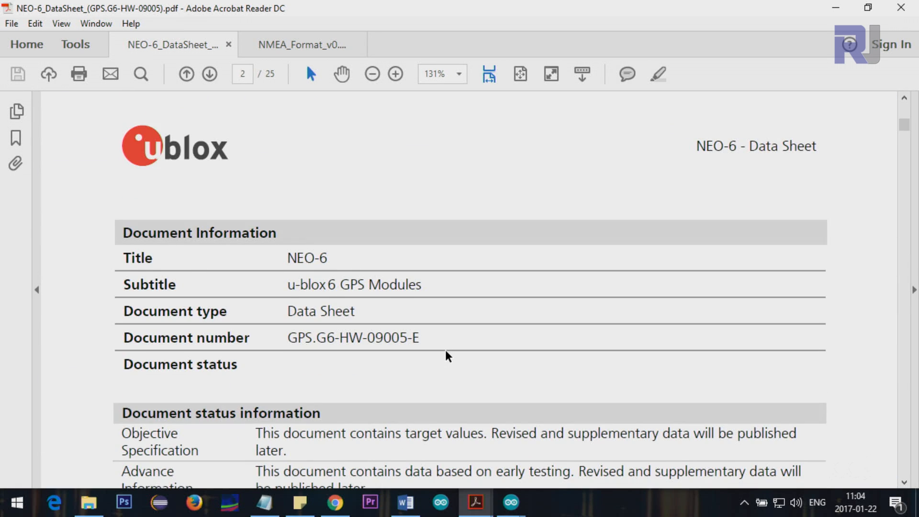
{"action": "scroll", "scroll_direction": "down", "scroll_amount": 3}
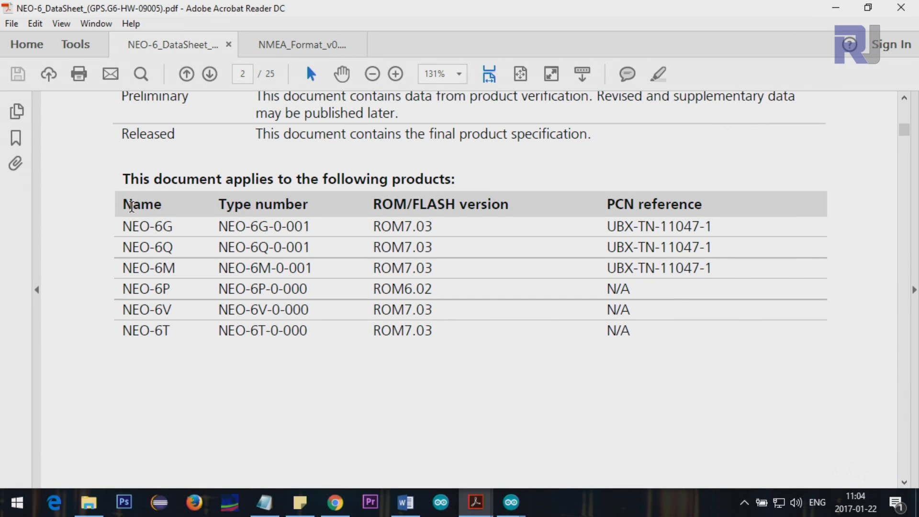
{"action": "mouse_move", "coordinate": [164, 226]}
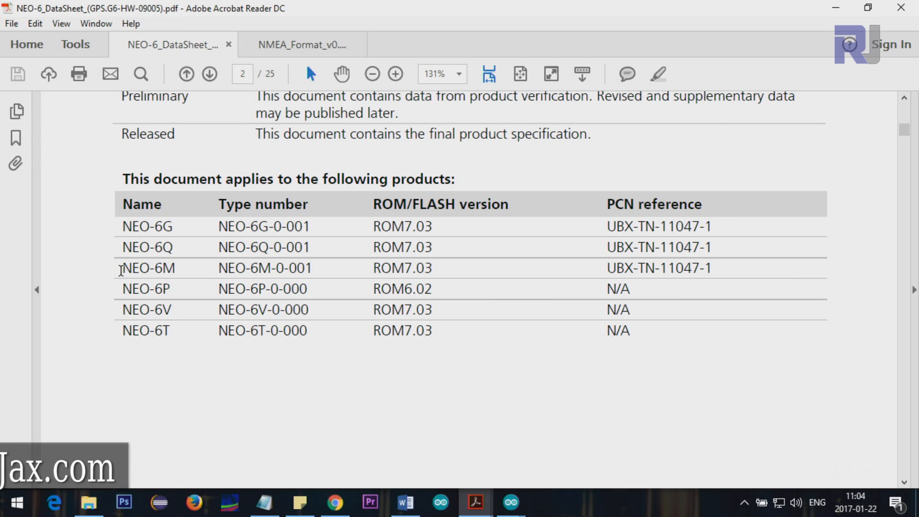
{"action": "double_click", "coordinate": [145, 268]}
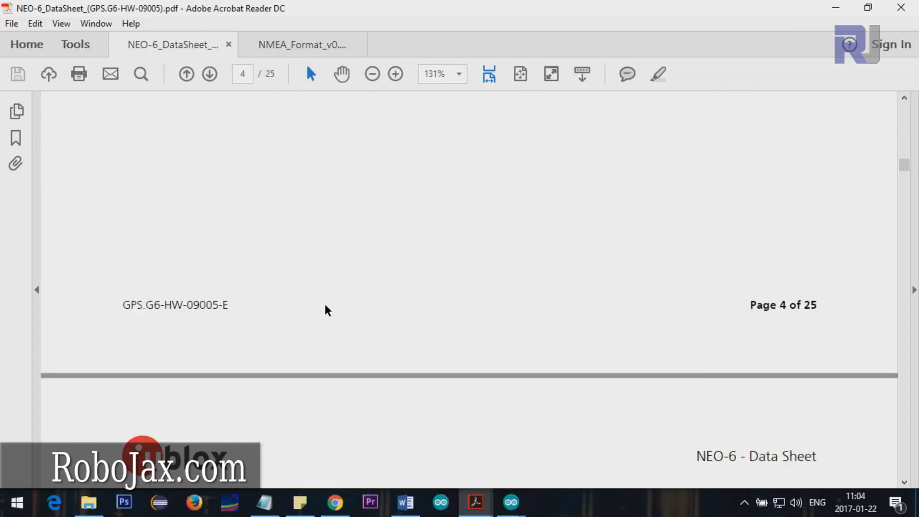
Step: Select NEO-6M in the 1.2 Product features table, then continue to 1.3 GPS performance
{"action": "scroll", "scroll_direction": "down", "scroll_amount": 3}
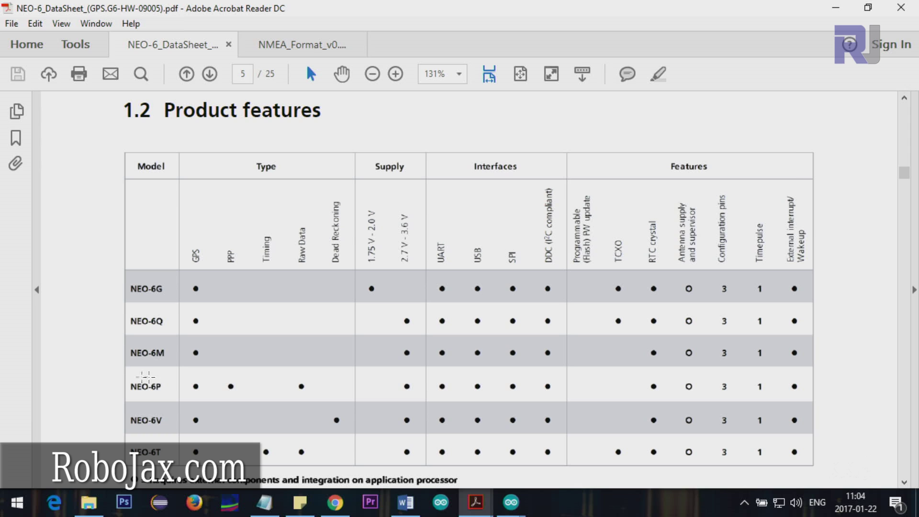
{"action": "double_click", "coordinate": [148, 353]}
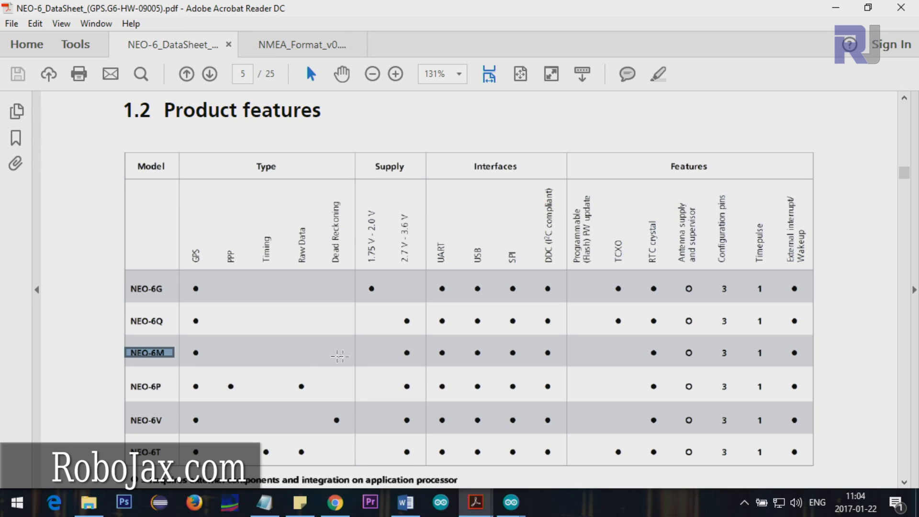
{"action": "mouse_move", "coordinate": [397, 355]}
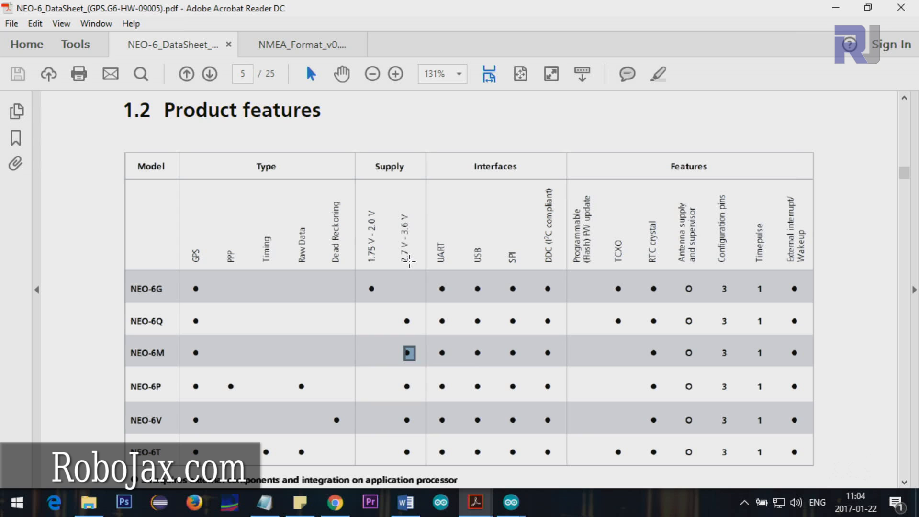
{"action": "mouse_move", "coordinate": [411, 228]}
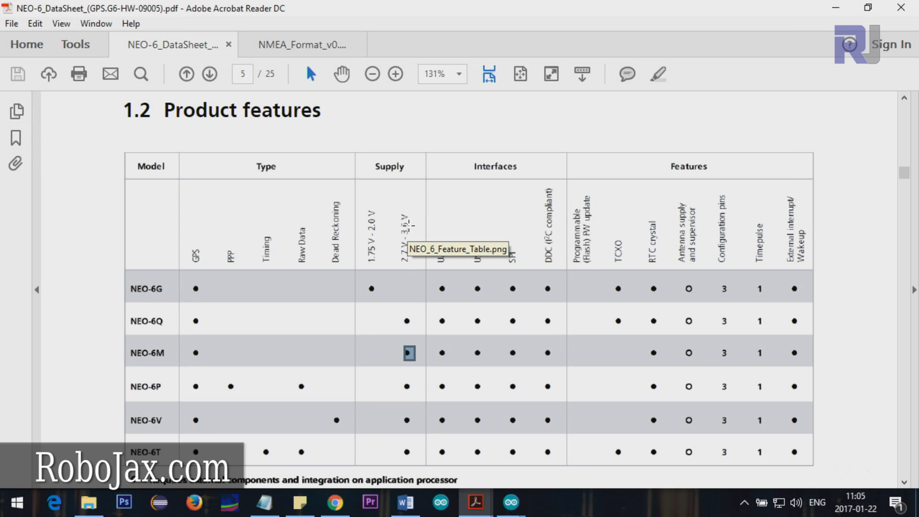
{"action": "scroll", "scroll_direction": "down", "scroll_amount": 3}
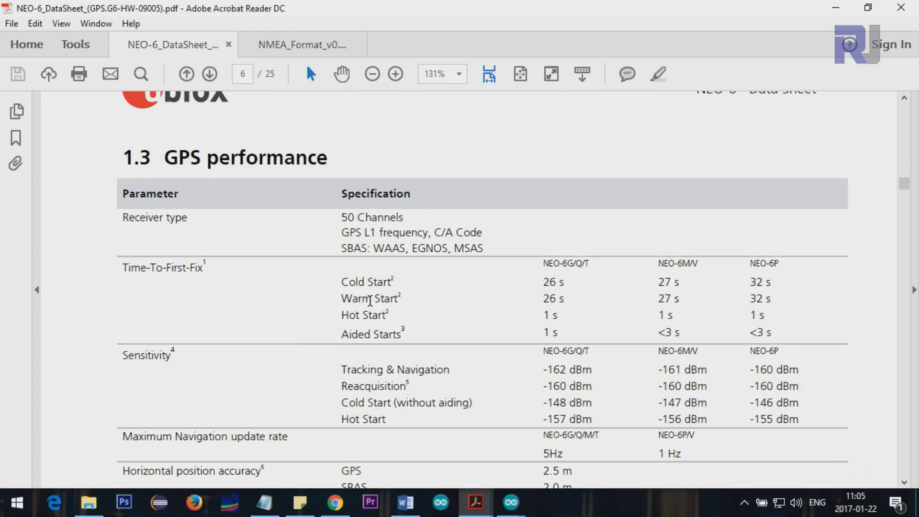
Step: Highlight the 5Hz maximum update rate in the performance table, then move on to Mechanical specifications
{"action": "scroll", "scroll_direction": "down", "scroll_amount": 3}
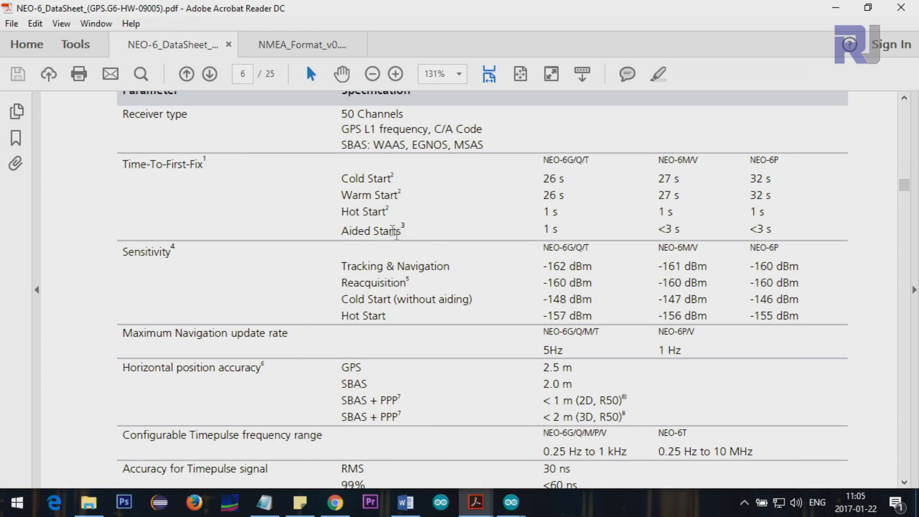
{"action": "mouse_move", "coordinate": [238, 189]}
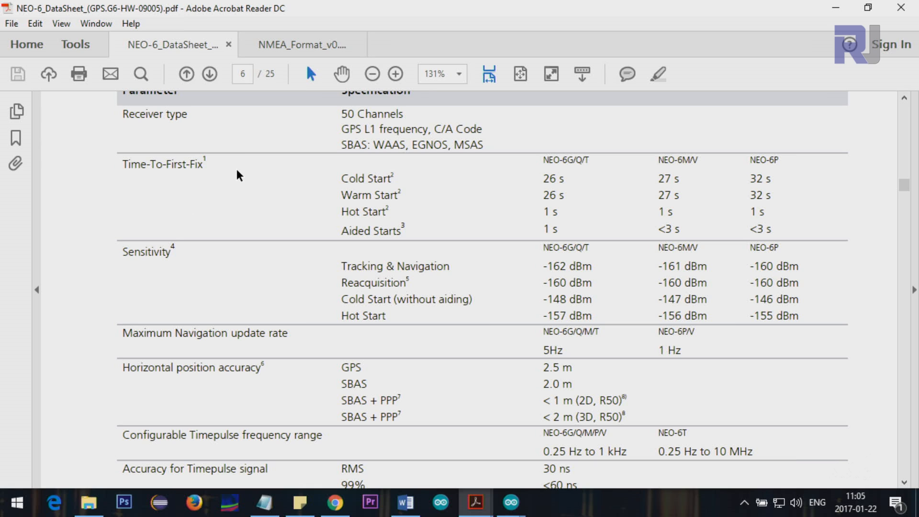
{"action": "mouse_move", "coordinate": [266, 281]}
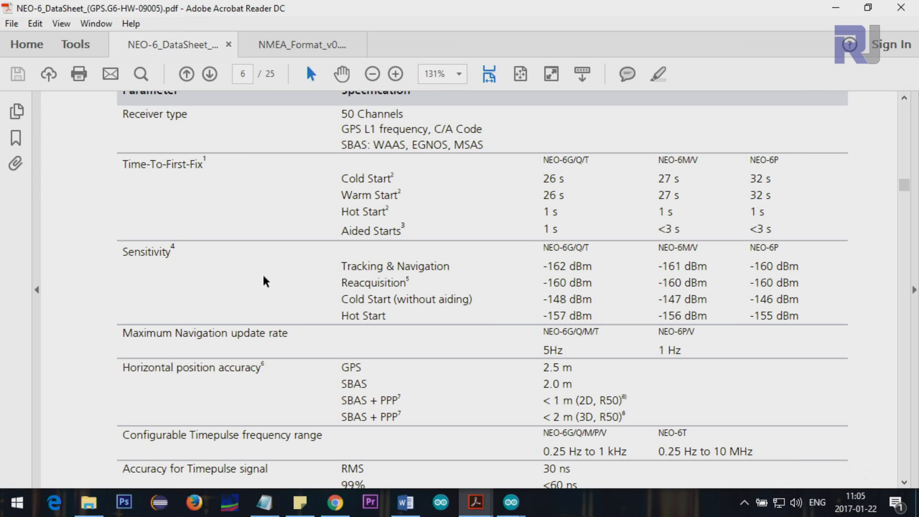
{"action": "mouse_move", "coordinate": [459, 316]}
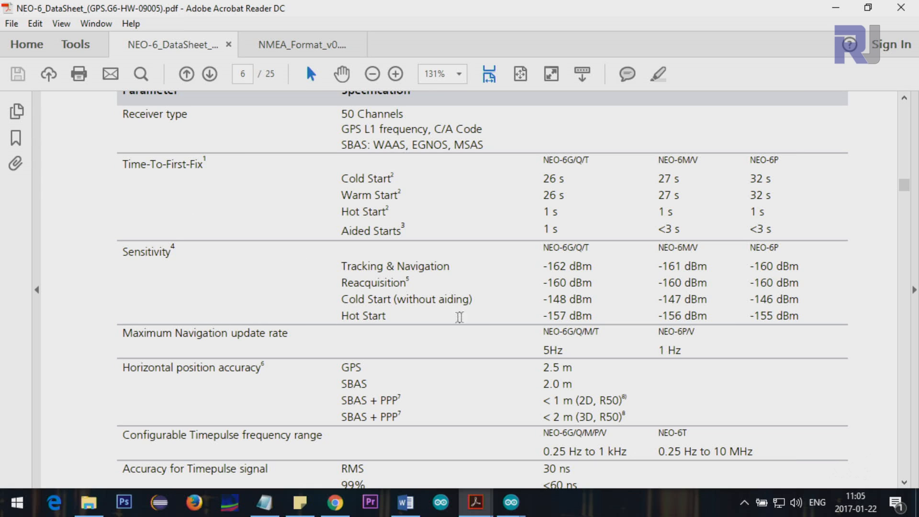
{"action": "mouse_move", "coordinate": [466, 262]}
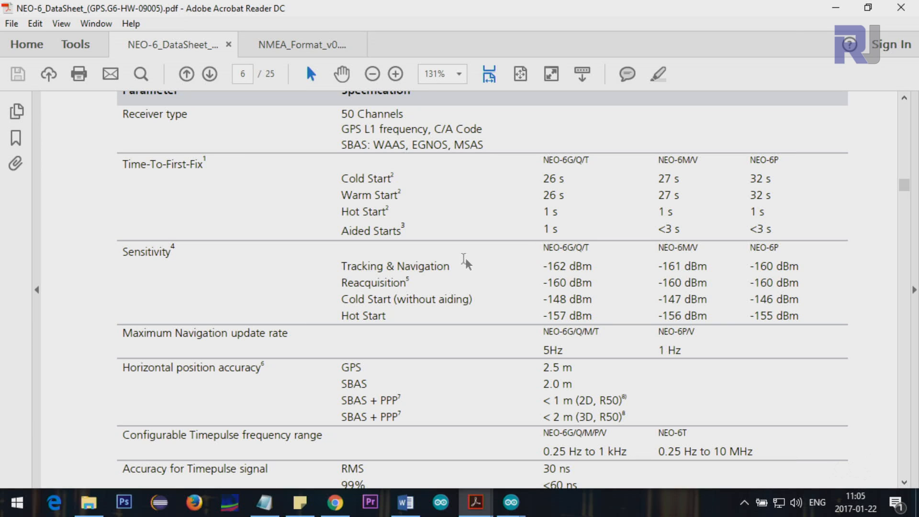
{"action": "mouse_move", "coordinate": [550, 266]}
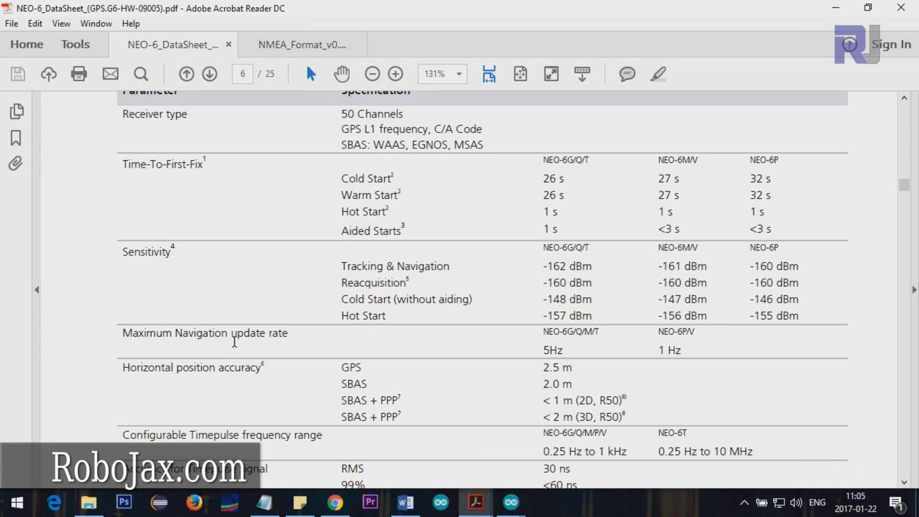
{"action": "double_click", "coordinate": [553, 351]}
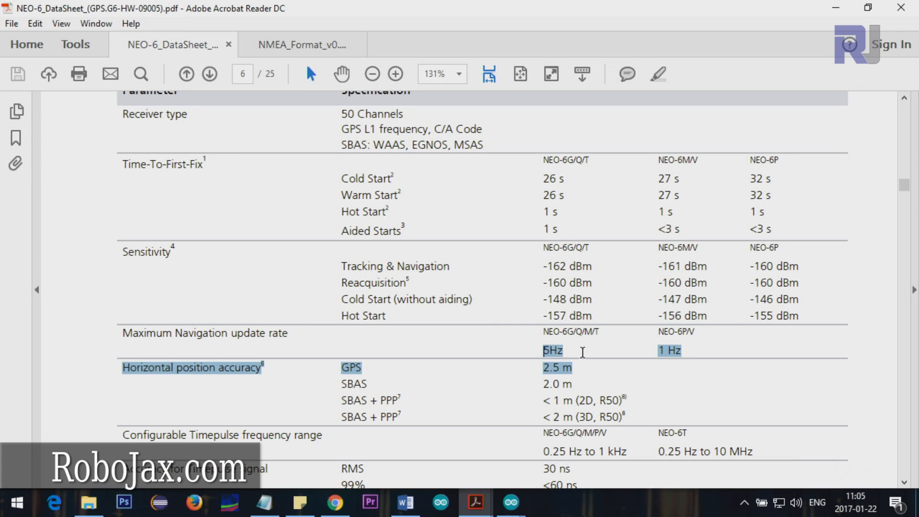
{"action": "left_click", "coordinate": [570, 350]}
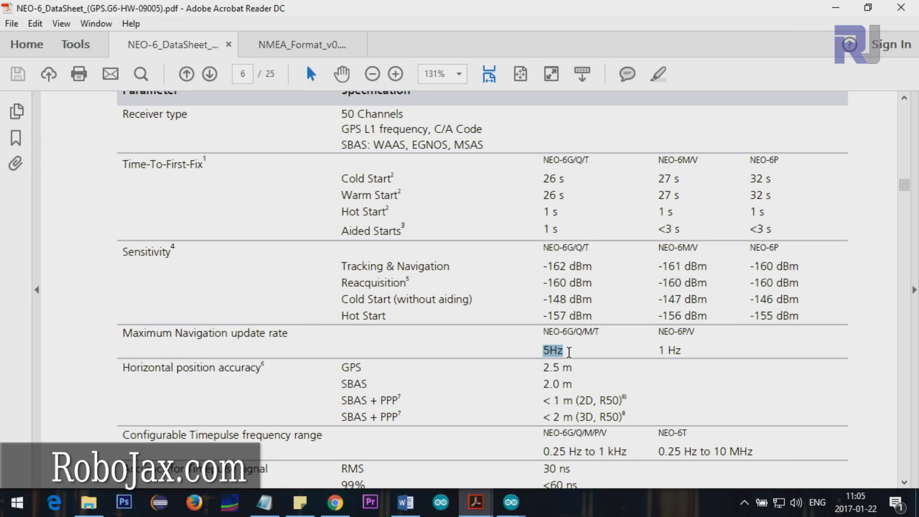
{"action": "mouse_move", "coordinate": [456, 363]}
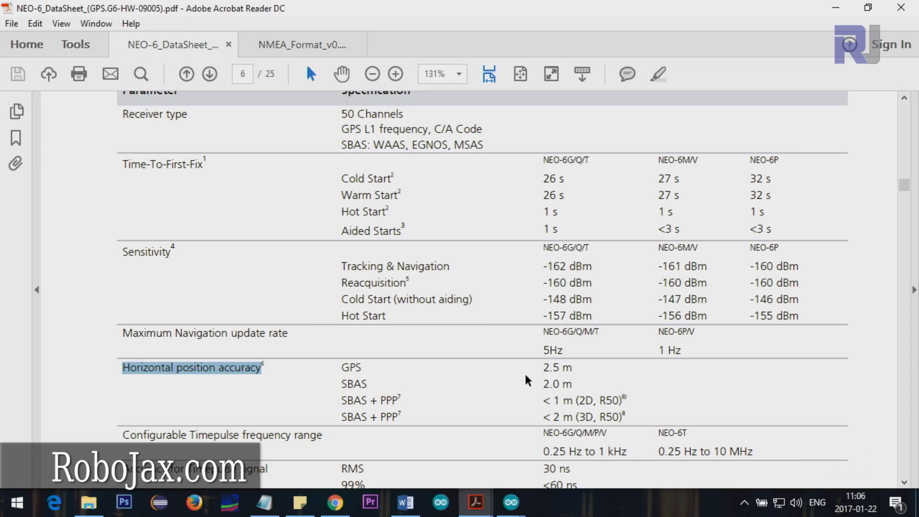
{"action": "mouse_move", "coordinate": [552, 368]}
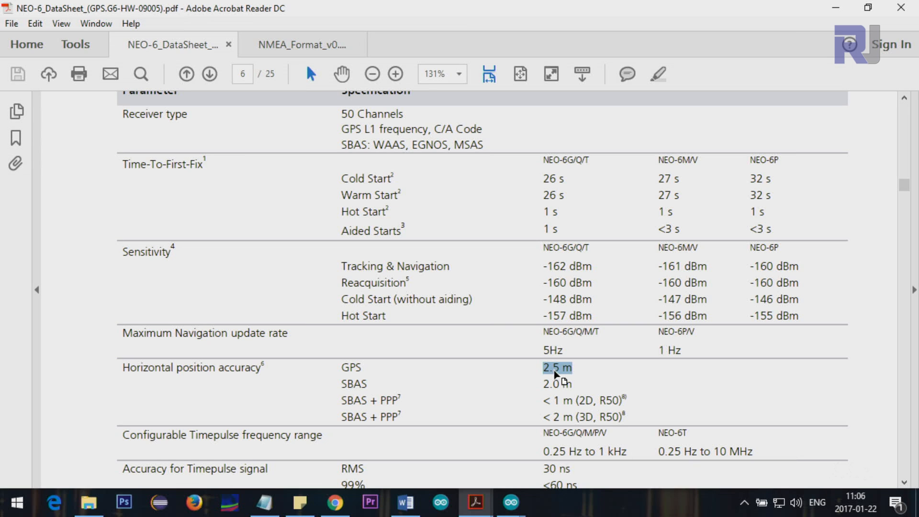
{"action": "scroll", "scroll_direction": "down", "scroll_amount": 3}
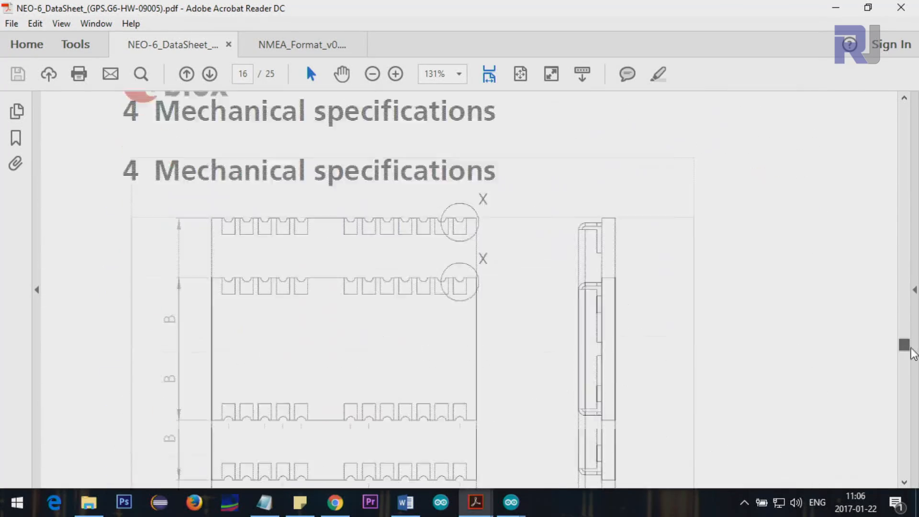
Step: Upload the Blink sketch to the Uno so COM5 streams NMEA sentences at 9600 baud
{"action": "scroll", "scroll_direction": "up", "scroll_amount": 3}
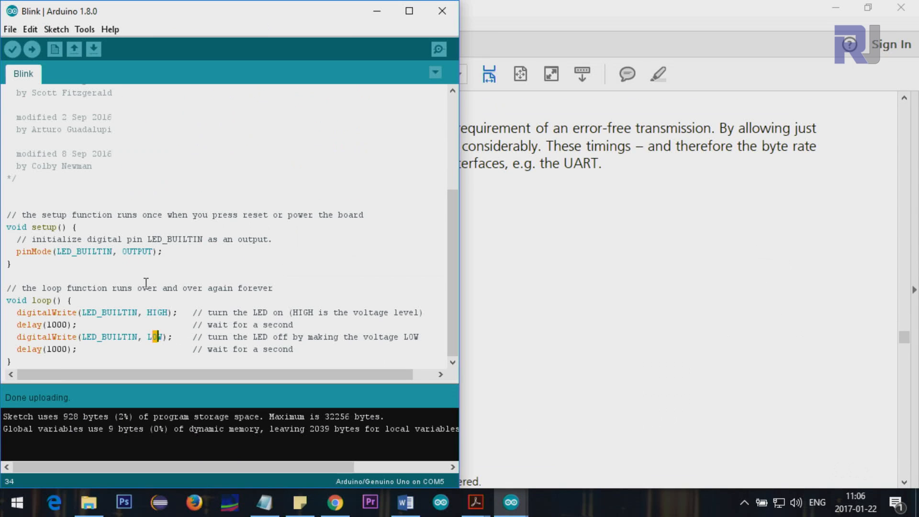
{"action": "mouse_move", "coordinate": [56, 258]}
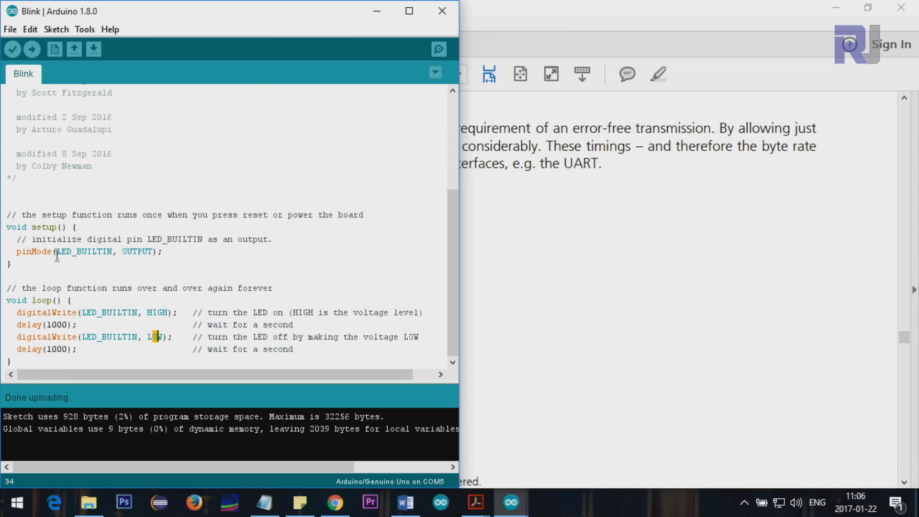
{"action": "mouse_move", "coordinate": [137, 309]}
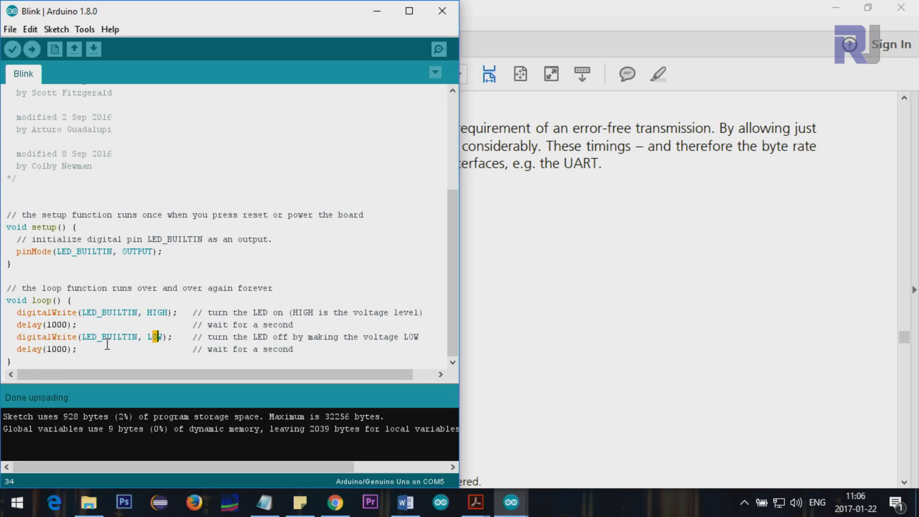
{"action": "mouse_move", "coordinate": [34, 50]}
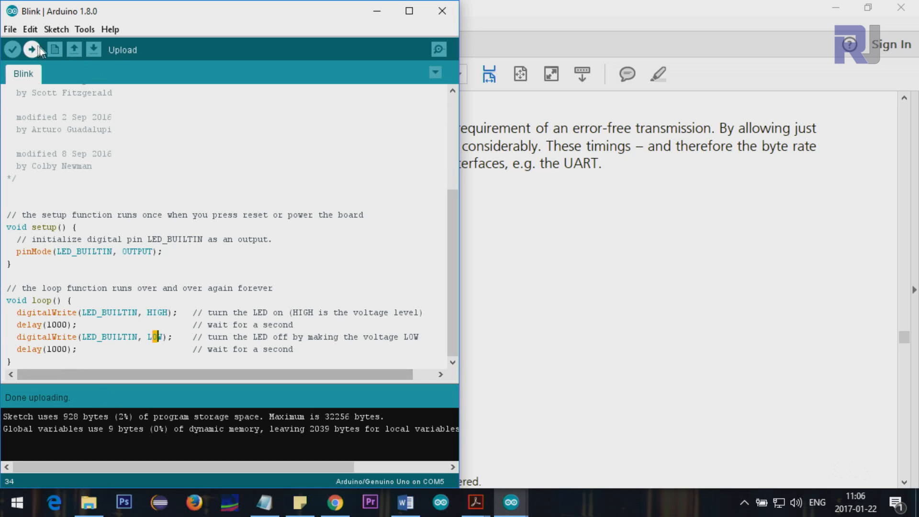
{"action": "left_click", "coordinate": [30, 49]}
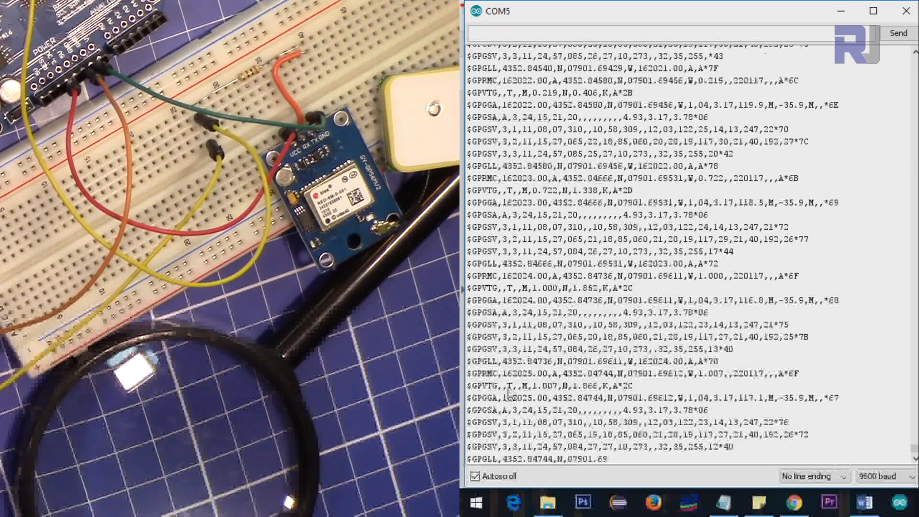
Step: Turn off autoscroll and highlight the latitude and longitude values in a $GPRMC line
{"action": "left_click", "coordinate": [476, 487]}
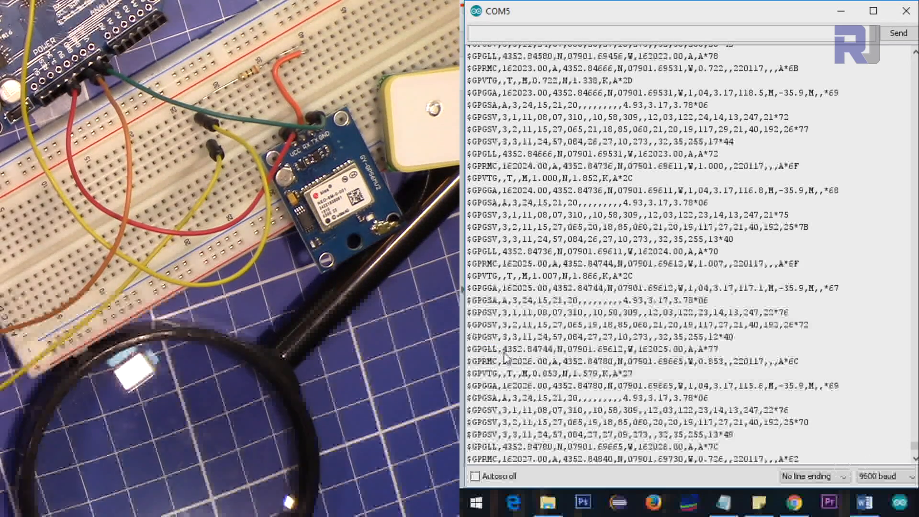
{"action": "left_click_drag", "start_coordinate": [499, 350], "coordinate": [558, 362]}
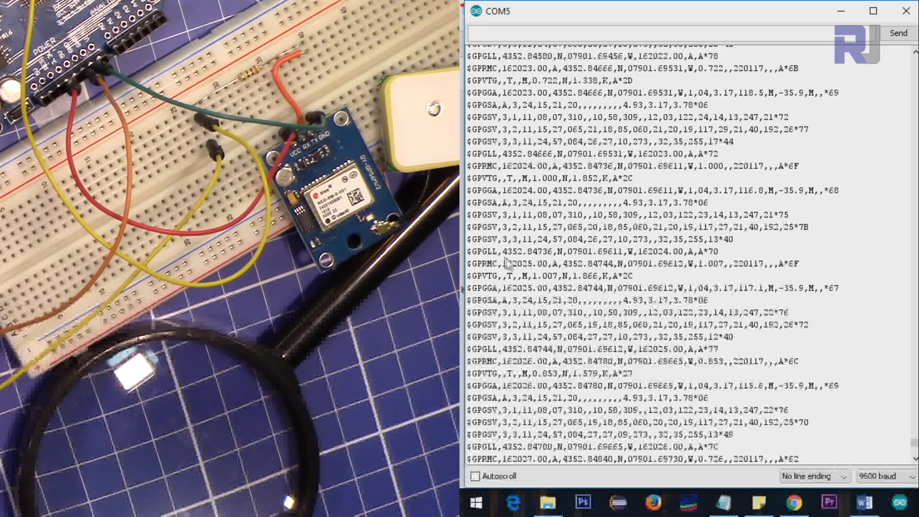
{"action": "double_click", "coordinate": [485, 264]}
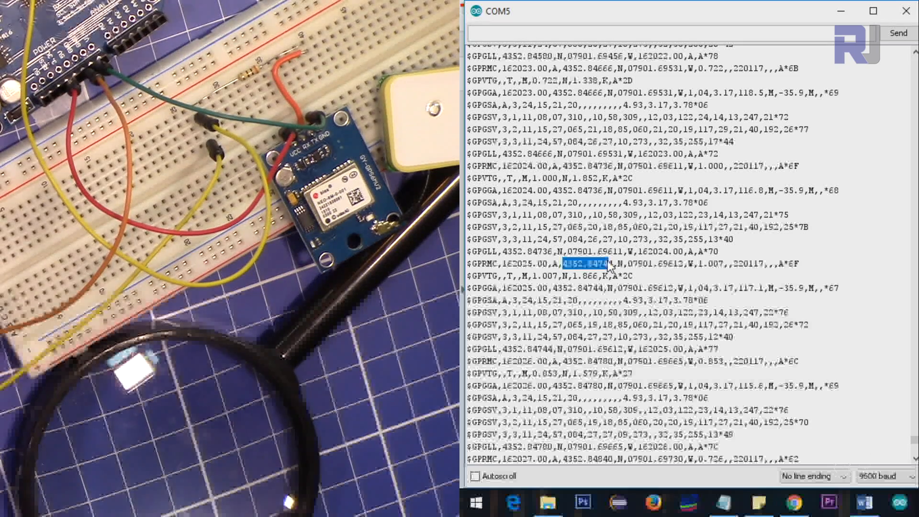
{"action": "left_click_drag", "start_coordinate": [563, 263], "coordinate": [651, 263]}
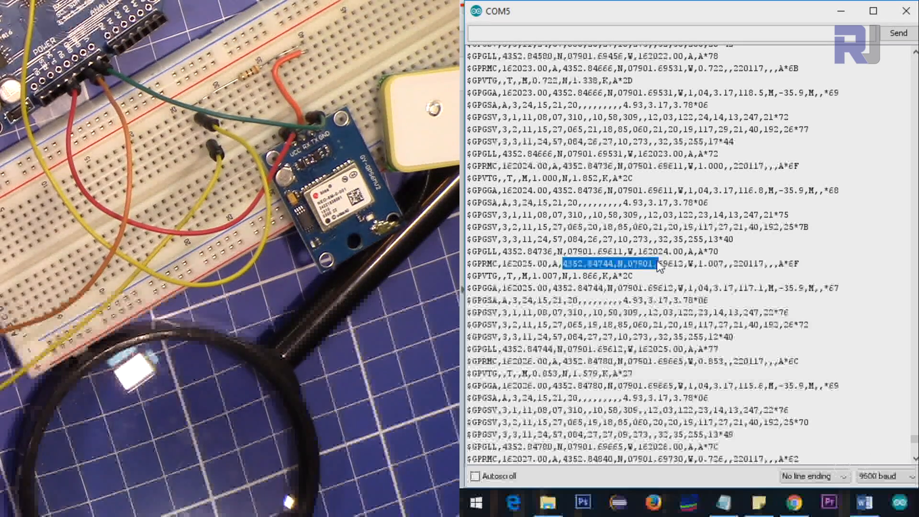
{"action": "mouse_move", "coordinate": [653, 273]}
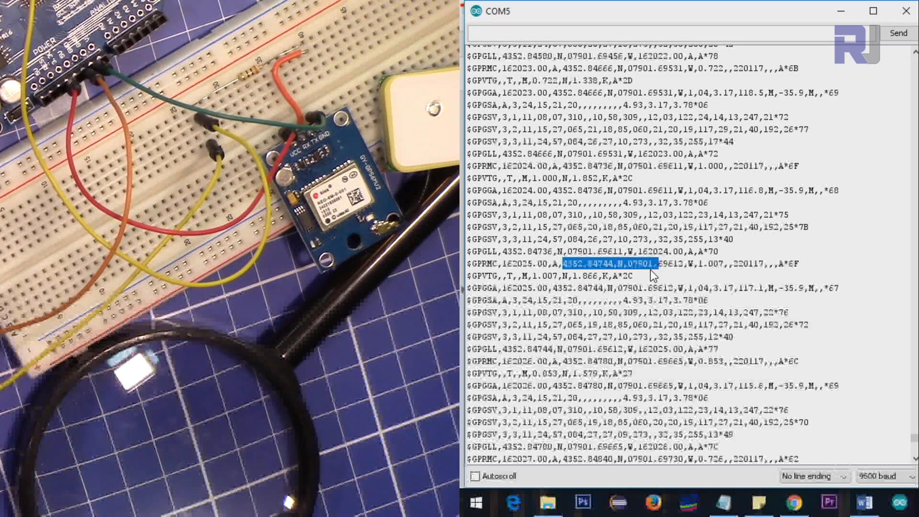
{"action": "mouse_move", "coordinate": [600, 267]}
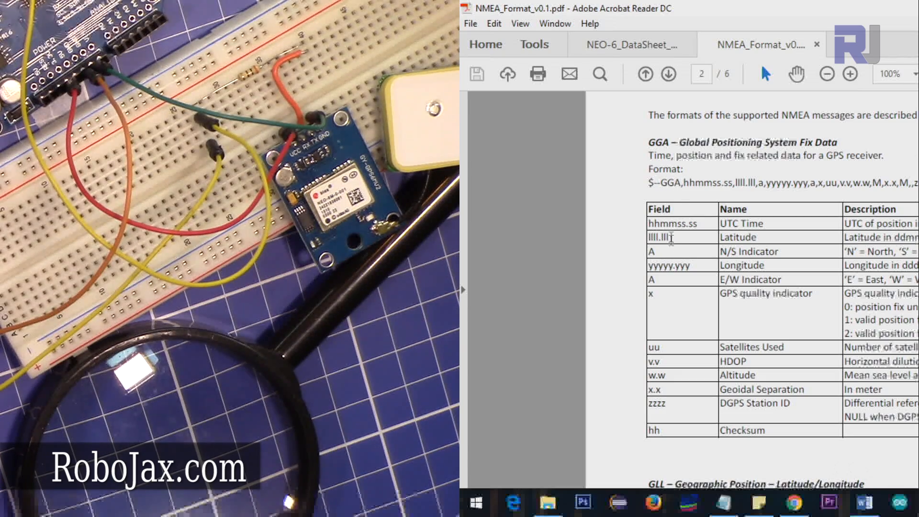
{"action": "mouse_move", "coordinate": [660, 373]}
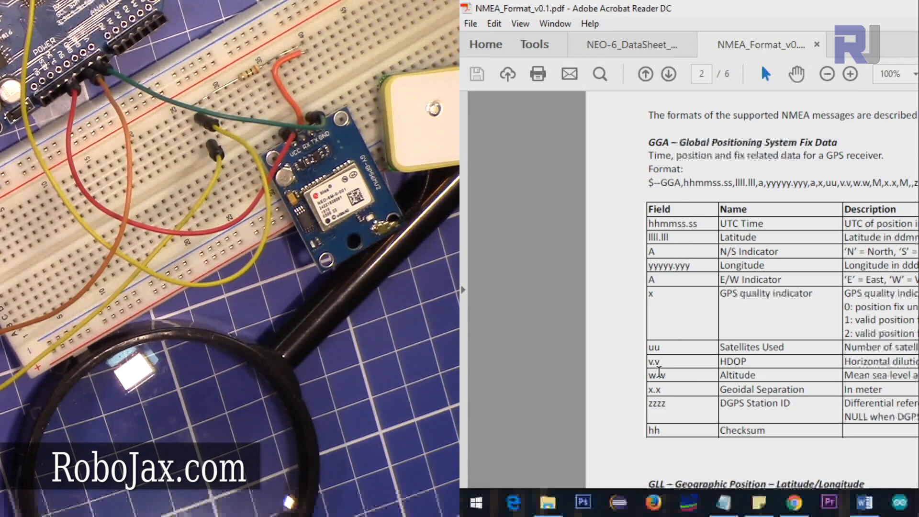
Step: Mark the 'uu' Satellites Used field in the GGA table of NMEA_Format_v0.1.pdf
{"action": "double_click", "coordinate": [652, 348]}
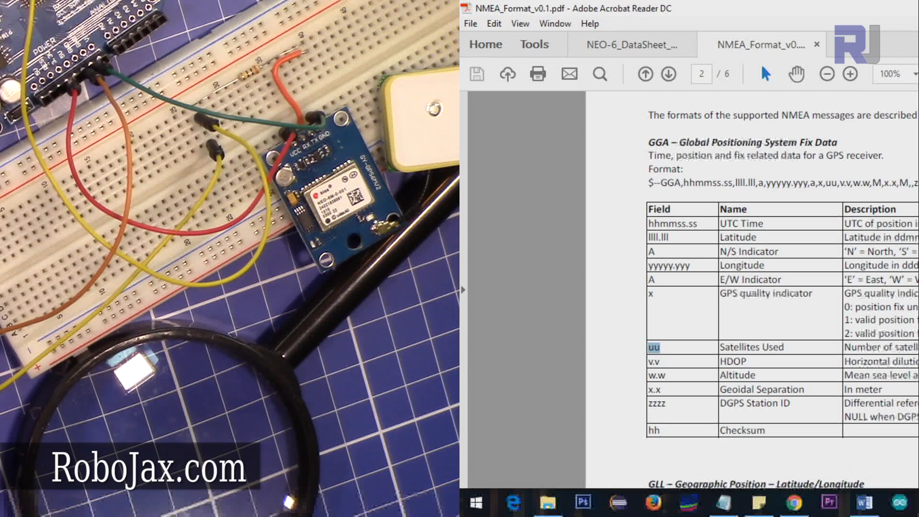
{"action": "mouse_move", "coordinate": [744, 320]}
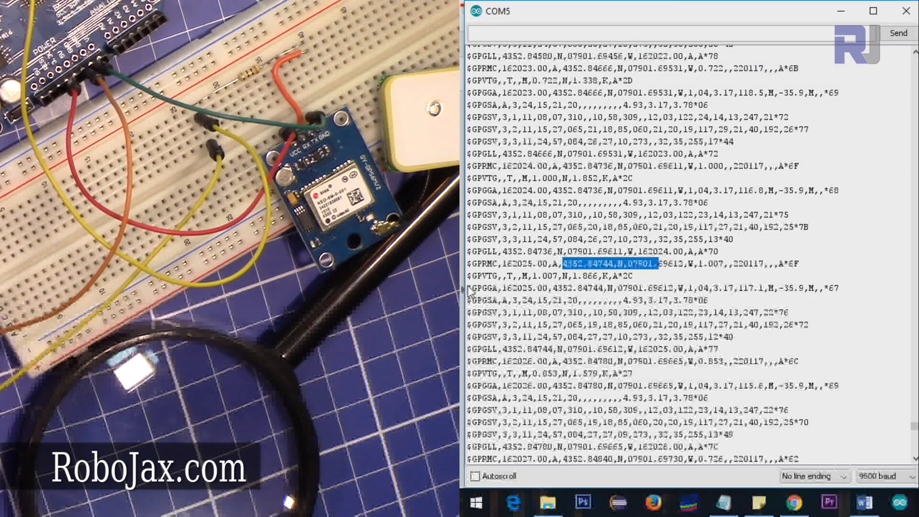
{"action": "mouse_move", "coordinate": [498, 308]}
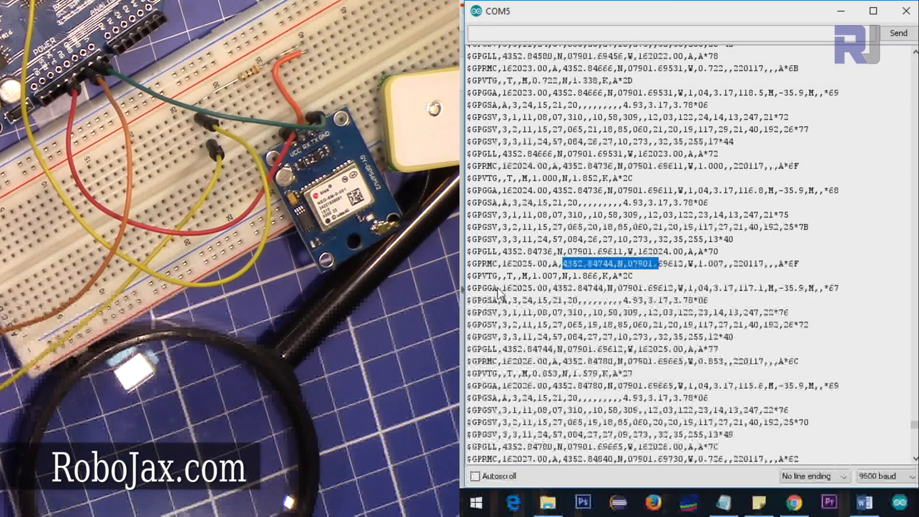
{"action": "mouse_move", "coordinate": [710, 300]}
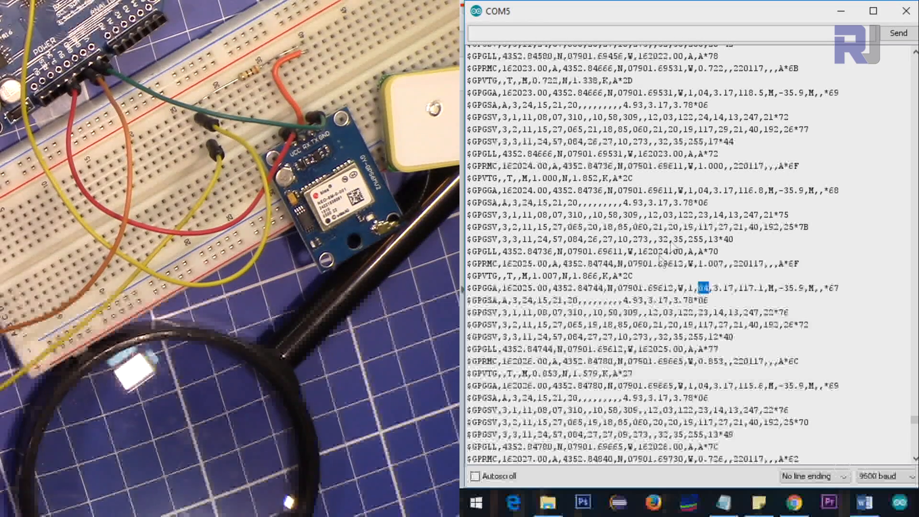
{"action": "mouse_move", "coordinate": [914, 258]}
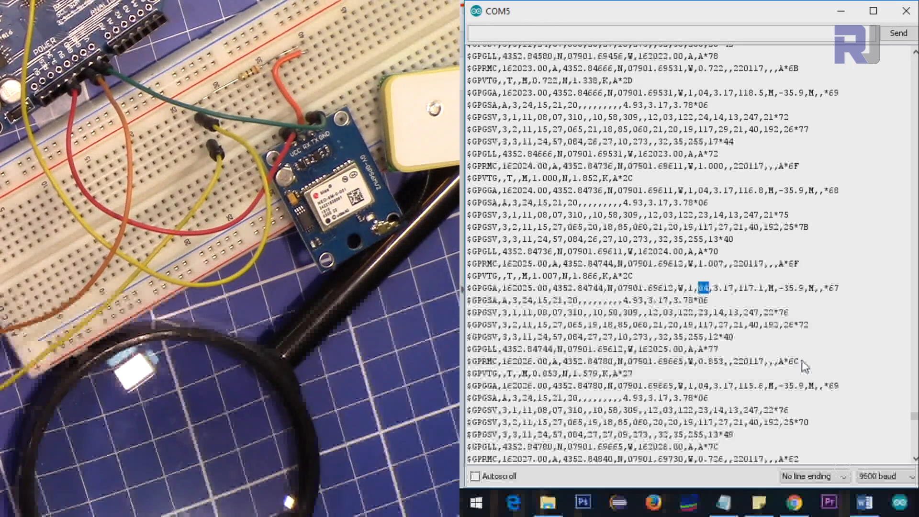
{"action": "mouse_move", "coordinate": [728, 364]}
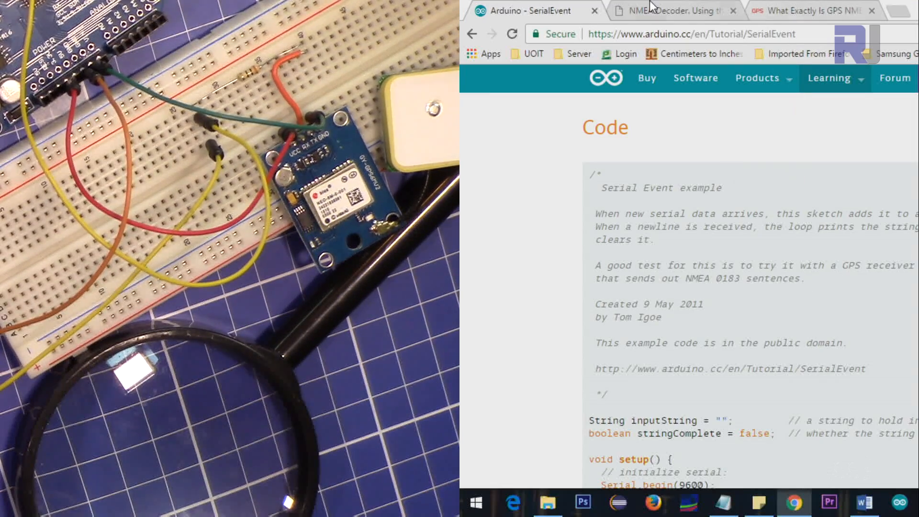
Step: Paste the serial NMEA log into the FreeNMEA decoder box and parse it
{"action": "left_click", "coordinate": [672, 11]}
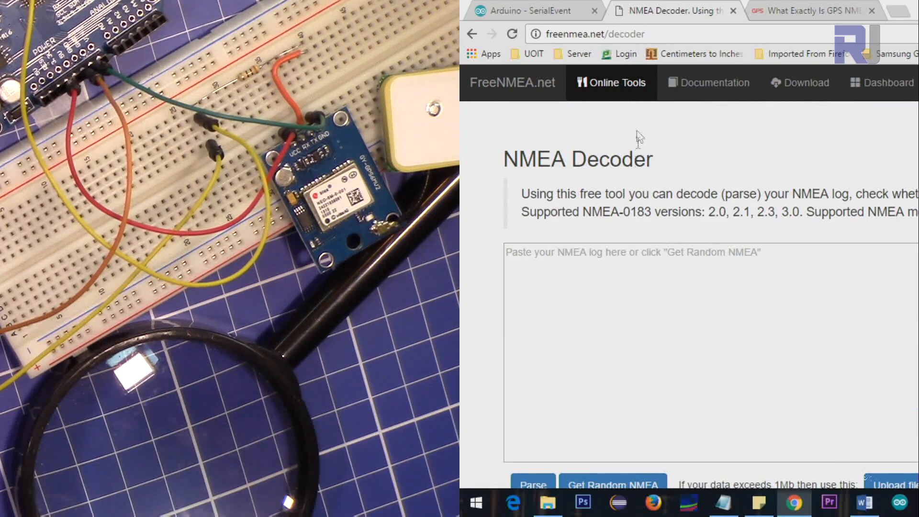
{"action": "mouse_move", "coordinate": [570, 42]}
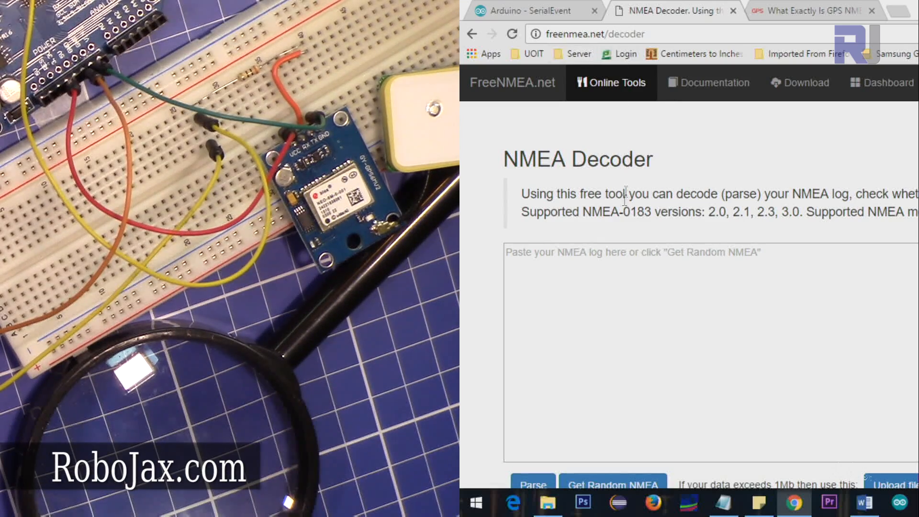
{"action": "scroll", "scroll_direction": "down", "scroll_amount": 3}
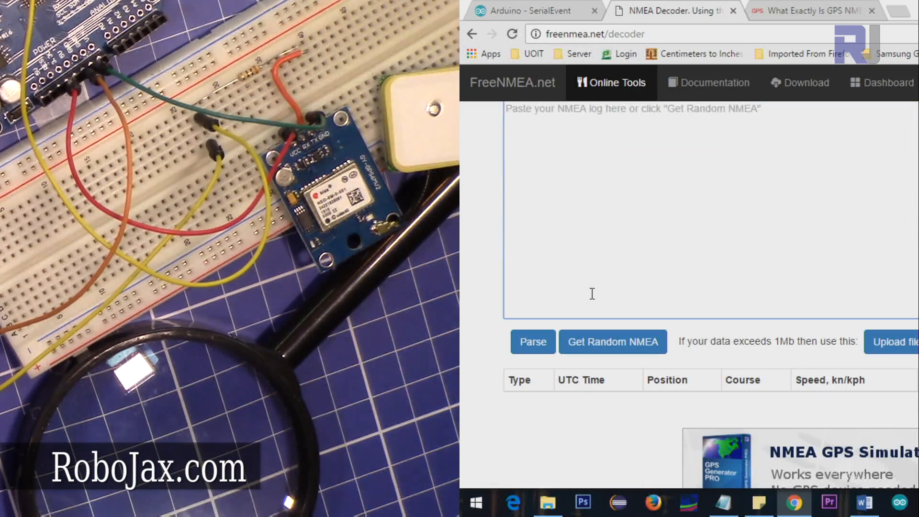
{"action": "left_click", "coordinate": [612, 341]}
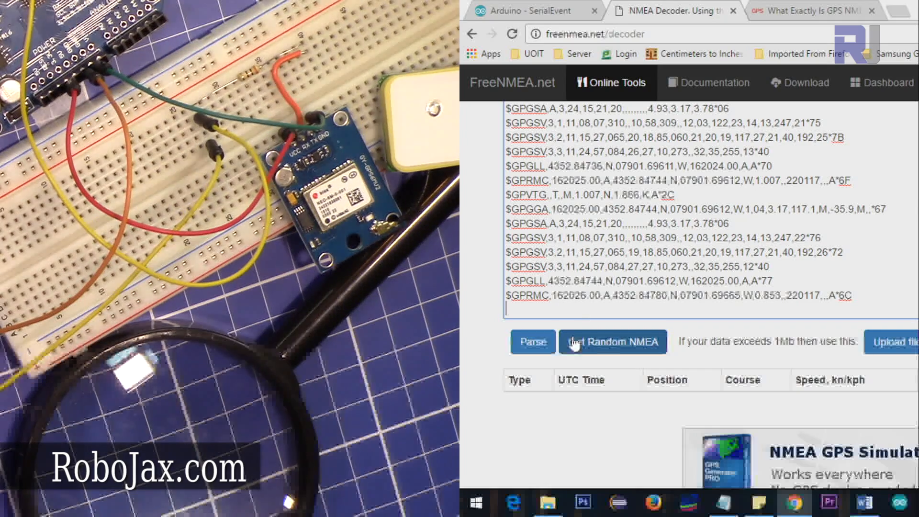
{"action": "left_click", "coordinate": [532, 342]}
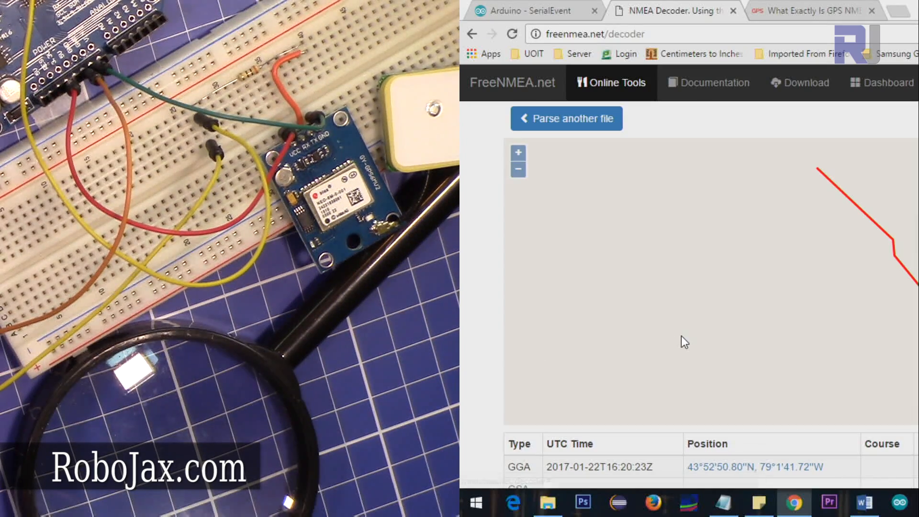
Step: Scroll through the decoded map track and table of sentence times and positions
{"action": "scroll", "scroll_direction": "down", "scroll_amount": 3}
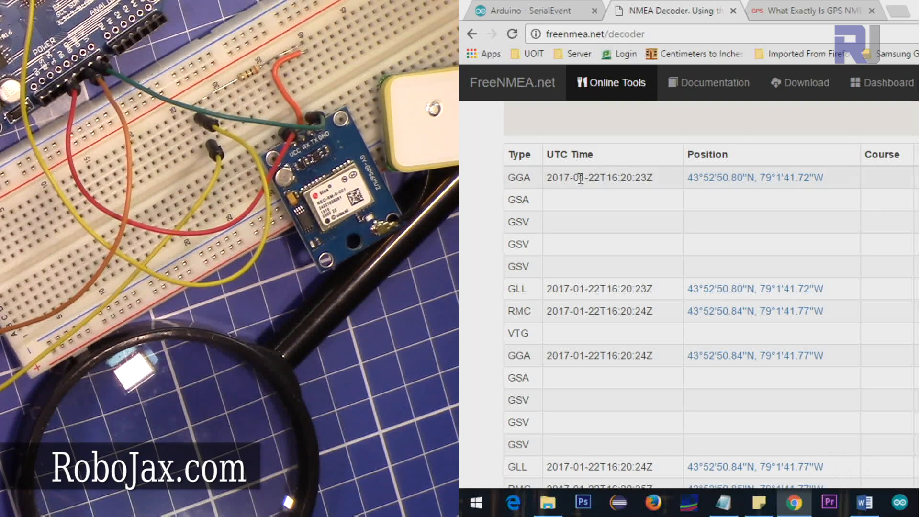
{"action": "mouse_move", "coordinate": [638, 190]}
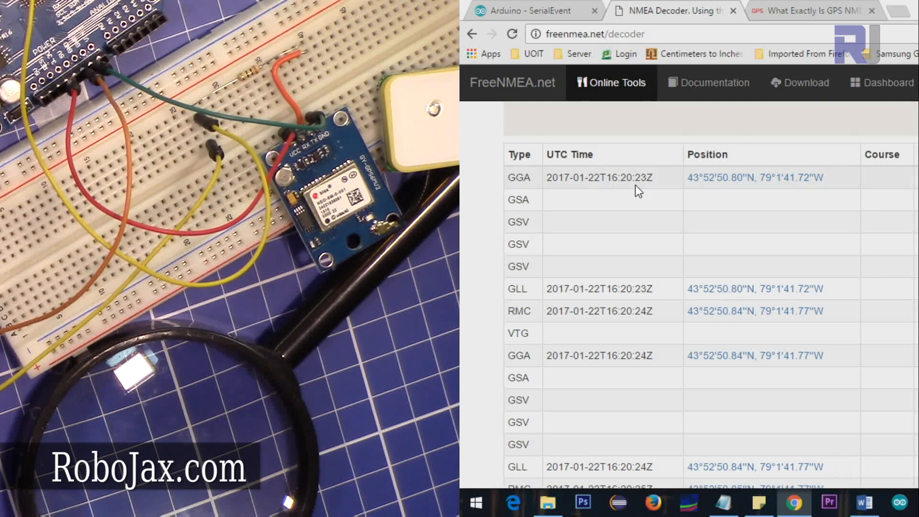
{"action": "mouse_move", "coordinate": [607, 175]}
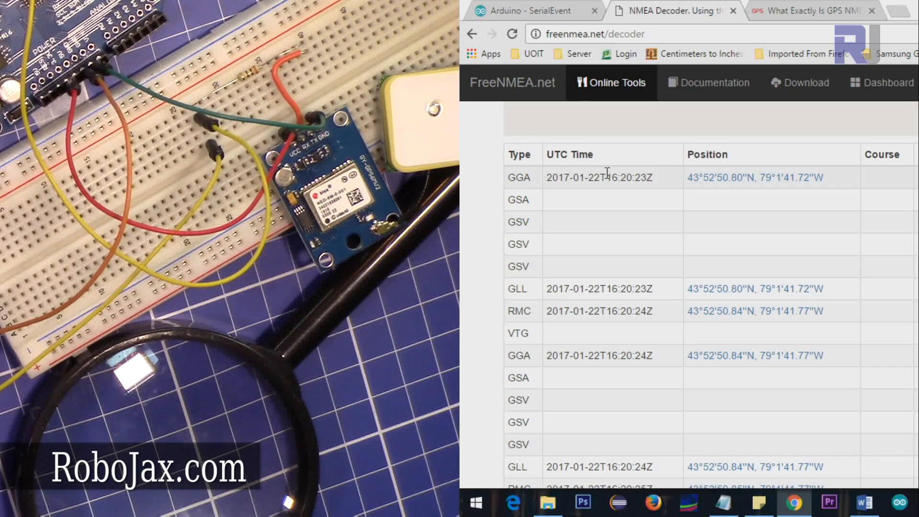
{"action": "mouse_move", "coordinate": [768, 196]}
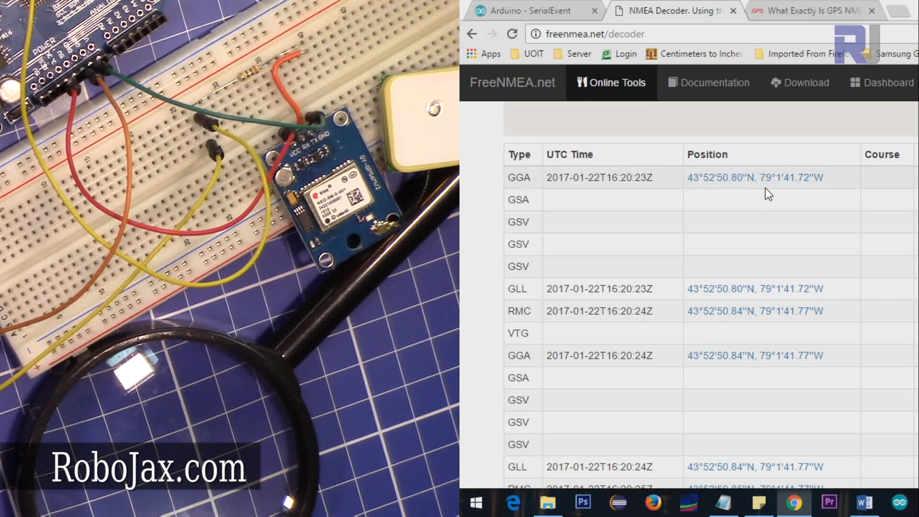
{"action": "mouse_move", "coordinate": [780, 178]}
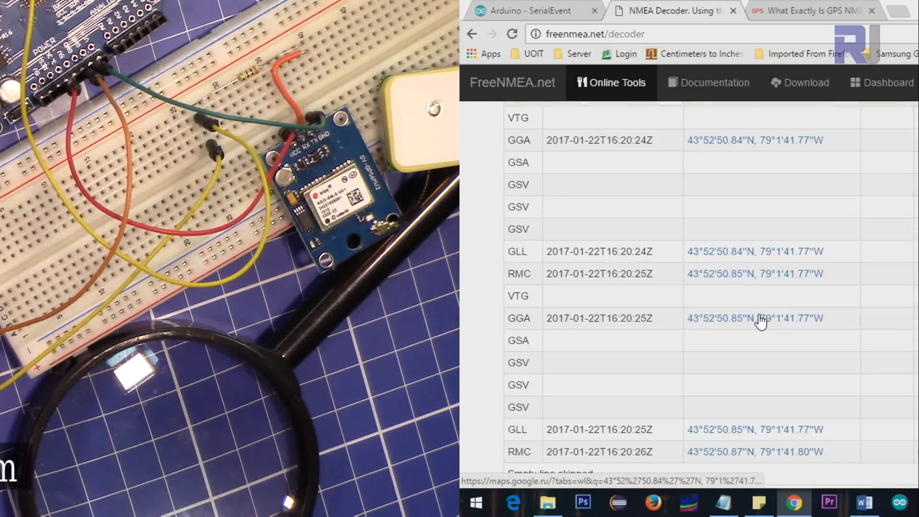
{"action": "scroll", "scroll_direction": "down", "scroll_amount": 3}
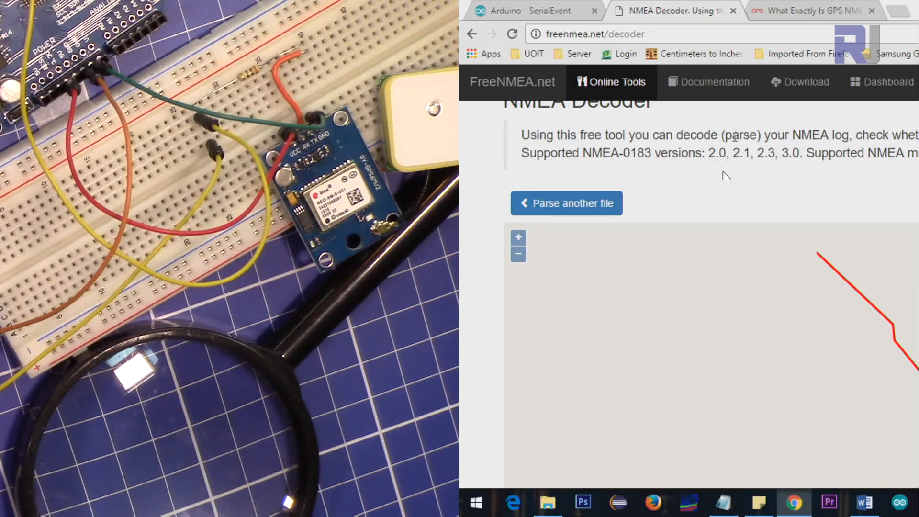
Step: Bring up 'What Exactly Is GPS NMEA Data?' and scroll to its $GPGGA field-by-field breakdown
{"action": "left_click", "coordinate": [825, 12]}
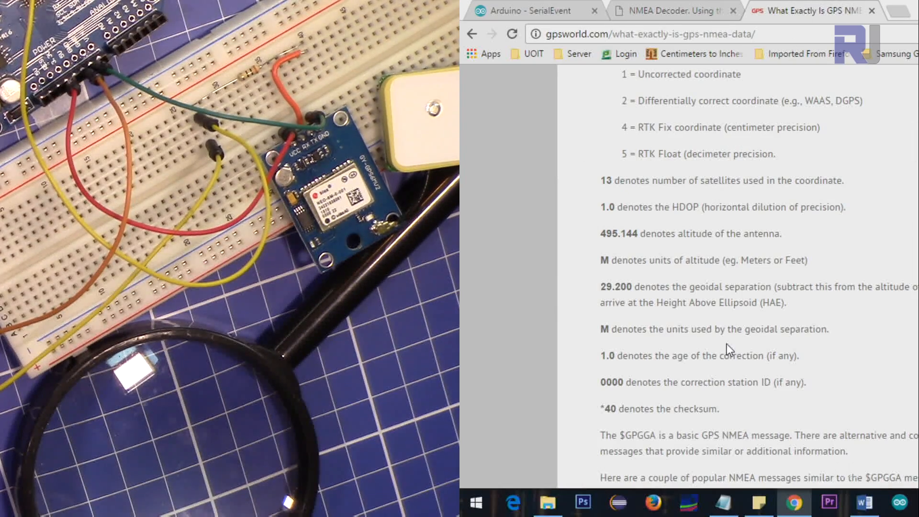
{"action": "scroll", "scroll_direction": "up", "scroll_amount": 3}
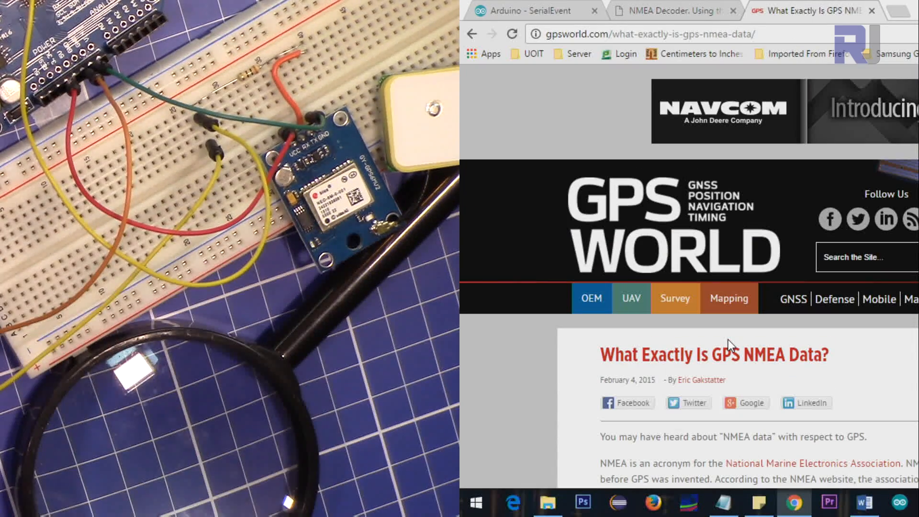
{"action": "scroll", "scroll_direction": "down", "scroll_amount": 3}
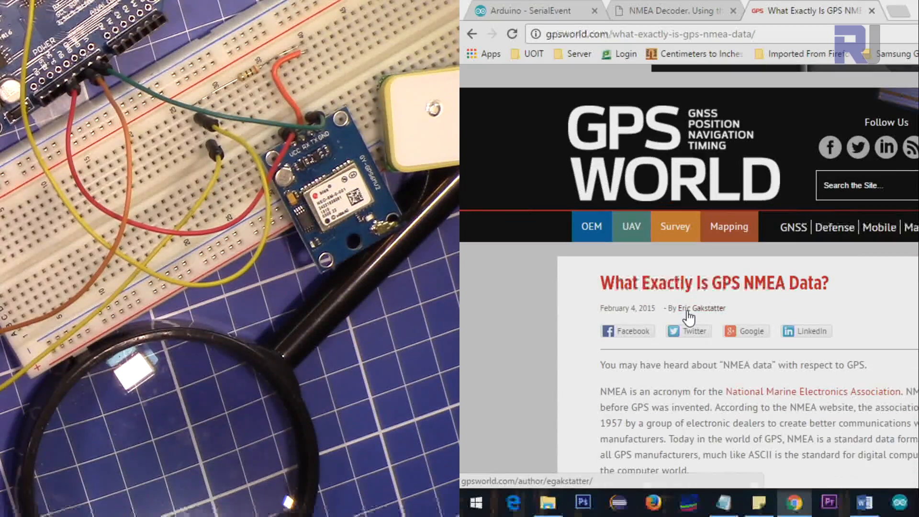
{"action": "scroll", "scroll_direction": "down", "scroll_amount": 3}
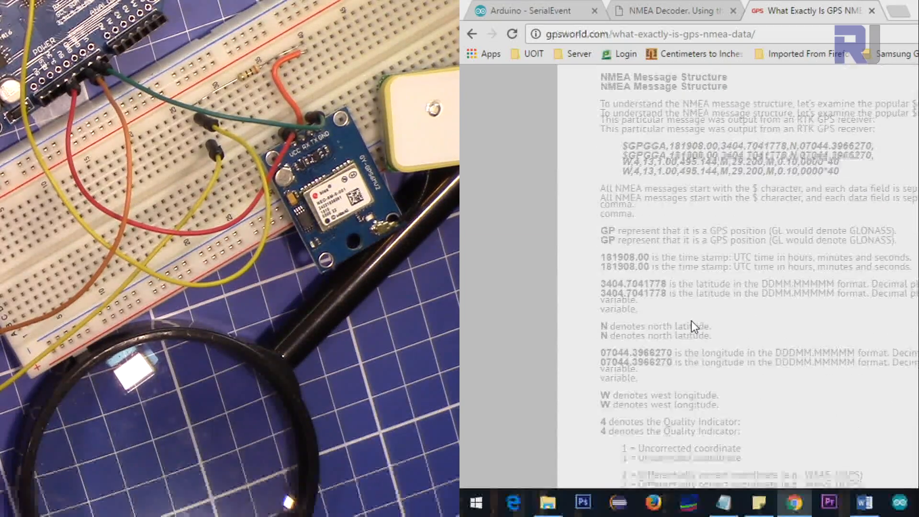
{"action": "scroll", "scroll_direction": "down", "scroll_amount": 3}
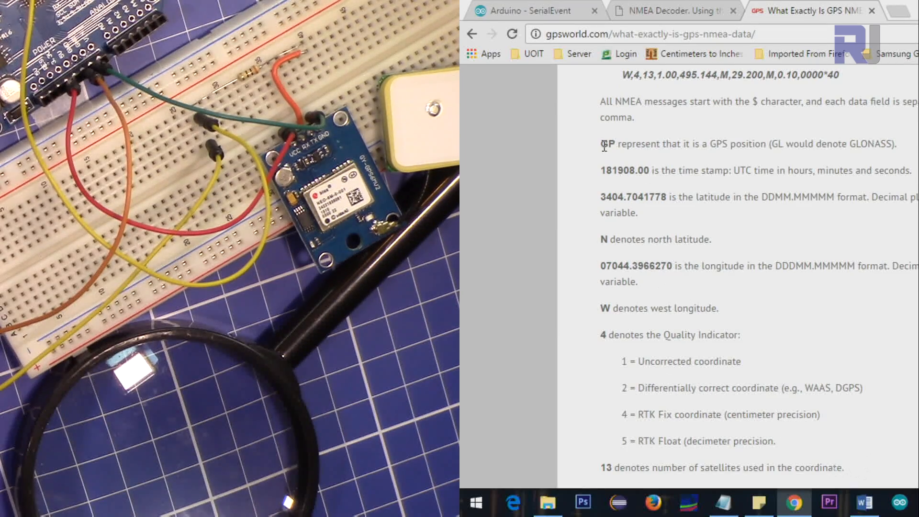
{"action": "scroll", "scroll_direction": "down", "scroll_amount": 3}
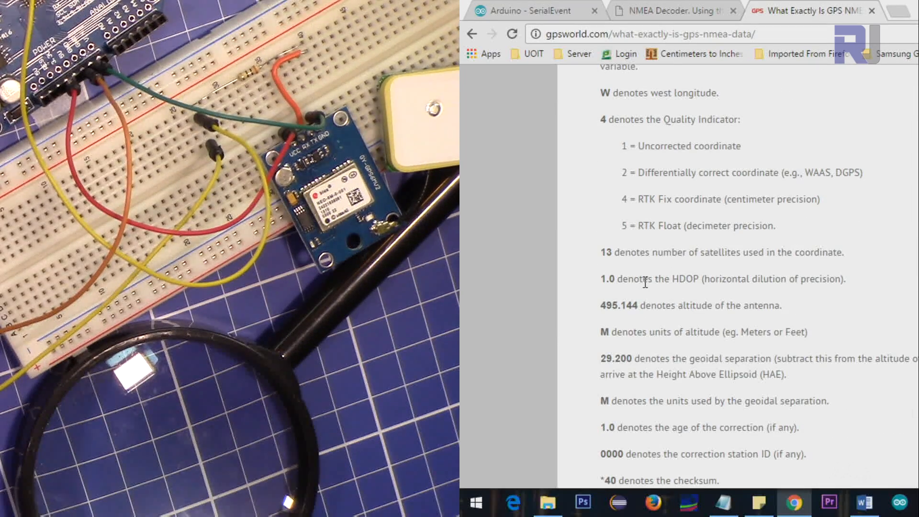
{"action": "mouse_move", "coordinate": [647, 272]}
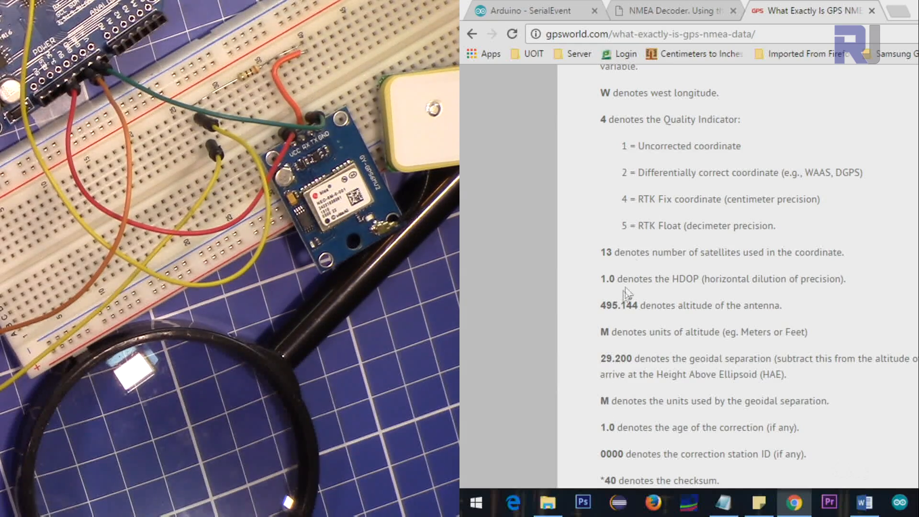
{"action": "mouse_move", "coordinate": [766, 276]}
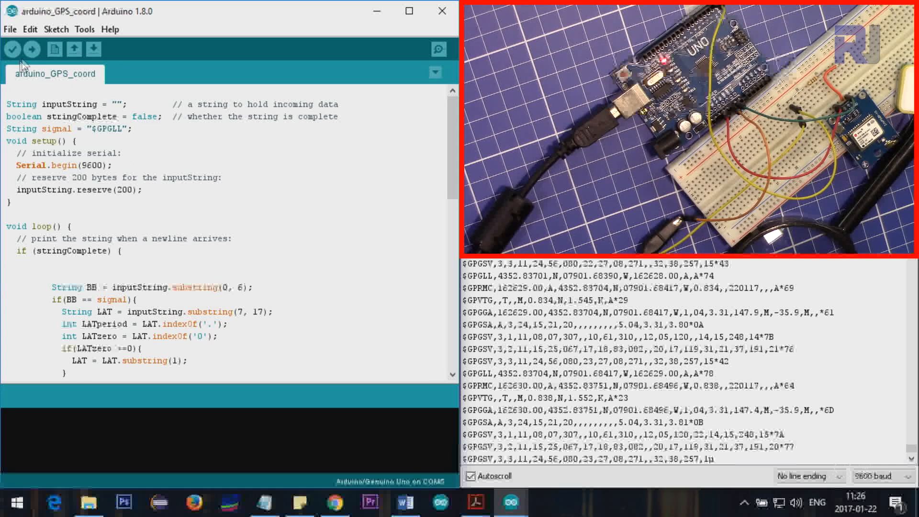
Step: Ready the arduino_GPS_coord sketch for upload beside the empty COM5 monitor
{"action": "left_click", "coordinate": [31, 49]}
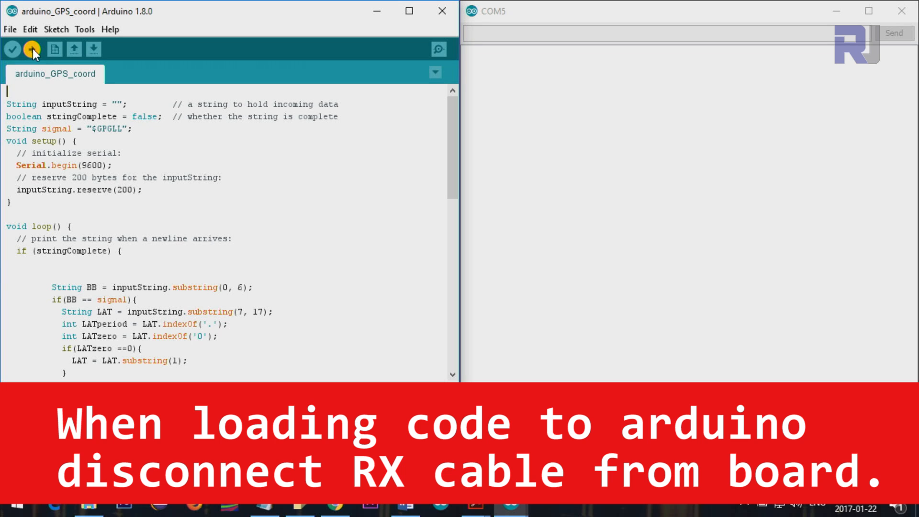
Step: Upload arduino_GPS_coord, highlight the separator between LAT/LON blocks, then switch to the Word sample $GPGLL sentence
{"action": "left_click", "coordinate": [33, 49]}
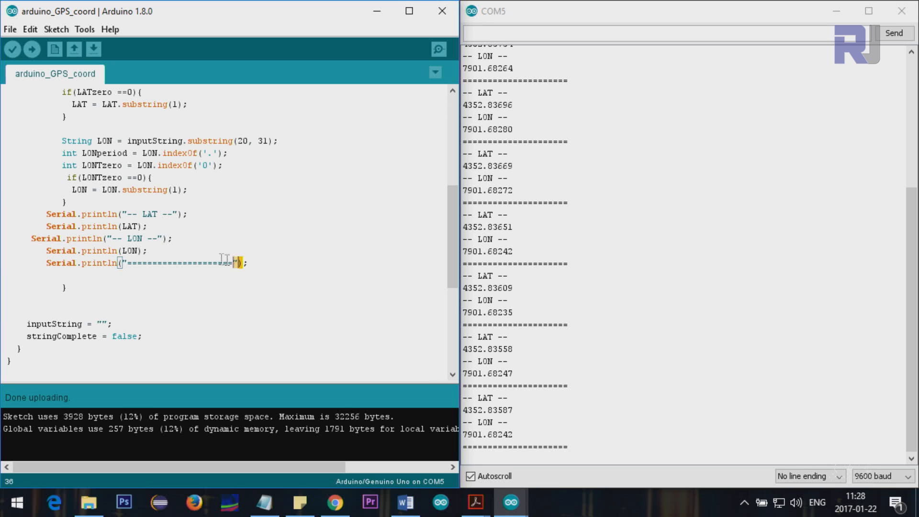
{"action": "double_click", "coordinate": [150, 214]}
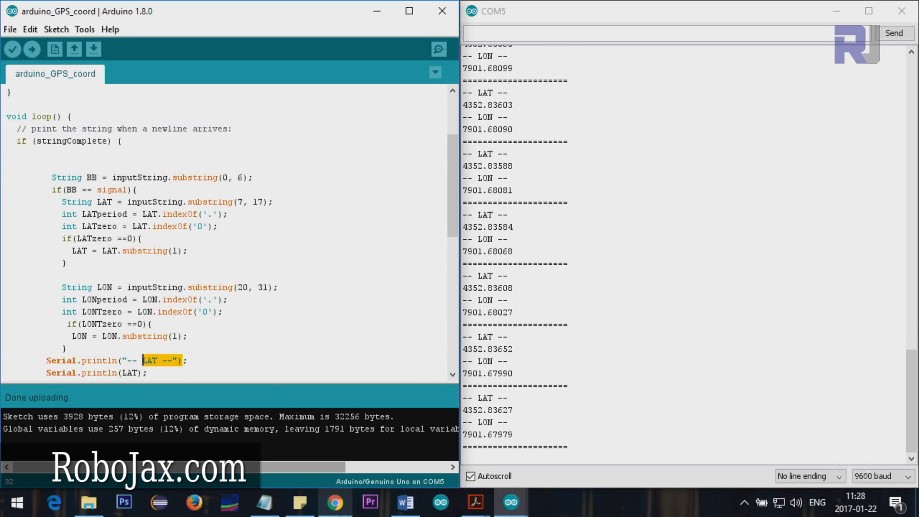
{"action": "mouse_move", "coordinate": [404, 511]}
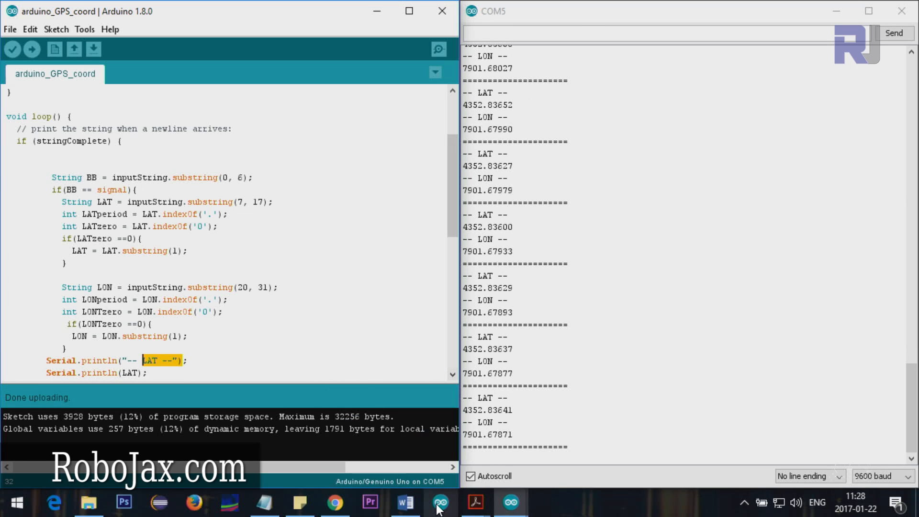
{"action": "left_click", "coordinate": [404, 502]}
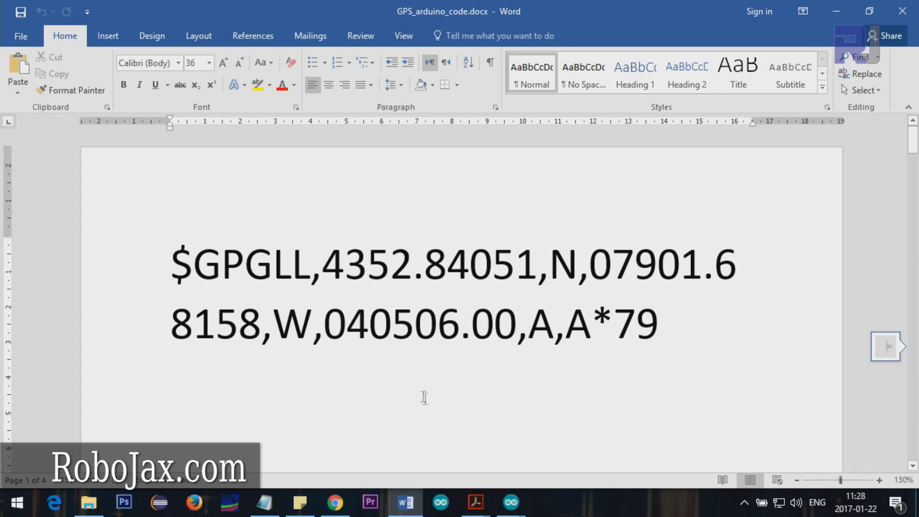
Step: Pick out the $GPGLL header and longitude digits in the sample sentence, then return to the sketch
{"action": "left_click_drag", "start_coordinate": [171, 264], "coordinate": [644, 328]}
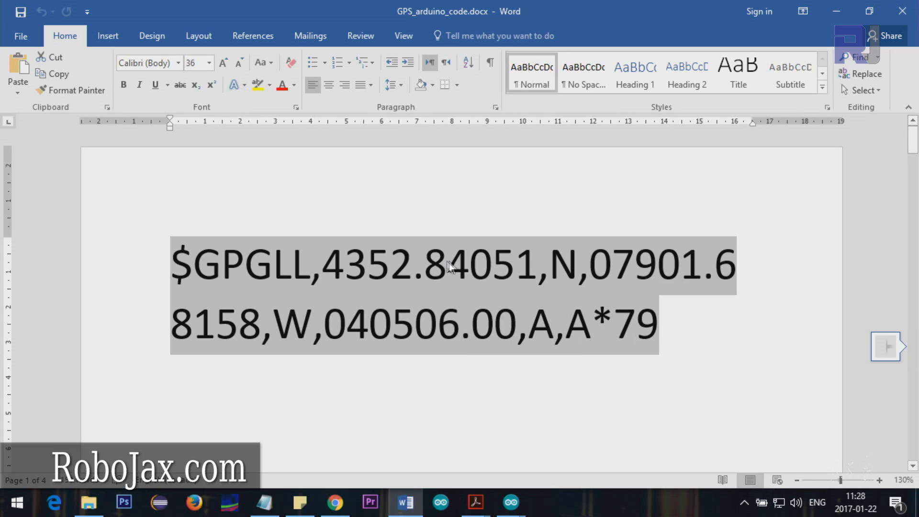
{"action": "left_click", "coordinate": [220, 276]}
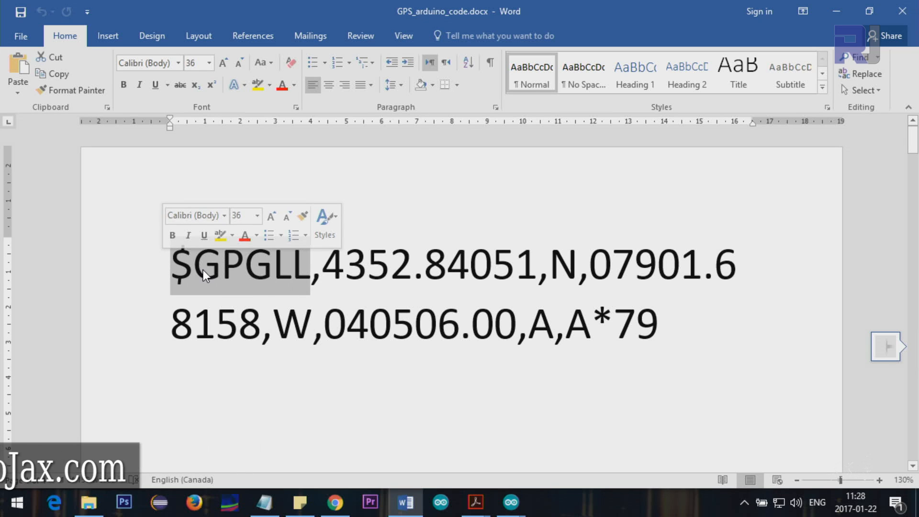
{"action": "left_click", "coordinate": [342, 274]}
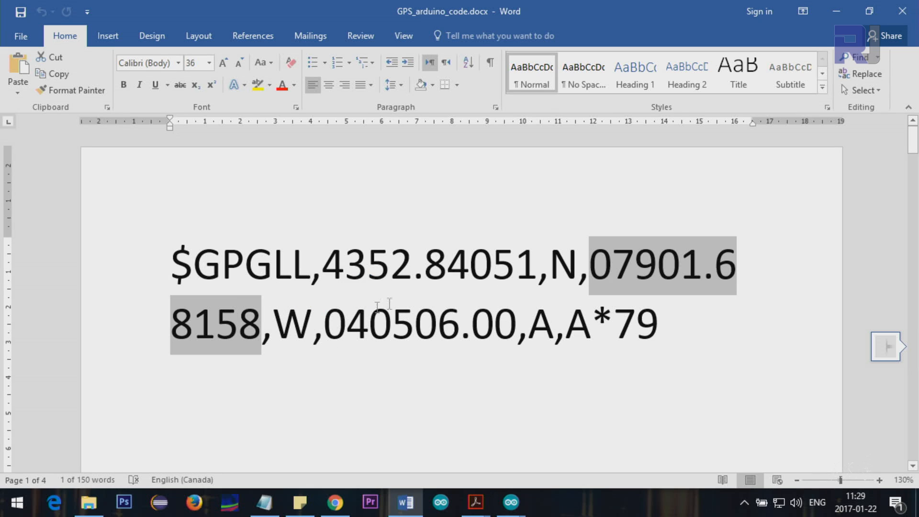
{"action": "mouse_move", "coordinate": [362, 333]}
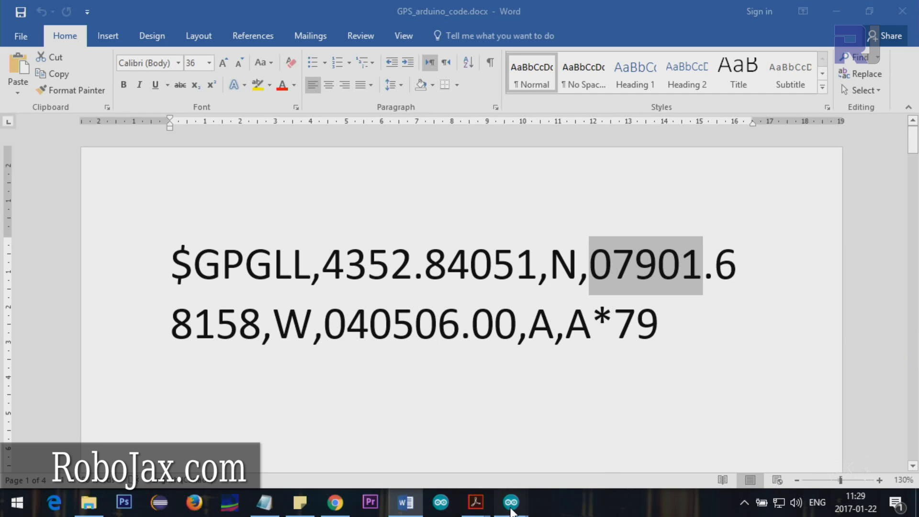
{"action": "left_click", "coordinate": [509, 501]}
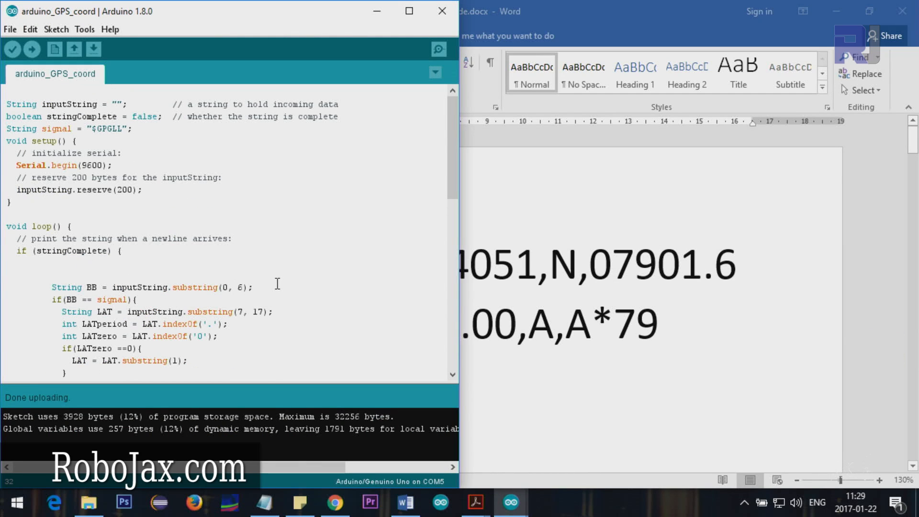
{"action": "mouse_move", "coordinate": [32, 254]}
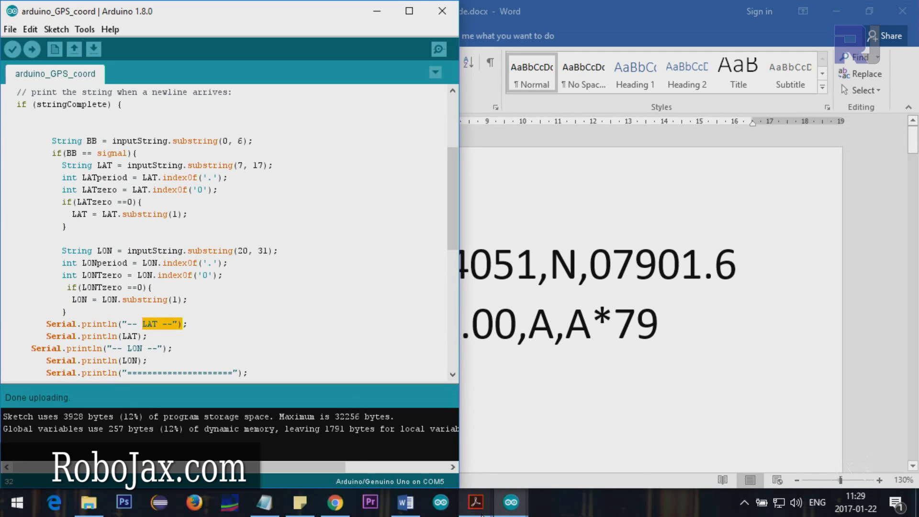
{"action": "mouse_move", "coordinate": [402, 502]}
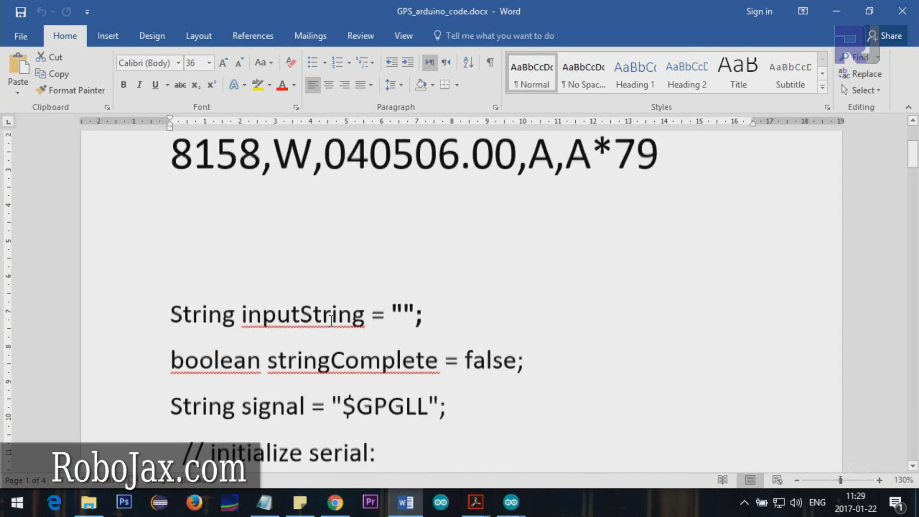
Step: Review serialEvent() and the stringComplete flag, then switch to the SerialEvent tutorial in Chrome
{"action": "scroll", "scroll_direction": "down", "scroll_amount": 3}
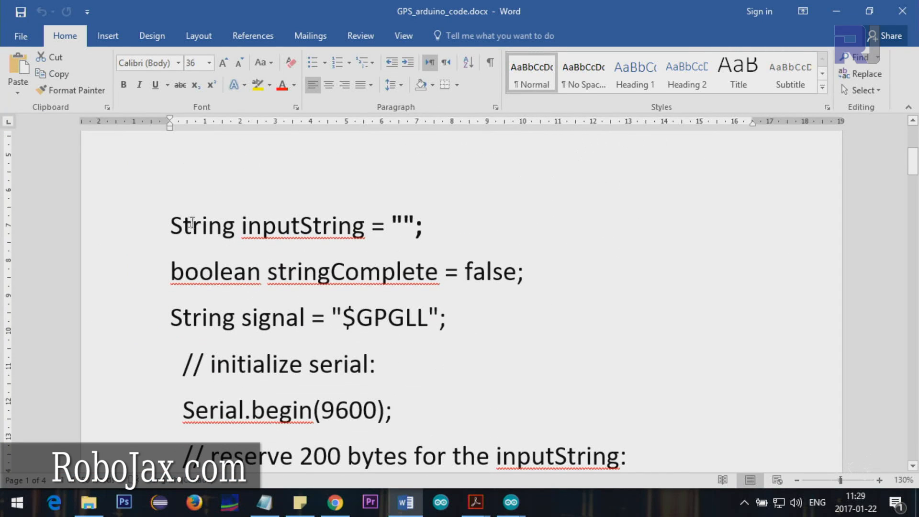
{"action": "mouse_move", "coordinate": [302, 277]}
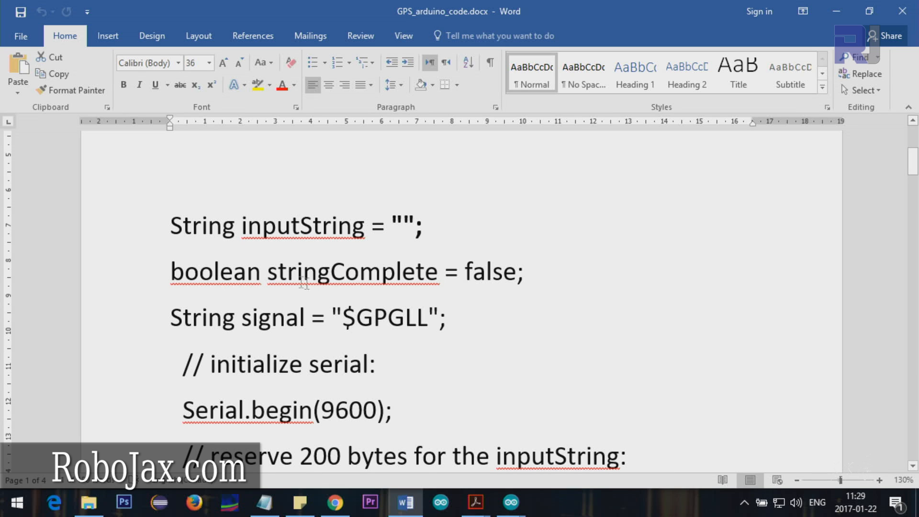
{"action": "mouse_move", "coordinate": [516, 500]}
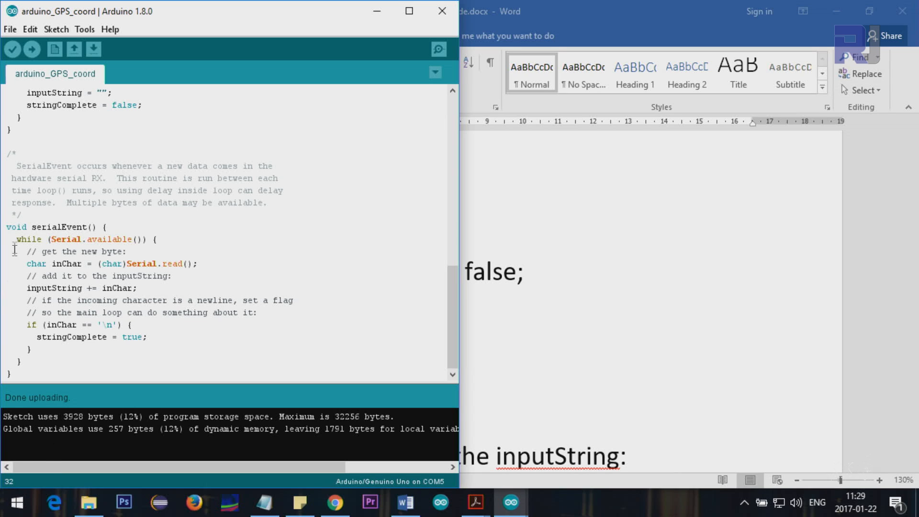
{"action": "double_click", "coordinate": [58, 227]}
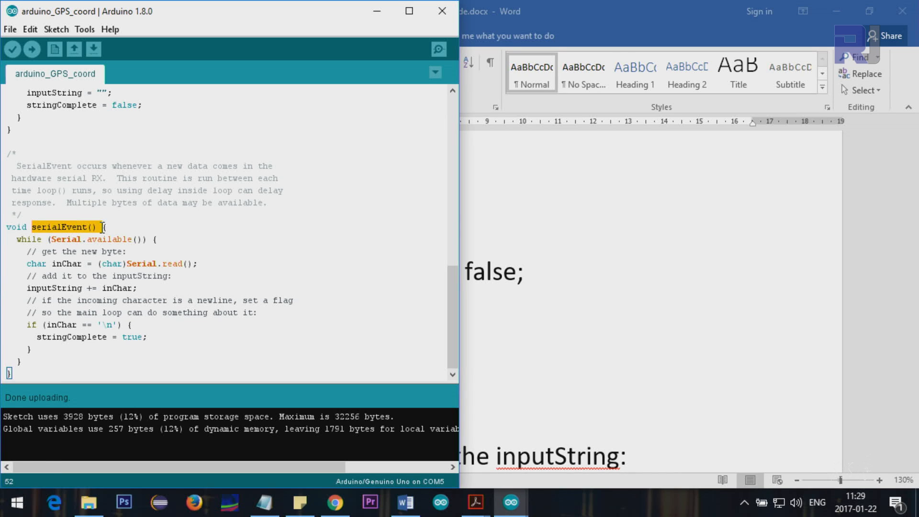
{"action": "mouse_move", "coordinate": [57, 345]}
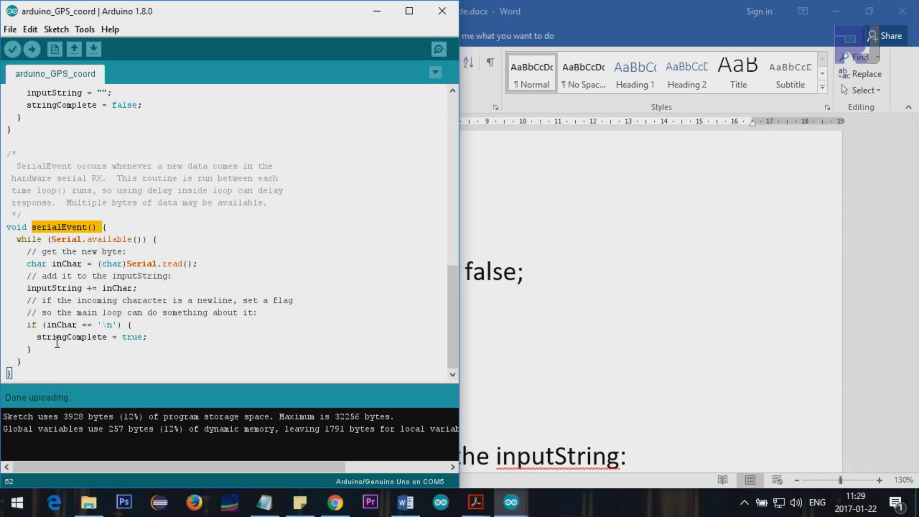
{"action": "mouse_move", "coordinate": [96, 287]}
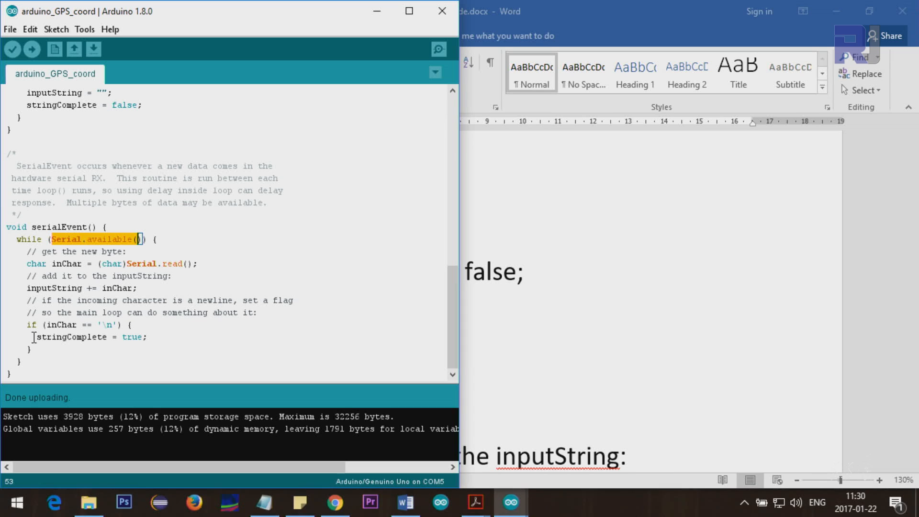
{"action": "double_click", "coordinate": [71, 337]}
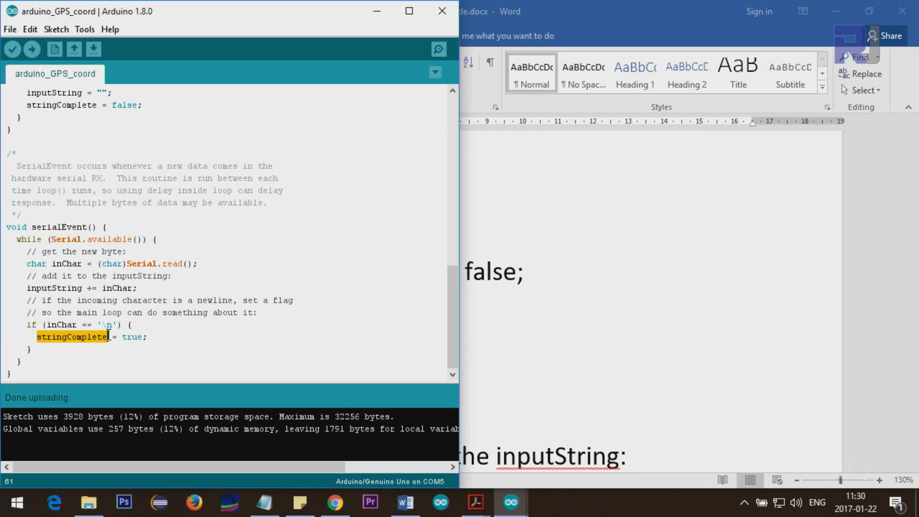
{"action": "mouse_move", "coordinate": [109, 124]}
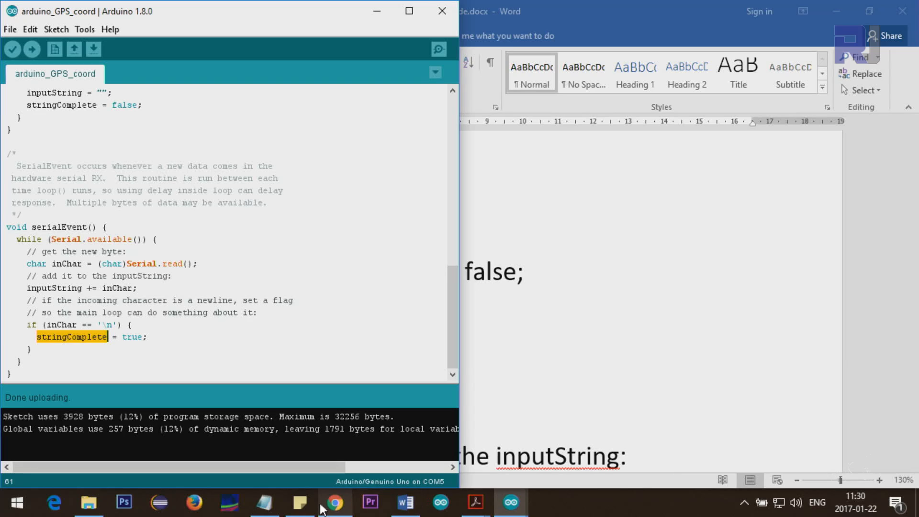
{"action": "left_click", "coordinate": [339, 502]}
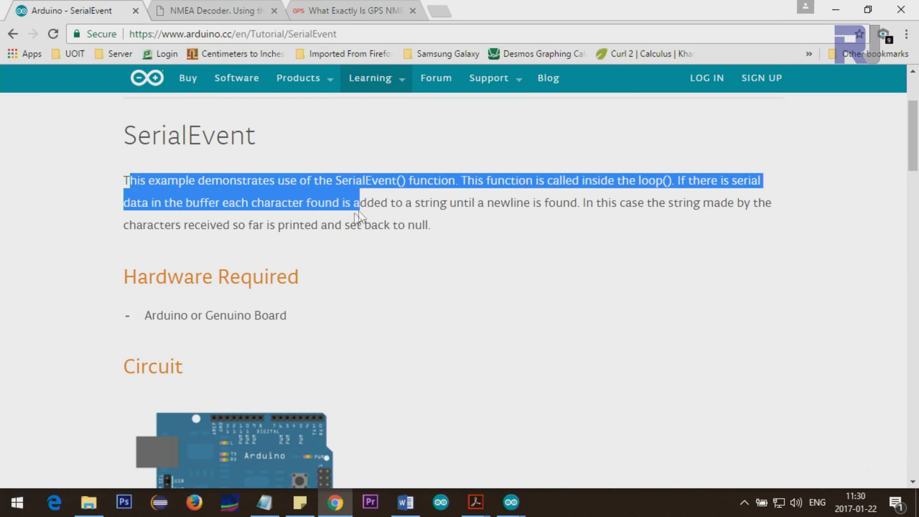
Step: Read through the SerialEvent example code on the arduino.cc tutorial page
{"action": "scroll", "scroll_direction": "down", "scroll_amount": 3}
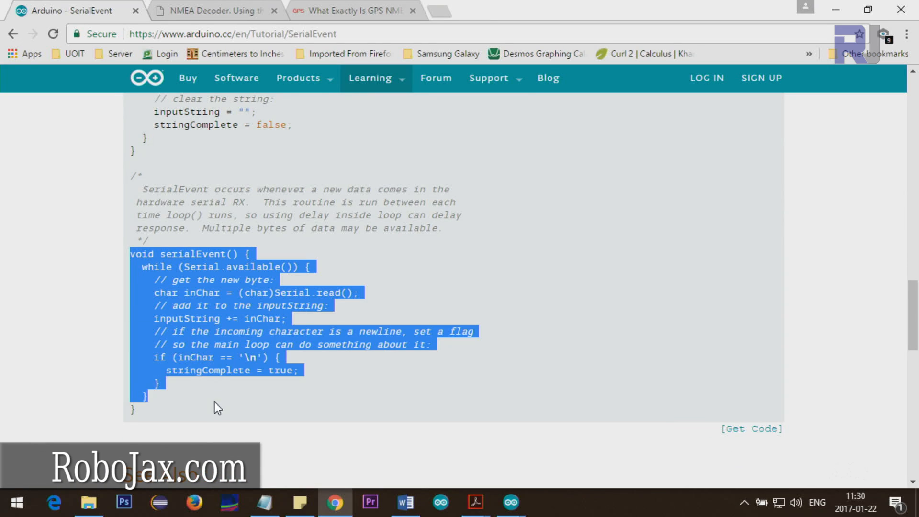
{"action": "scroll", "scroll_direction": "up", "scroll_amount": 3}
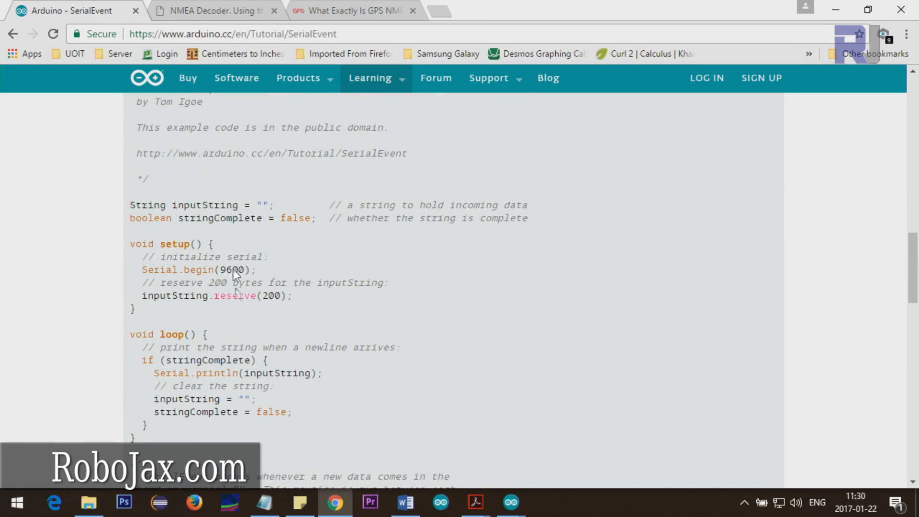
{"action": "scroll", "scroll_direction": "down", "scroll_amount": 3}
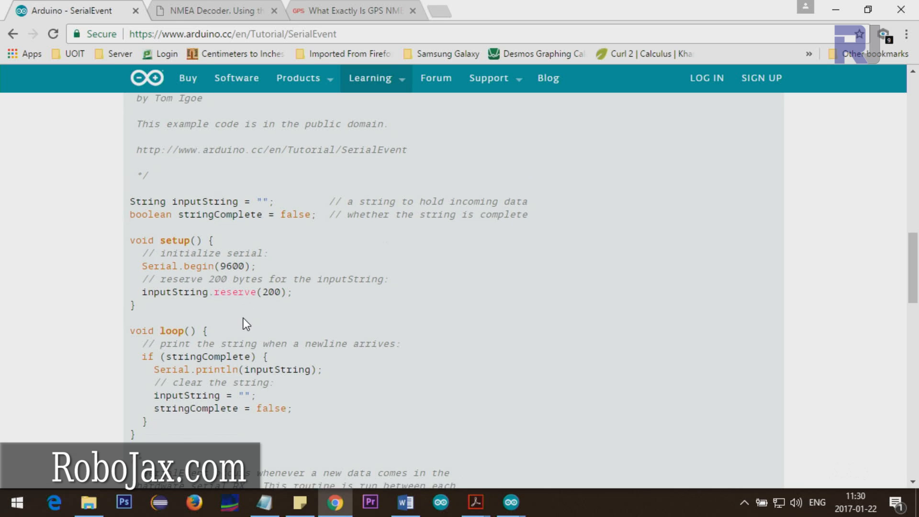
{"action": "scroll", "scroll_direction": "down", "scroll_amount": 3}
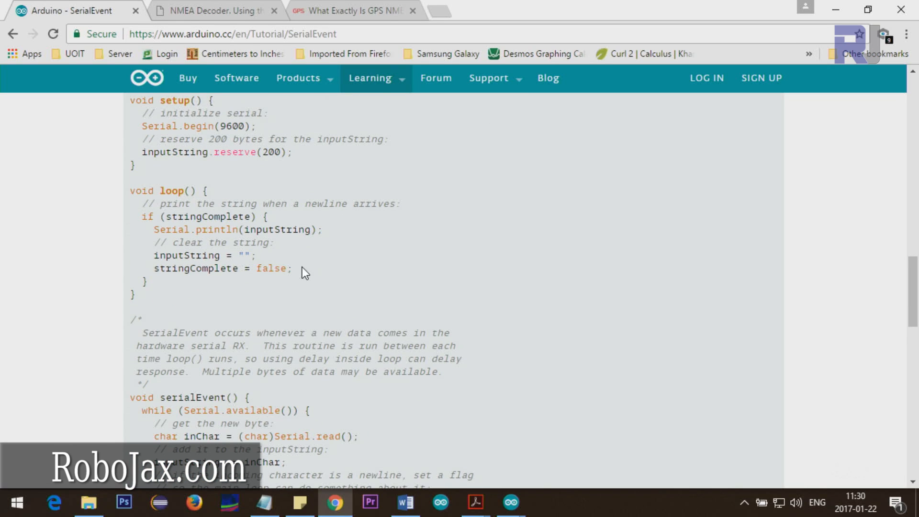
{"action": "mouse_move", "coordinate": [348, 266]}
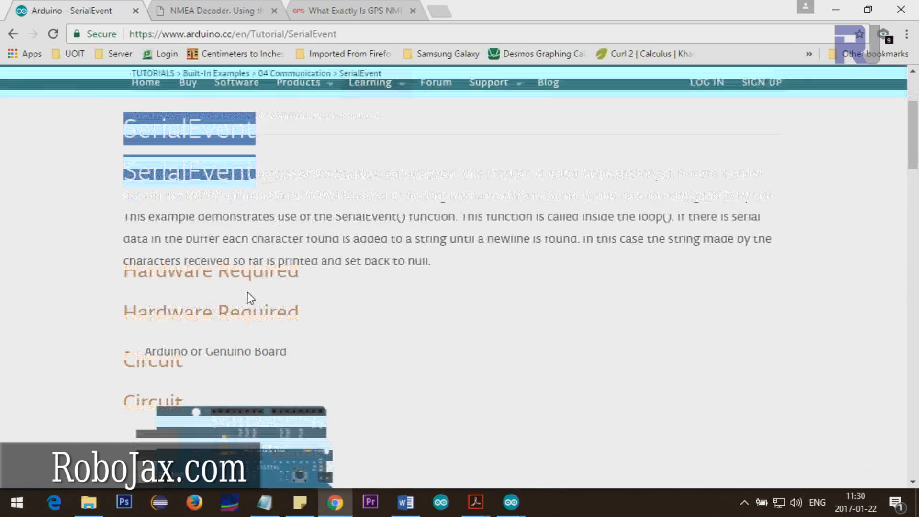
{"action": "scroll", "scroll_direction": "down", "scroll_amount": 3}
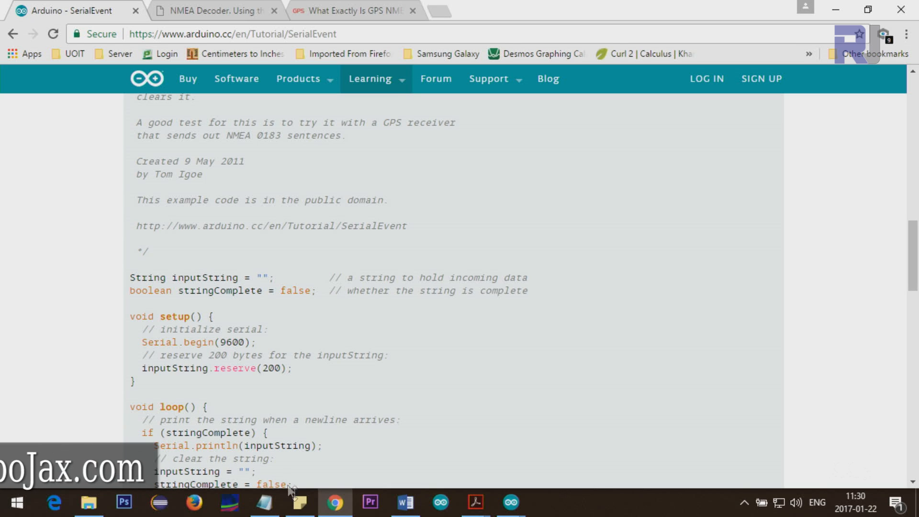
Step: Switch between the tutorial page and the Word document, ending on the GPS sketch code
{"action": "left_click", "coordinate": [404, 502]}
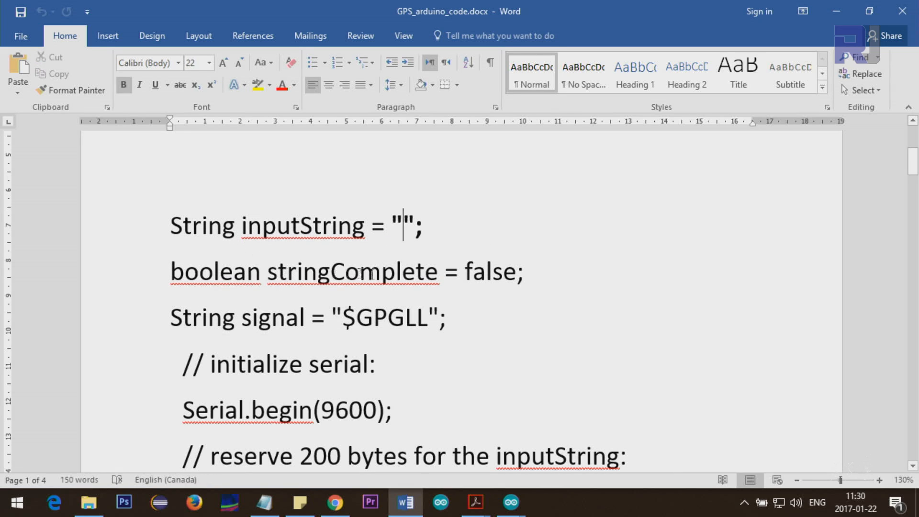
{"action": "left_click", "coordinate": [339, 503]}
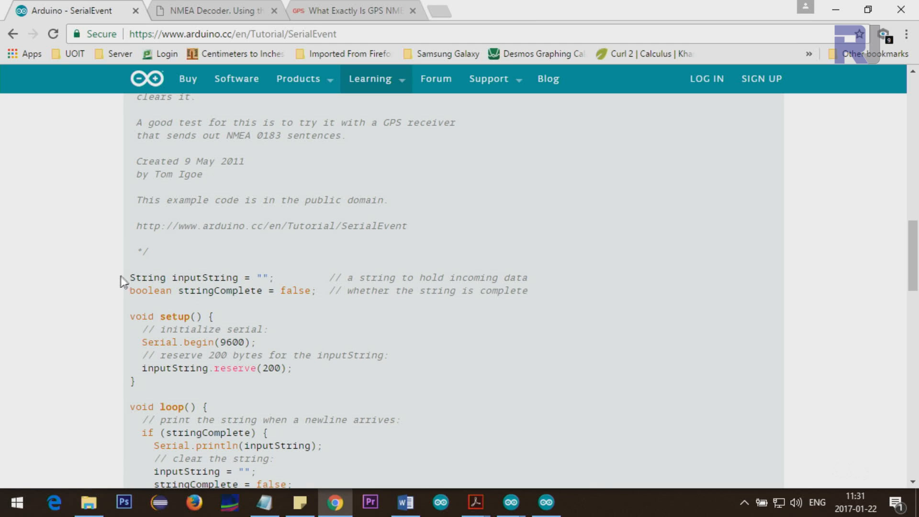
{"action": "left_click", "coordinate": [405, 502]}
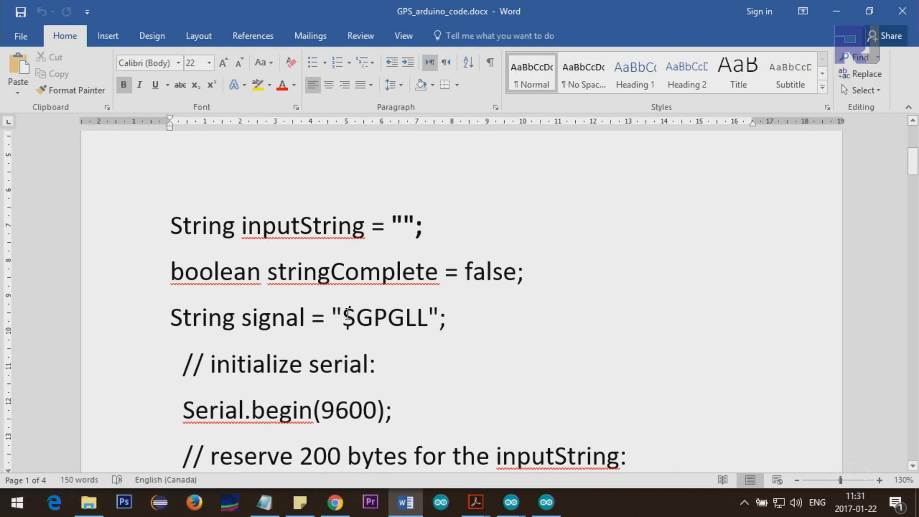
{"action": "double_click", "coordinate": [377, 319]}
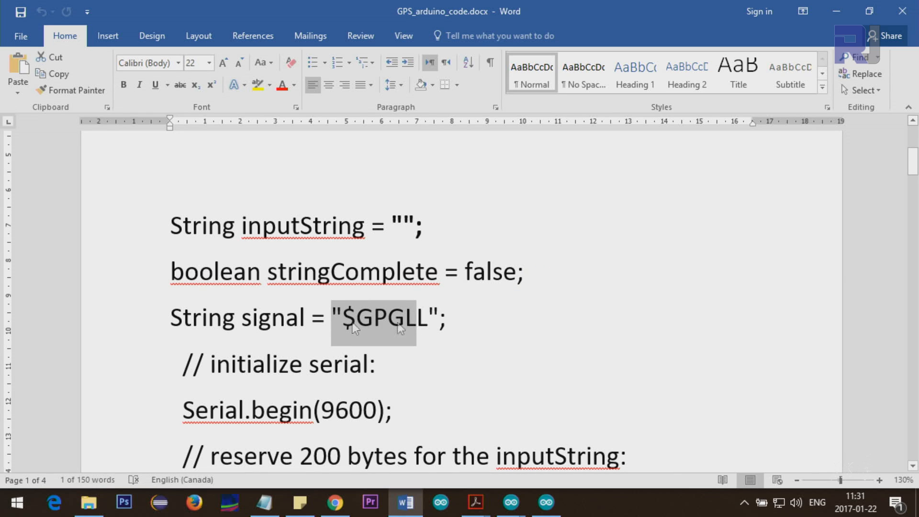
{"action": "left_click", "coordinate": [259, 317]}
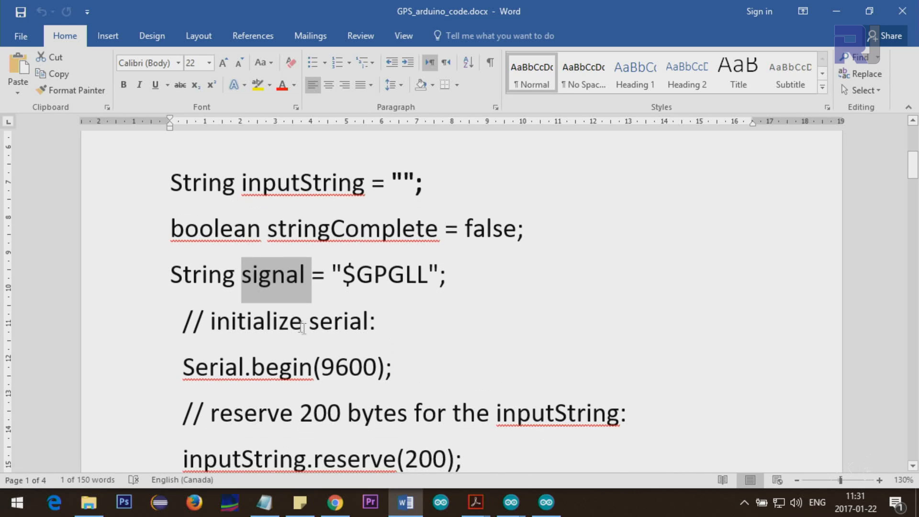
{"action": "scroll", "scroll_direction": "down", "scroll_amount": 3}
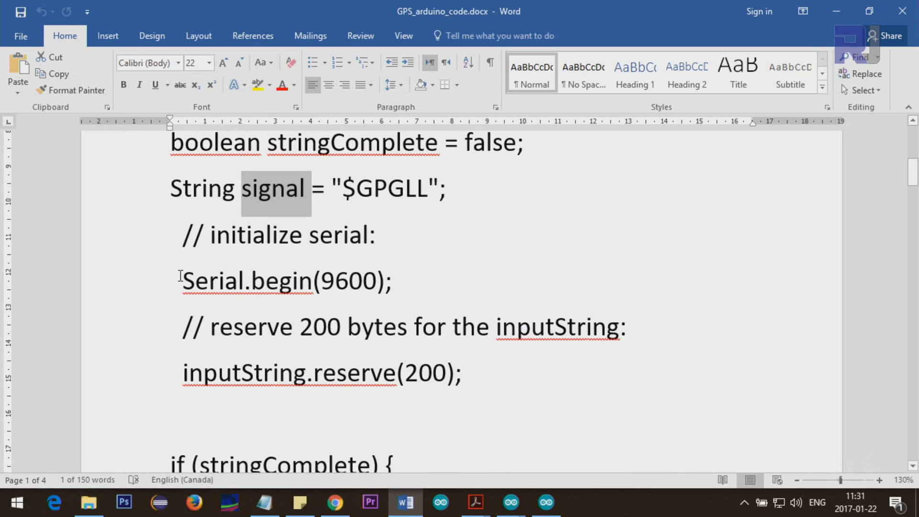
{"action": "left_click_drag", "start_coordinate": [182, 280], "coordinate": [470, 383]}
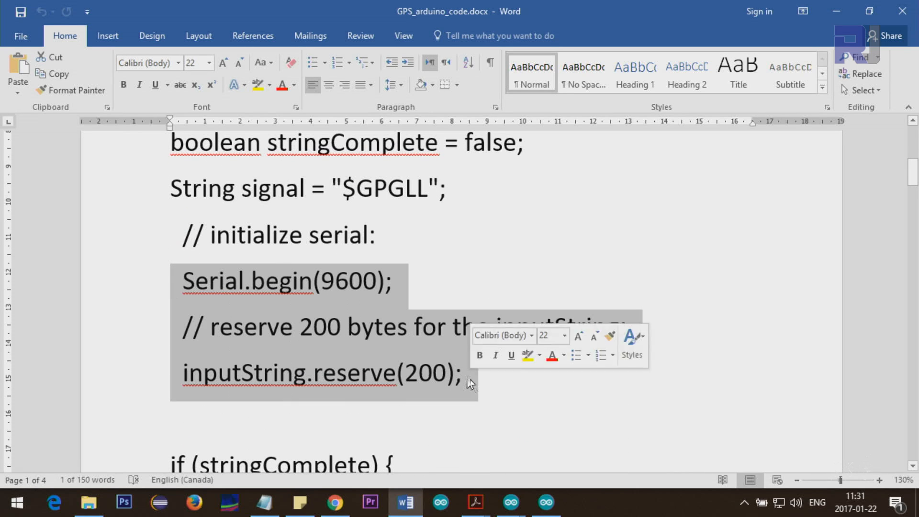
{"action": "mouse_move", "coordinate": [352, 313]}
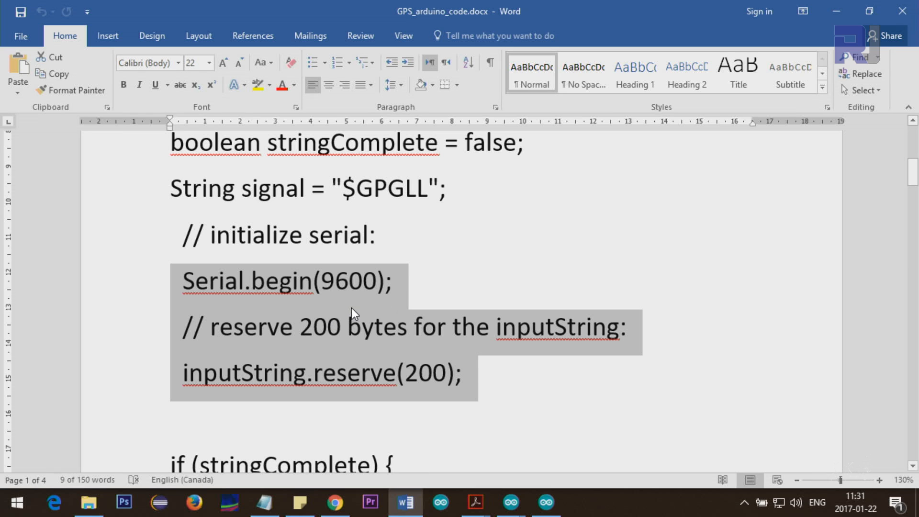
{"action": "mouse_move", "coordinate": [332, 294]}
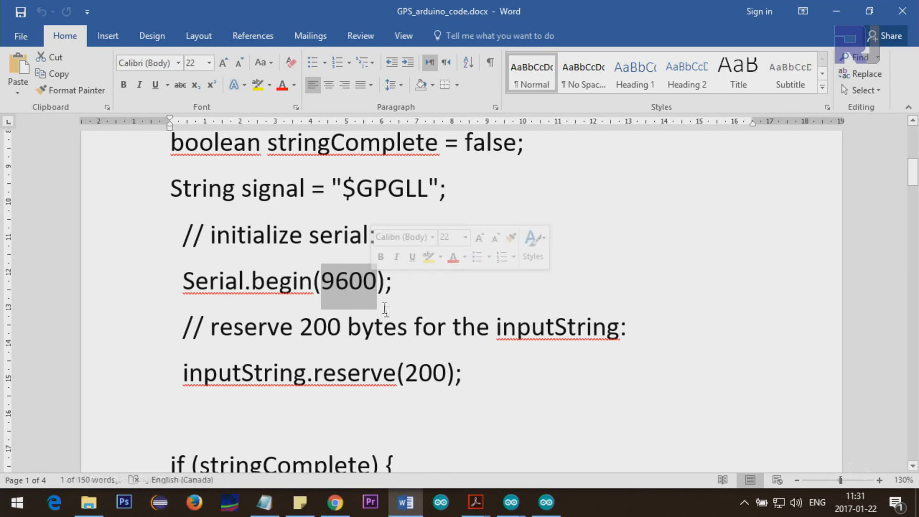
{"action": "scroll", "scroll_direction": "down", "scroll_amount": 3}
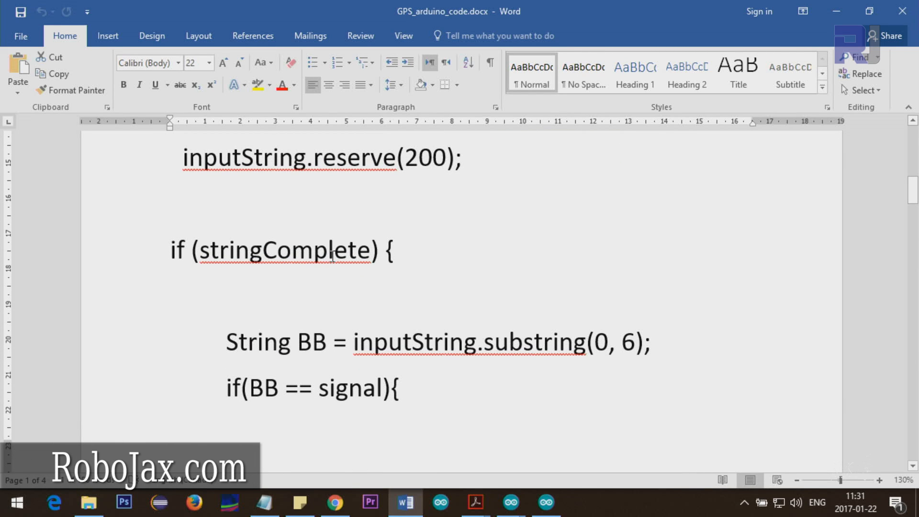
{"action": "mouse_move", "coordinate": [250, 252]}
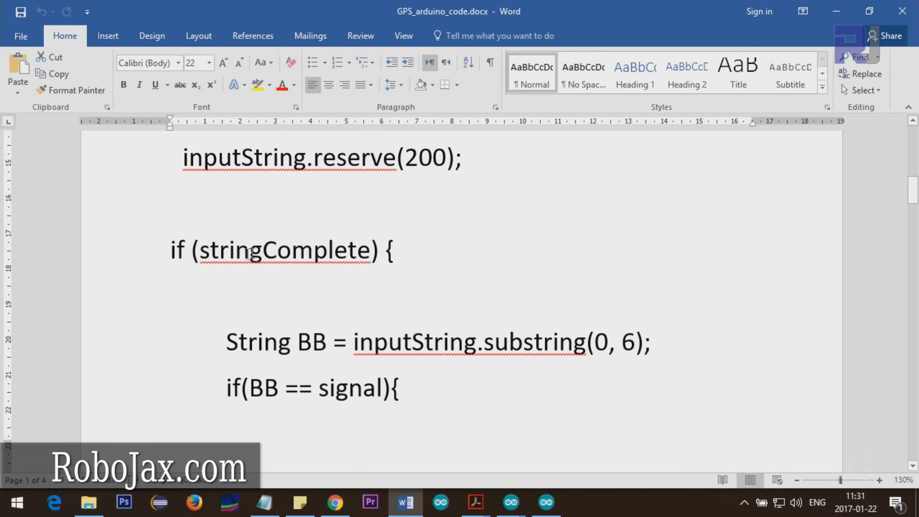
{"action": "double_click", "coordinate": [283, 250]}
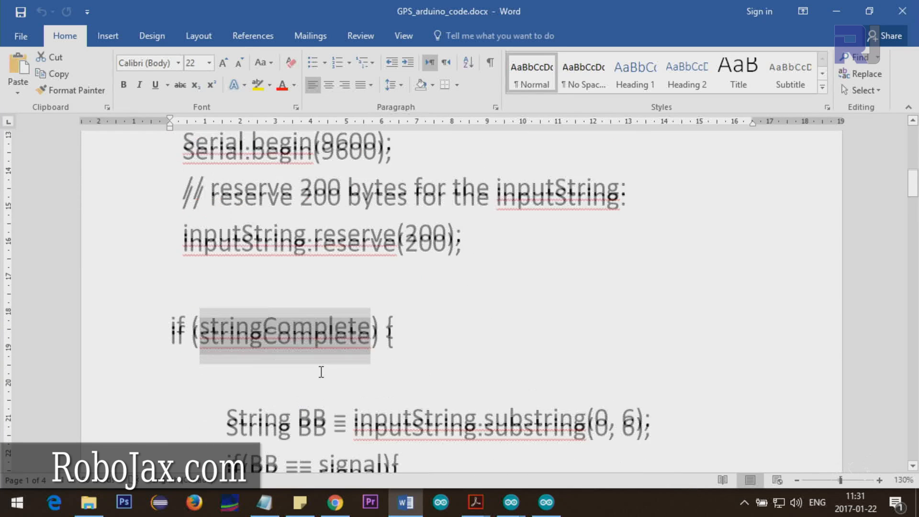
{"action": "scroll", "scroll_direction": "down", "scroll_amount": 3}
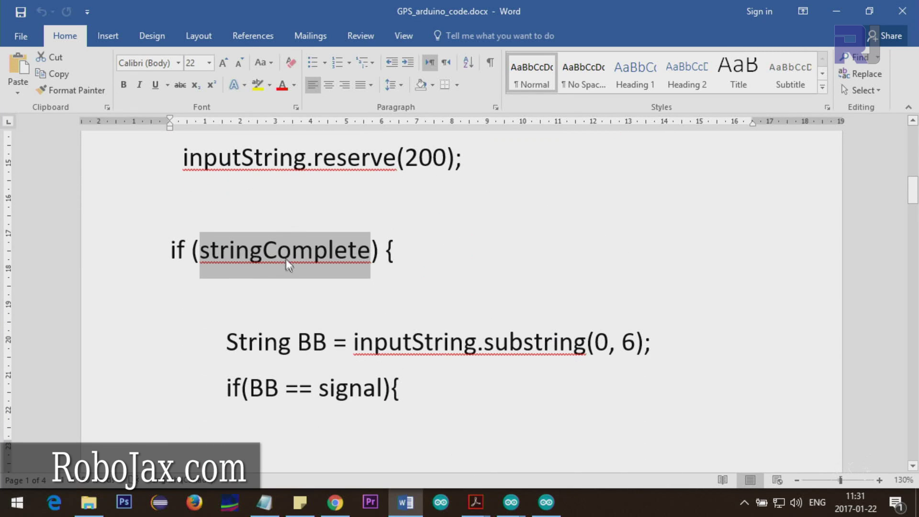
{"action": "mouse_move", "coordinate": [310, 364]}
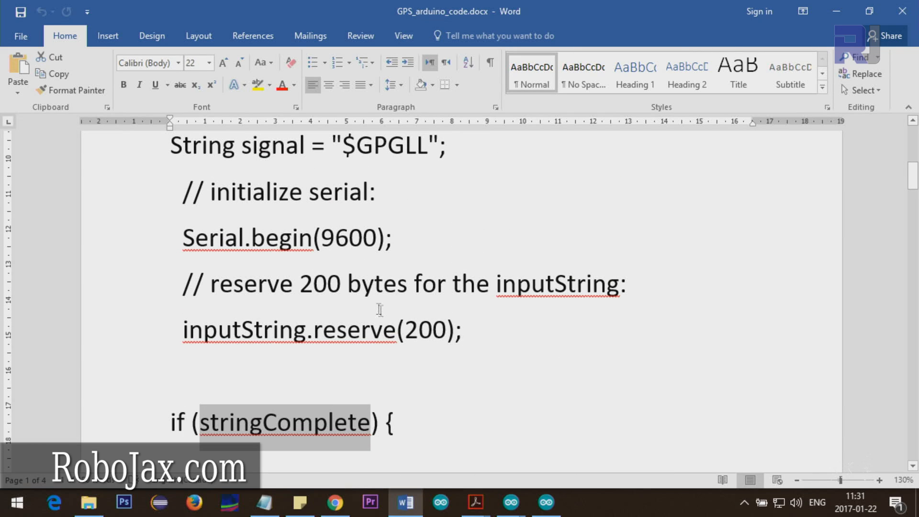
{"action": "double_click", "coordinate": [350, 329]}
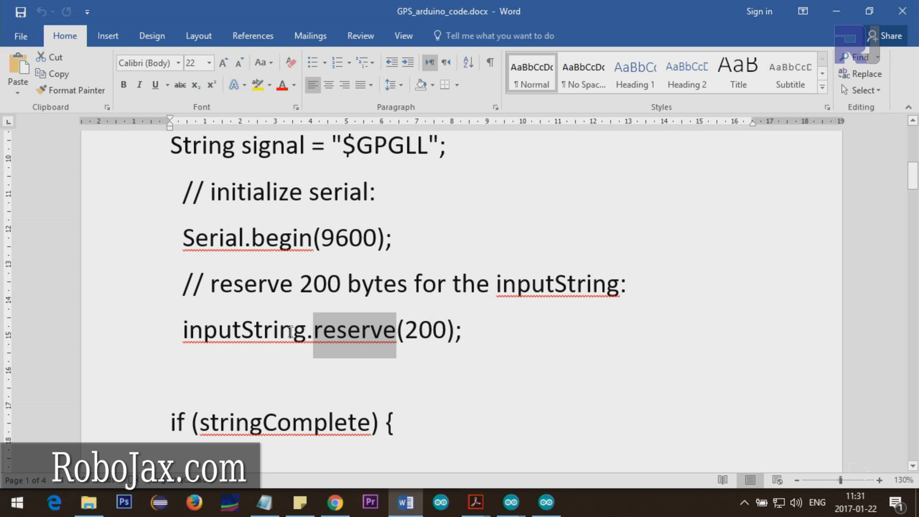
{"action": "left_click", "coordinate": [295, 329]}
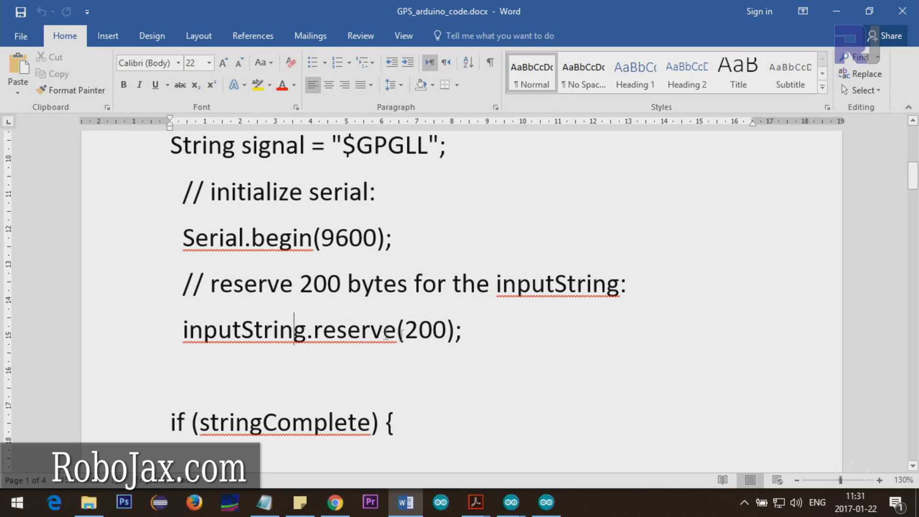
{"action": "double_click", "coordinate": [243, 329]}
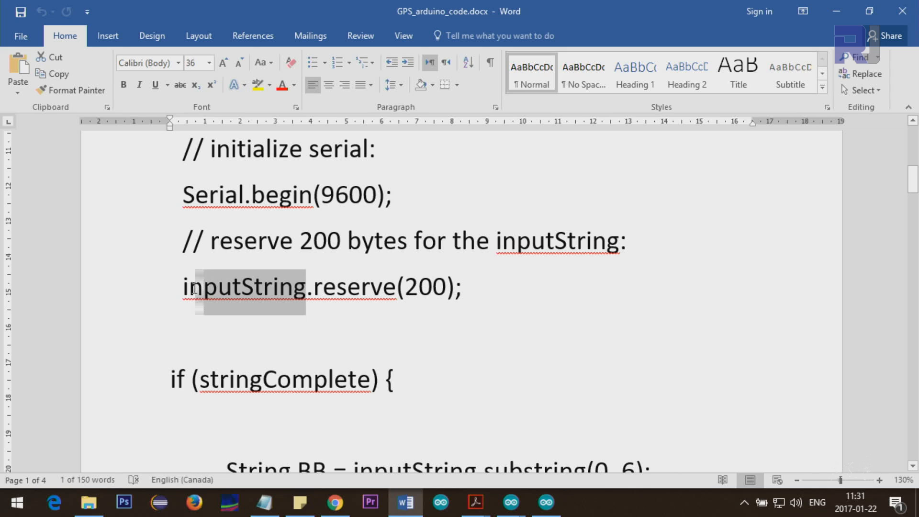
{"action": "scroll", "scroll_direction": "down", "scroll_amount": 3}
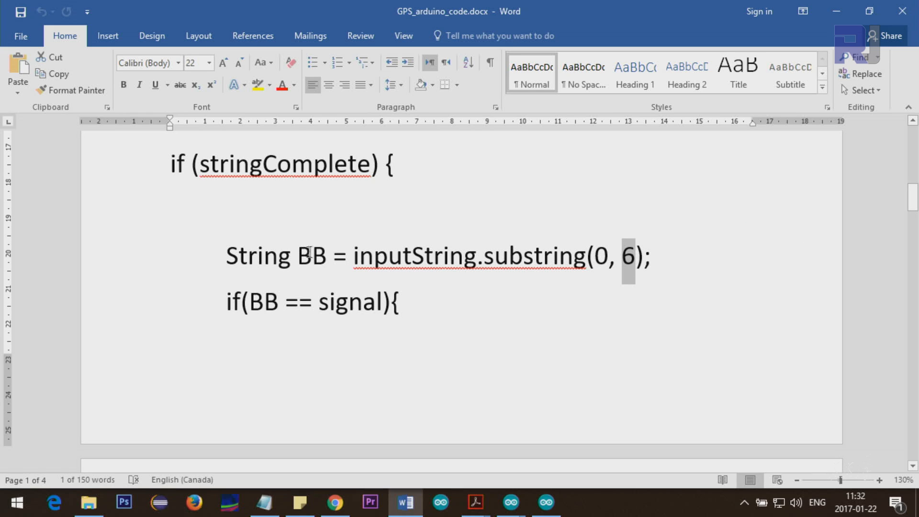
{"action": "double_click", "coordinate": [309, 255]}
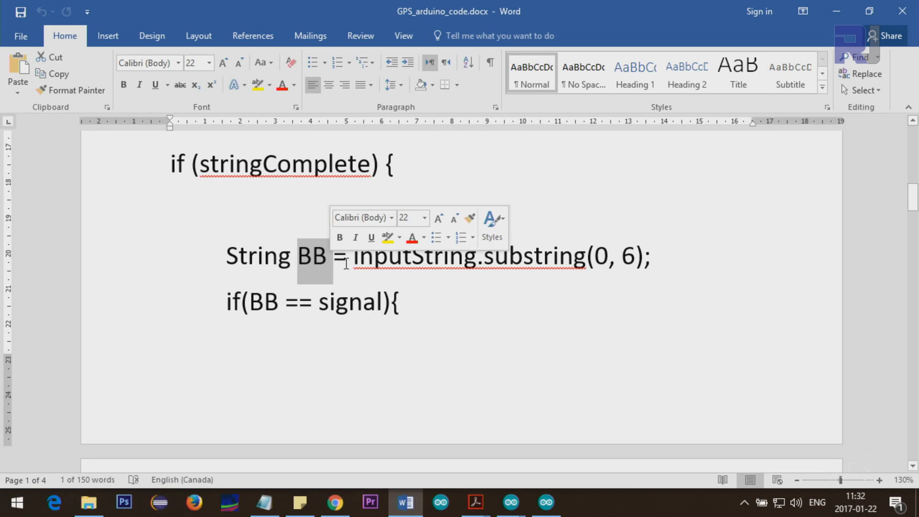
{"action": "mouse_move", "coordinate": [345, 305]}
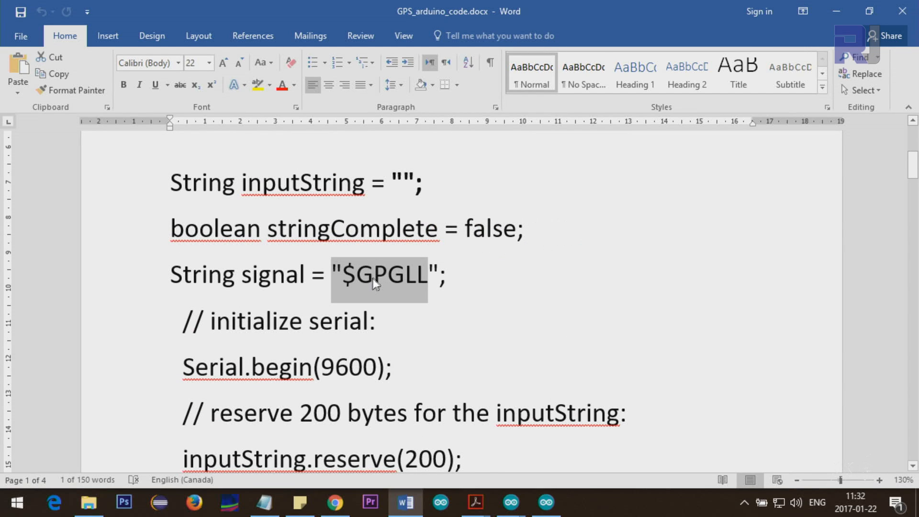
{"action": "mouse_move", "coordinate": [381, 289]}
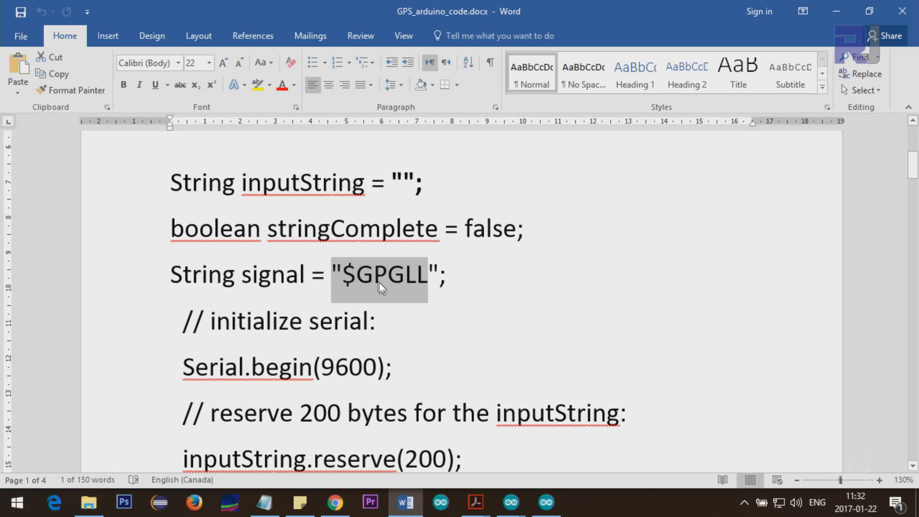
{"action": "scroll", "scroll_direction": "down", "scroll_amount": 3}
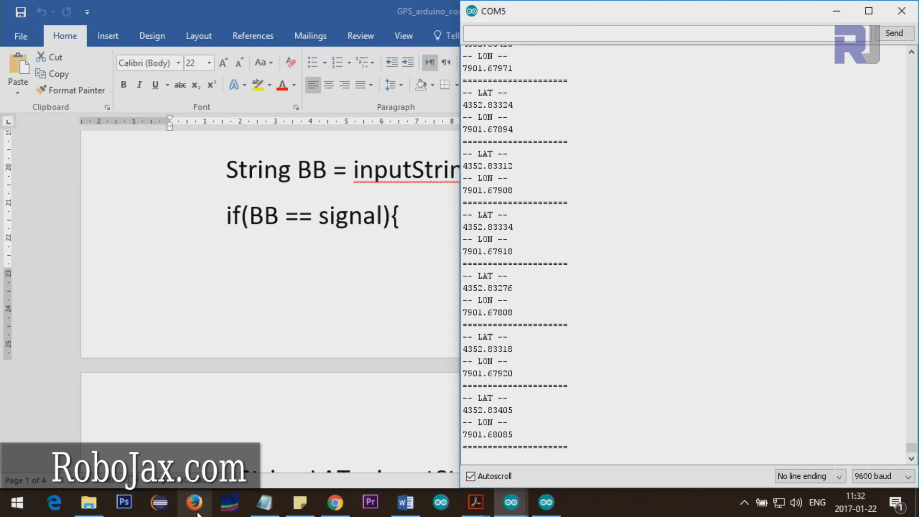
{"action": "left_click", "coordinate": [405, 501]}
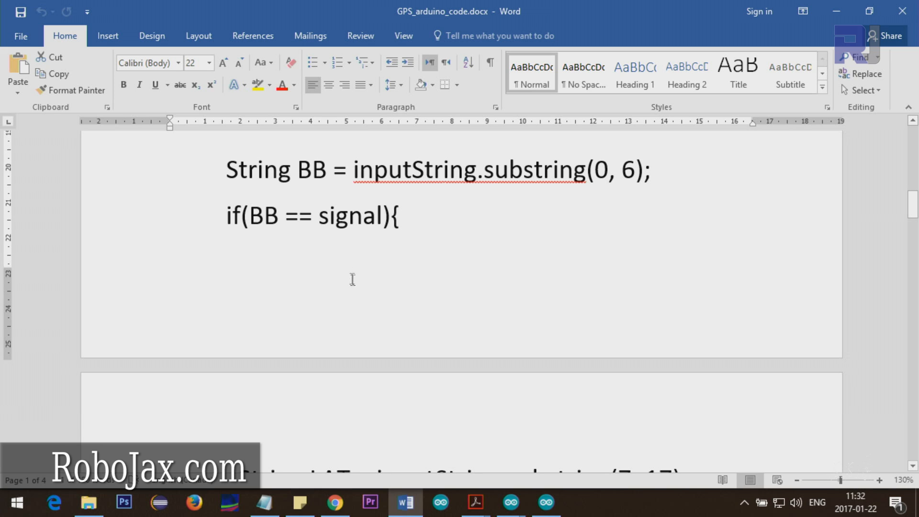
{"action": "mouse_move", "coordinate": [283, 191]}
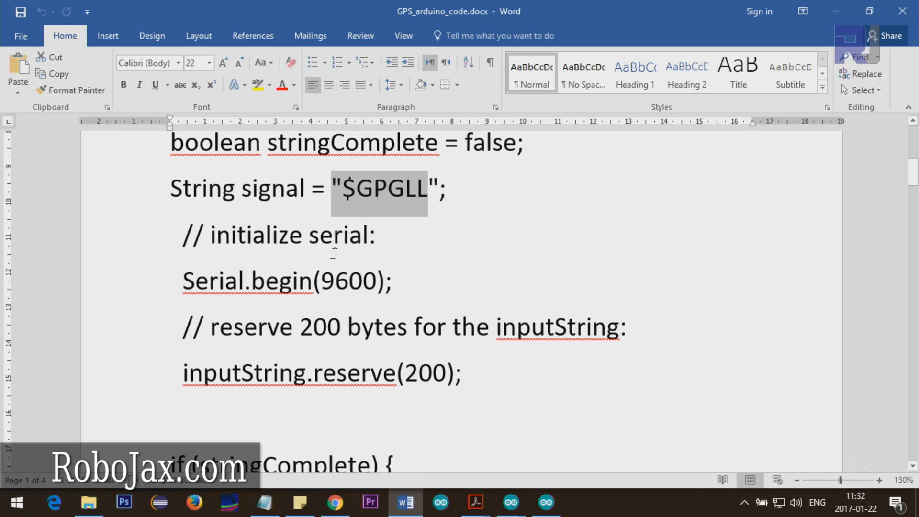
{"action": "left_click", "coordinate": [343, 188]}
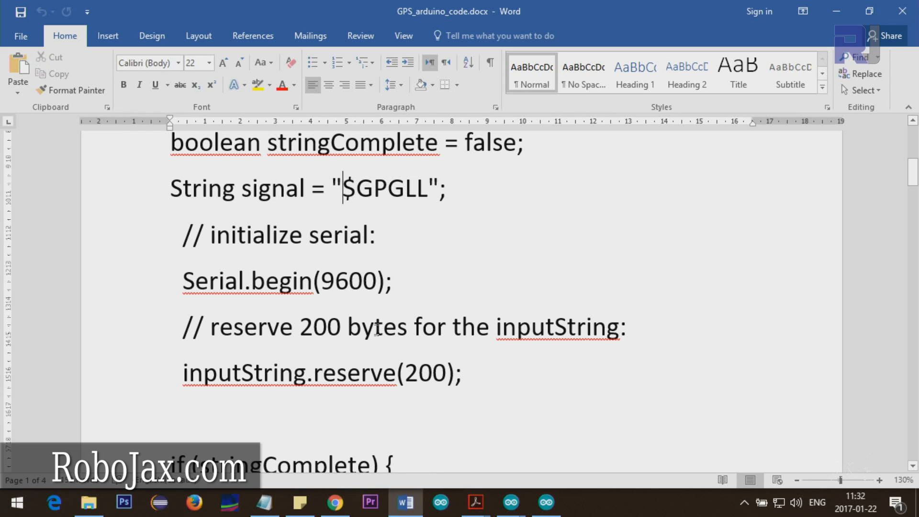
{"action": "scroll", "scroll_direction": "down", "scroll_amount": 3}
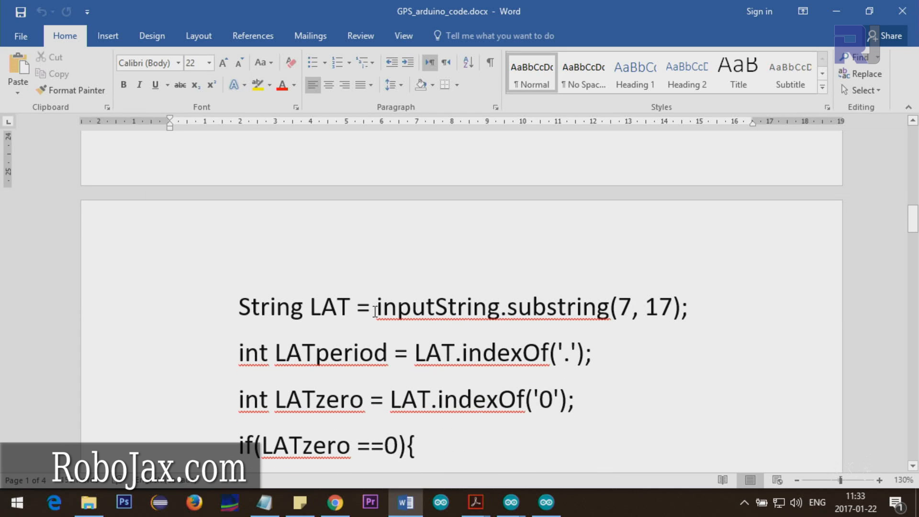
{"action": "double_click", "coordinate": [439, 308]}
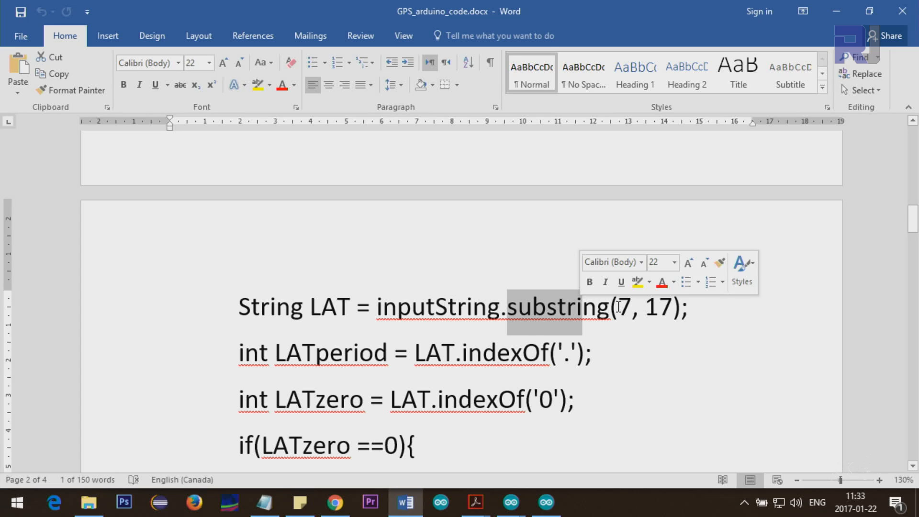
{"action": "left_click", "coordinate": [660, 309]}
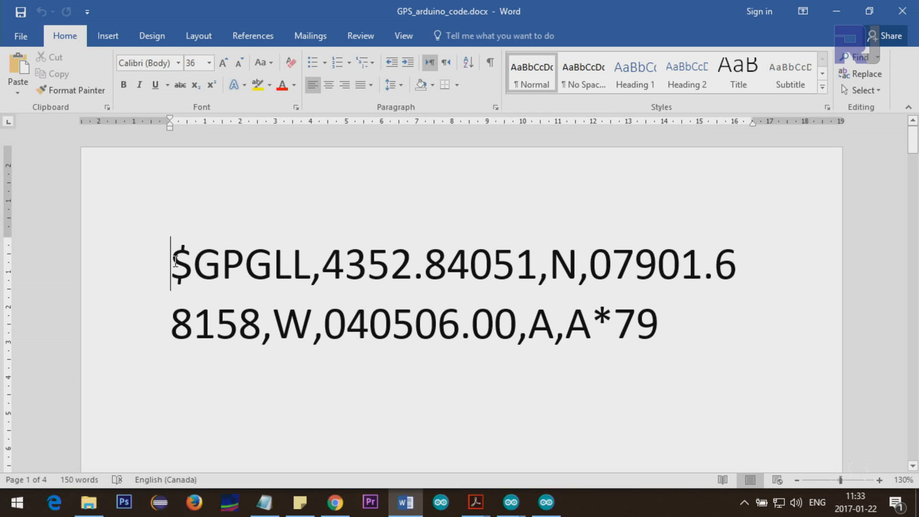
{"action": "left_click", "coordinate": [221, 270]}
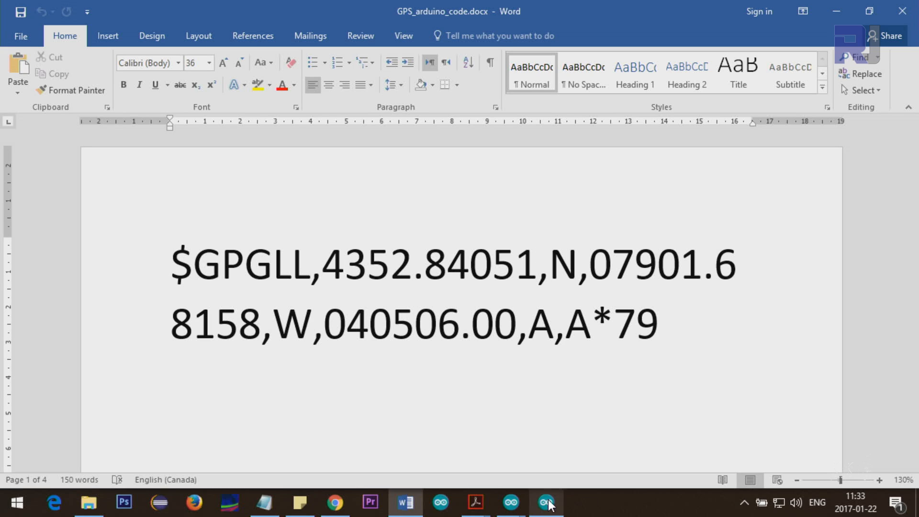
{"action": "mouse_move", "coordinate": [555, 504]}
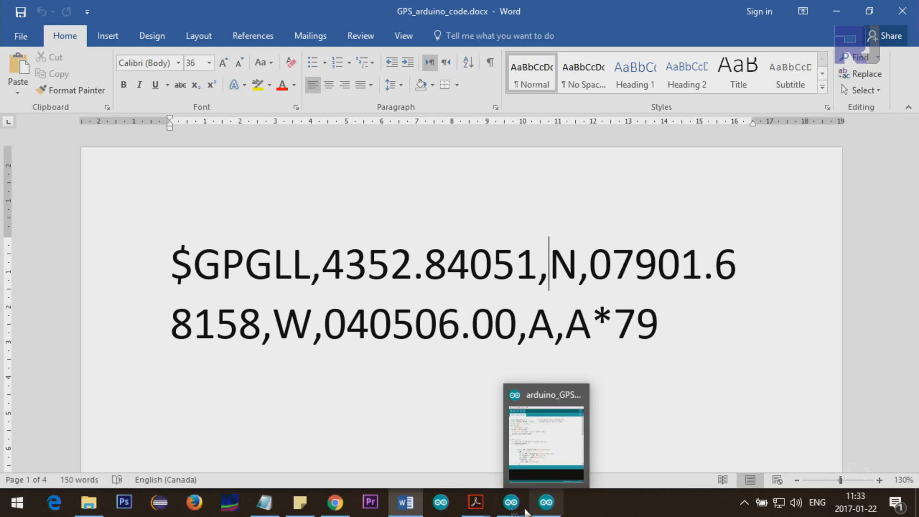
{"action": "left_click", "coordinate": [337, 504]}
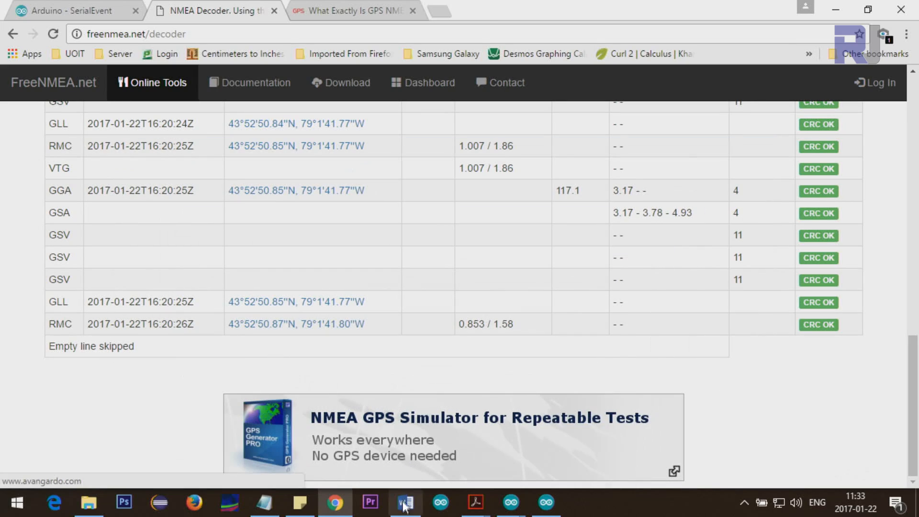
{"action": "left_click", "coordinate": [402, 501]}
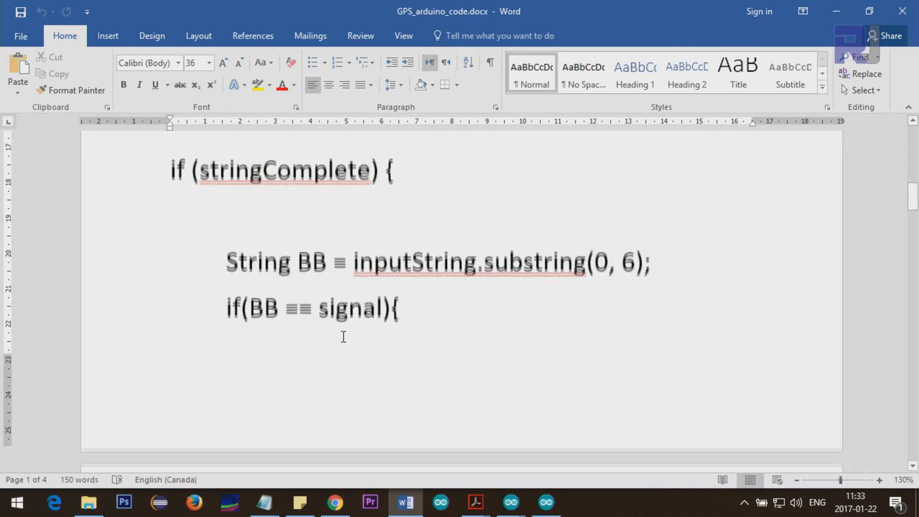
{"action": "scroll", "scroll_direction": "down", "scroll_amount": 3}
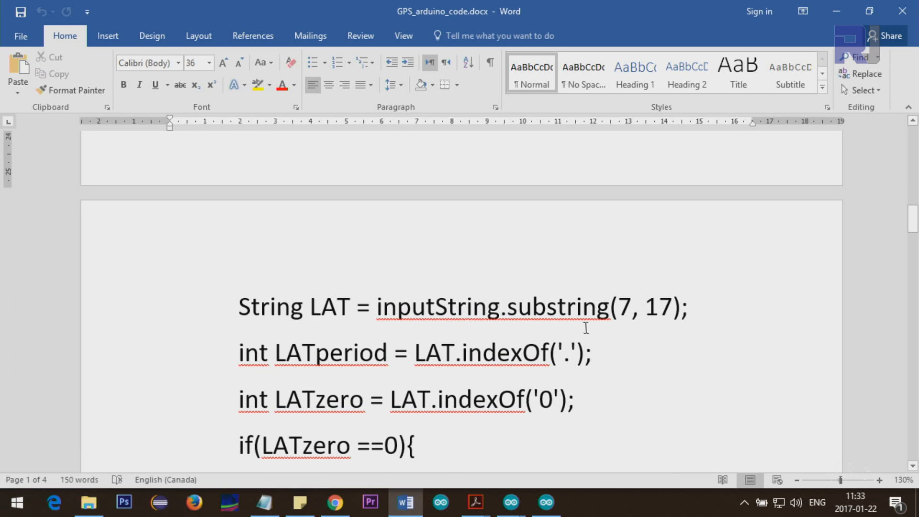
{"action": "mouse_move", "coordinate": [521, 379]}
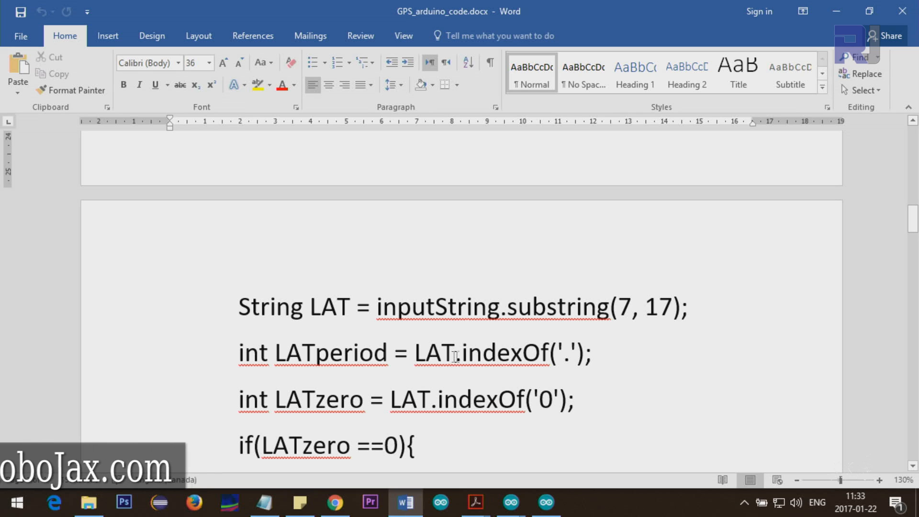
{"action": "double_click", "coordinate": [331, 306]}
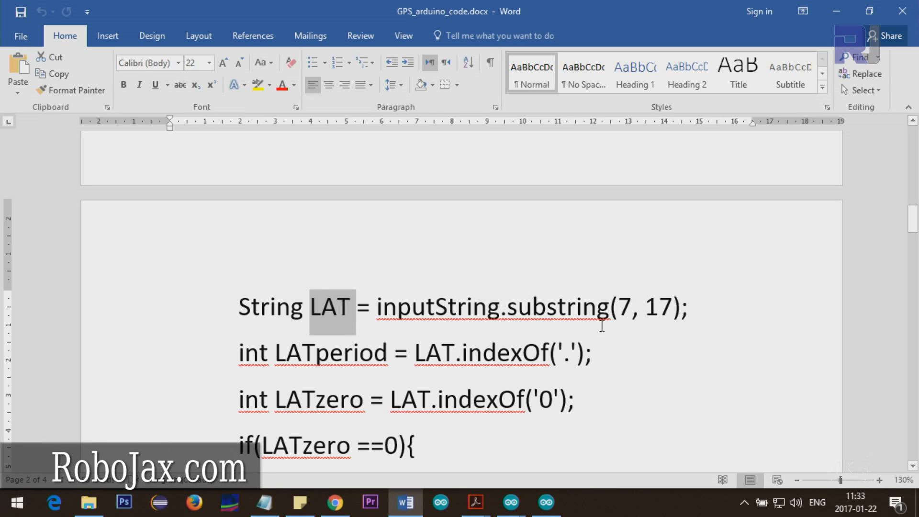
{"action": "mouse_move", "coordinate": [328, 307]}
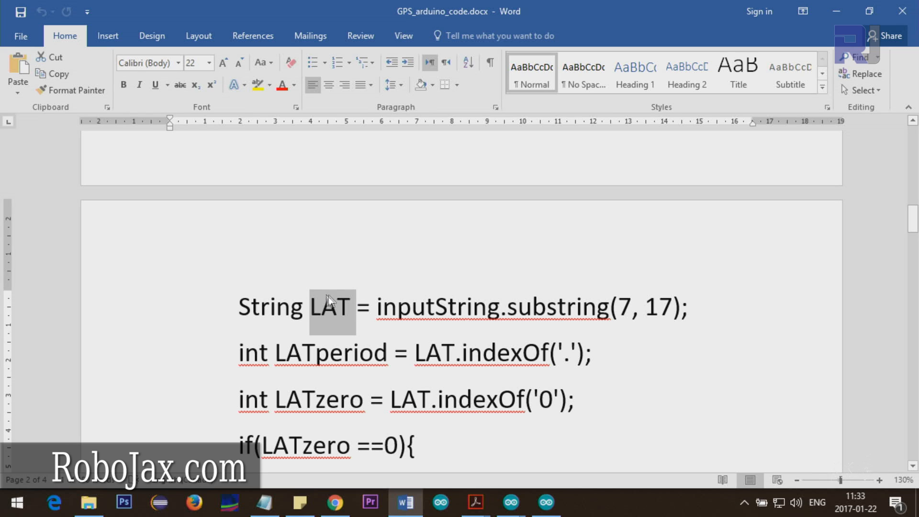
{"action": "mouse_move", "coordinate": [427, 367]}
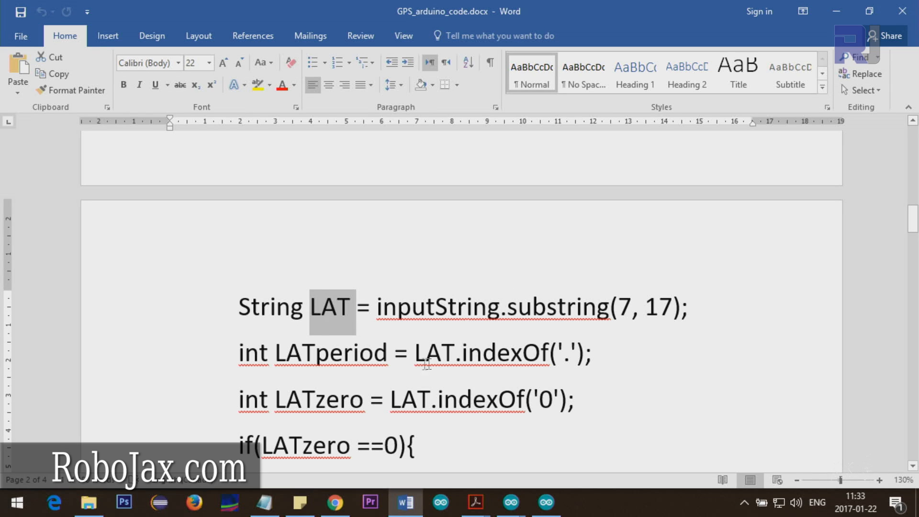
{"action": "left_click", "coordinate": [513, 360]}
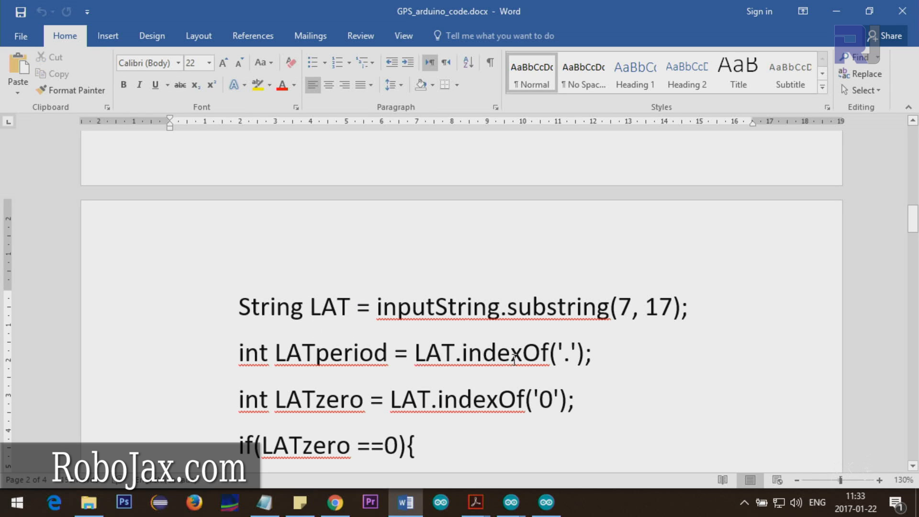
{"action": "left_click", "coordinate": [416, 354]}
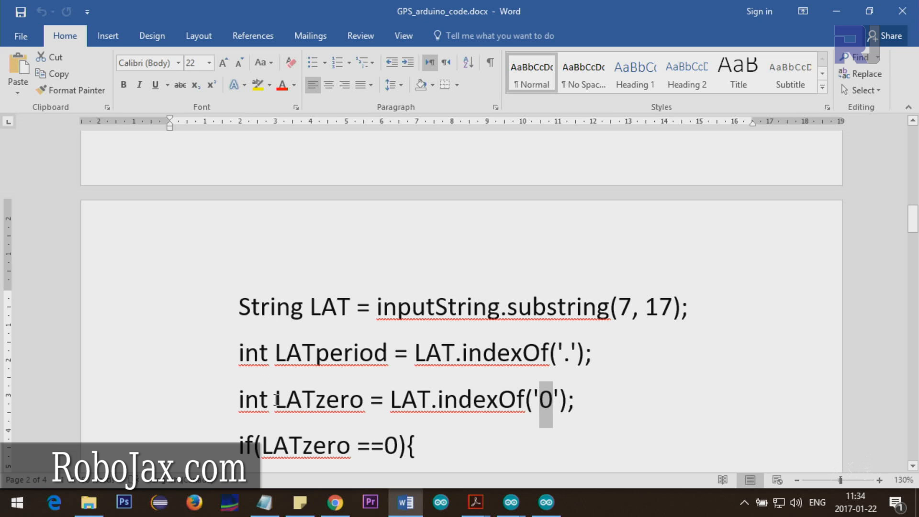
{"action": "double_click", "coordinate": [316, 400]}
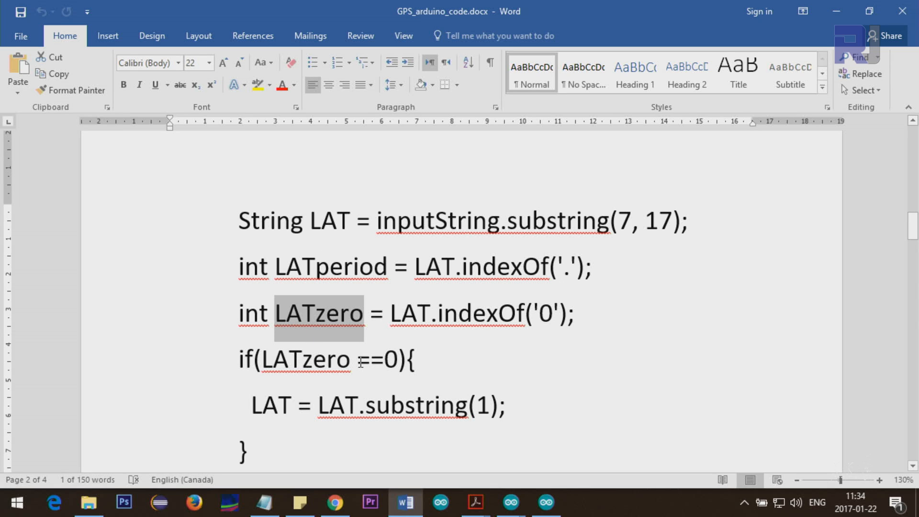
Step: Remove the latitude's leading zero so it reads 4352.84051, then return to the sketch declarations
{"action": "left_click", "coordinate": [574, 317]}
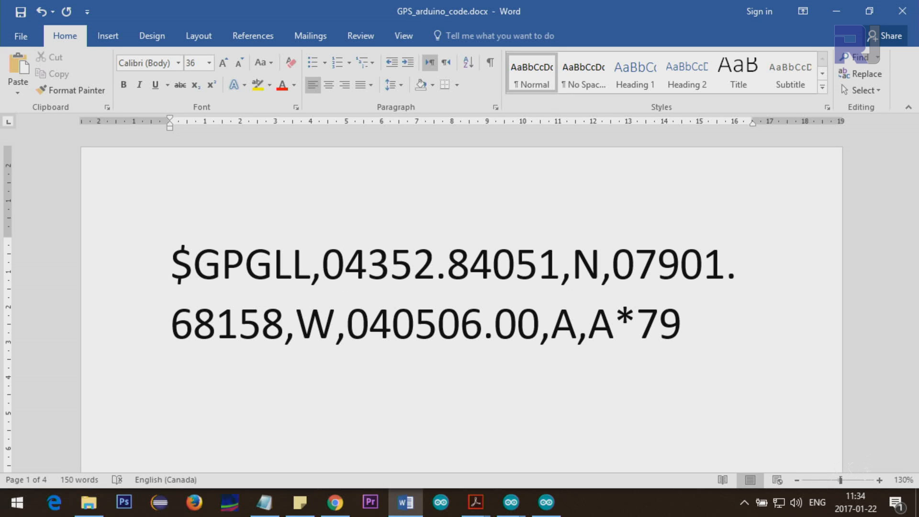
{"action": "left_click", "coordinate": [340, 278]}
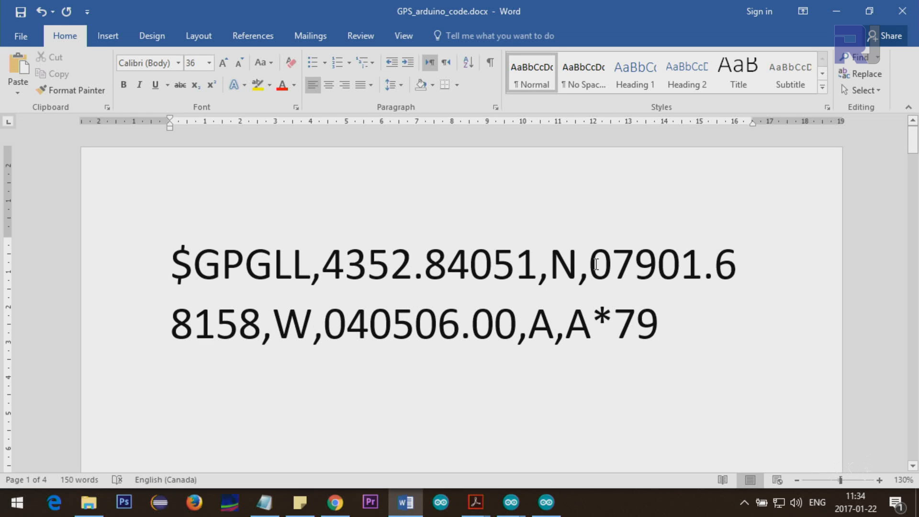
{"action": "double_click", "coordinate": [602, 270]}
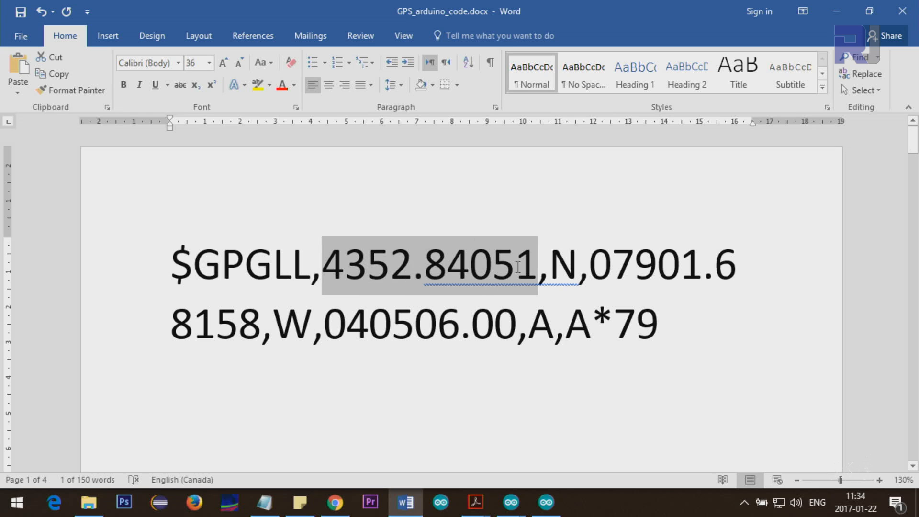
{"action": "mouse_move", "coordinate": [496, 279]}
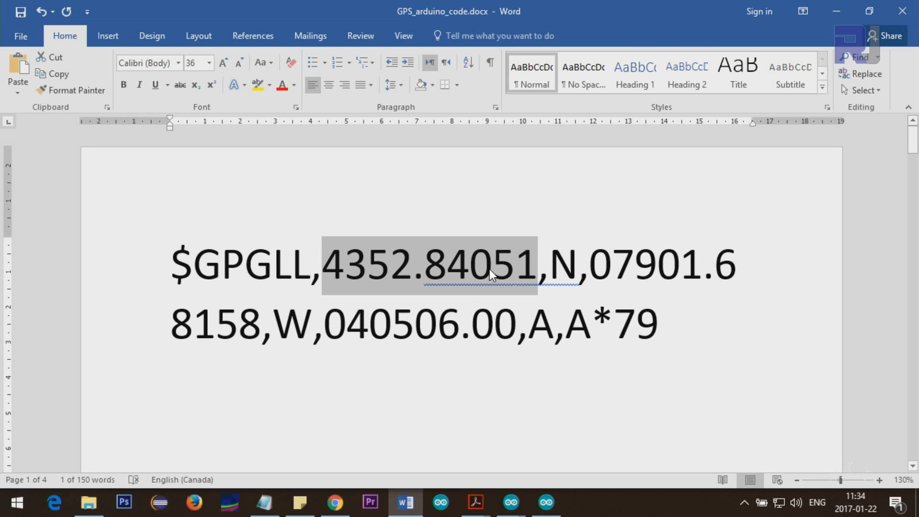
{"action": "mouse_move", "coordinate": [354, 274]}
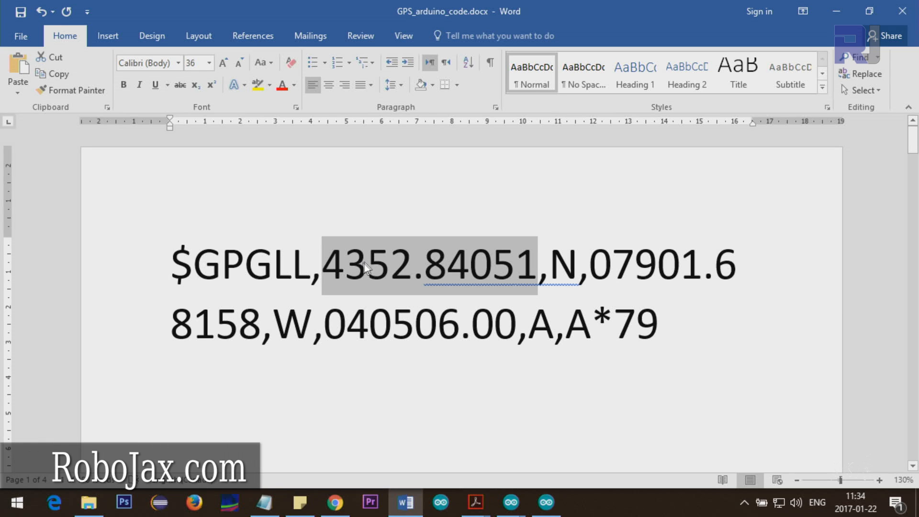
{"action": "mouse_move", "coordinate": [332, 277]}
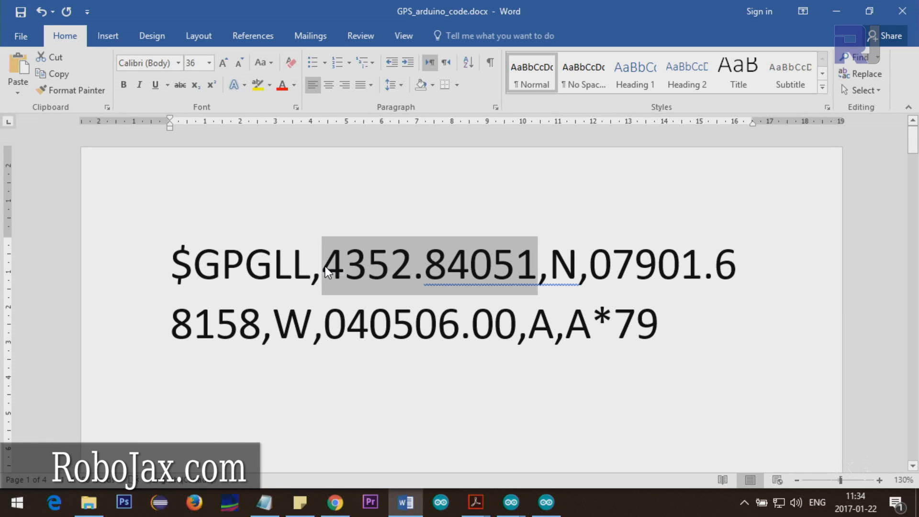
{"action": "left_click", "coordinate": [330, 280]}
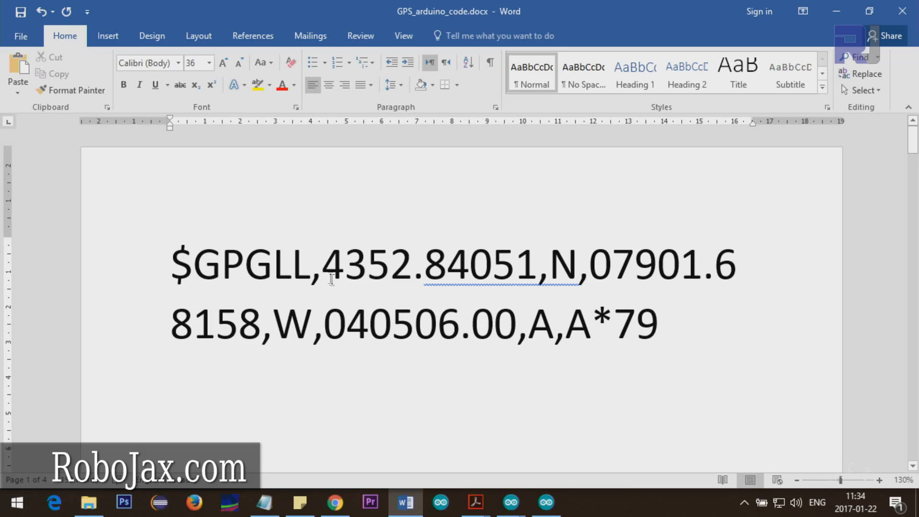
{"action": "scroll", "scroll_direction": "down", "scroll_amount": 3}
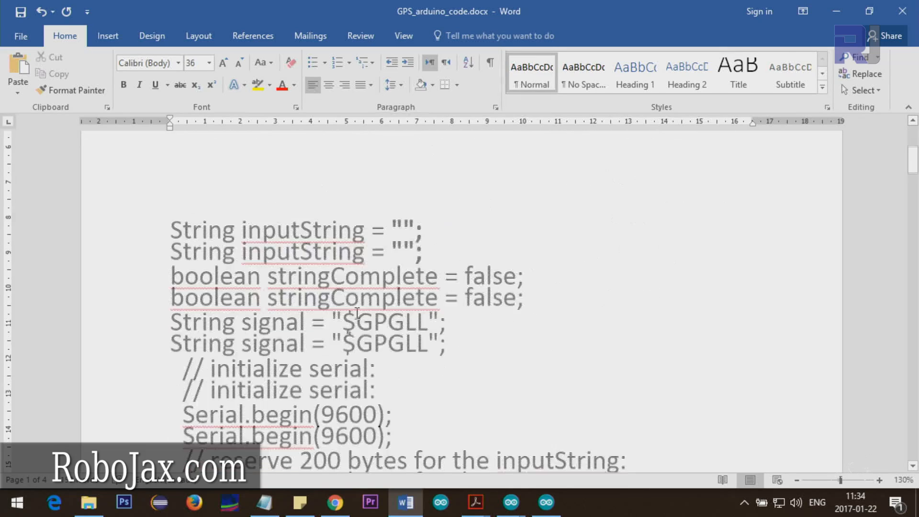
{"action": "scroll", "scroll_direction": "down", "scroll_amount": 3}
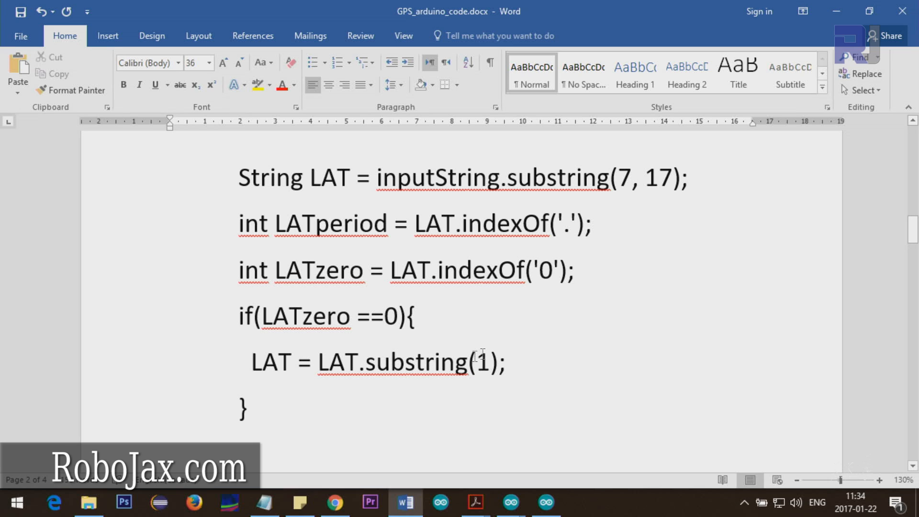
{"action": "double_click", "coordinate": [337, 361]}
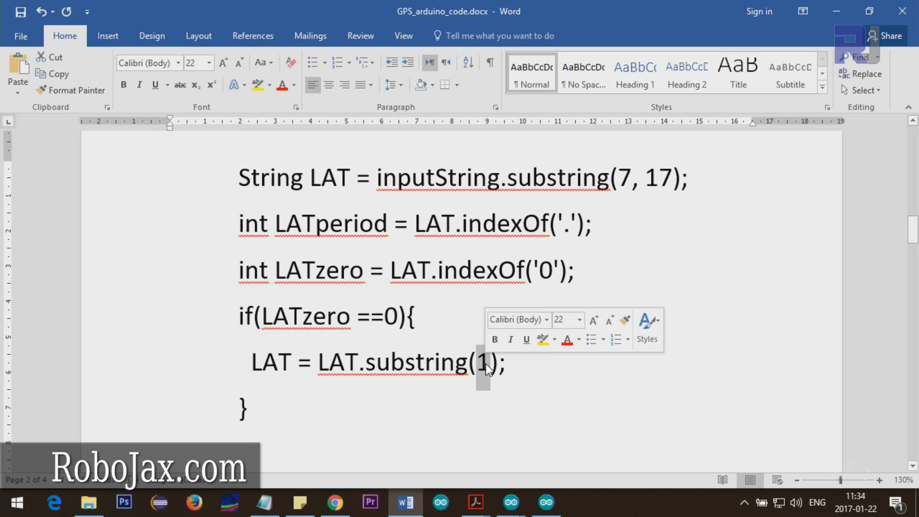
{"action": "left_click", "coordinate": [335, 179]}
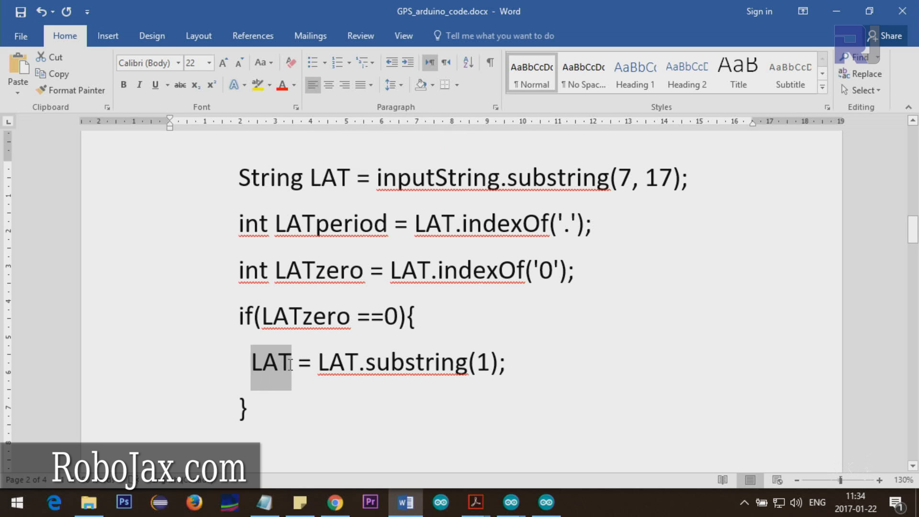
{"action": "scroll", "scroll_direction": "down", "scroll_amount": 3}
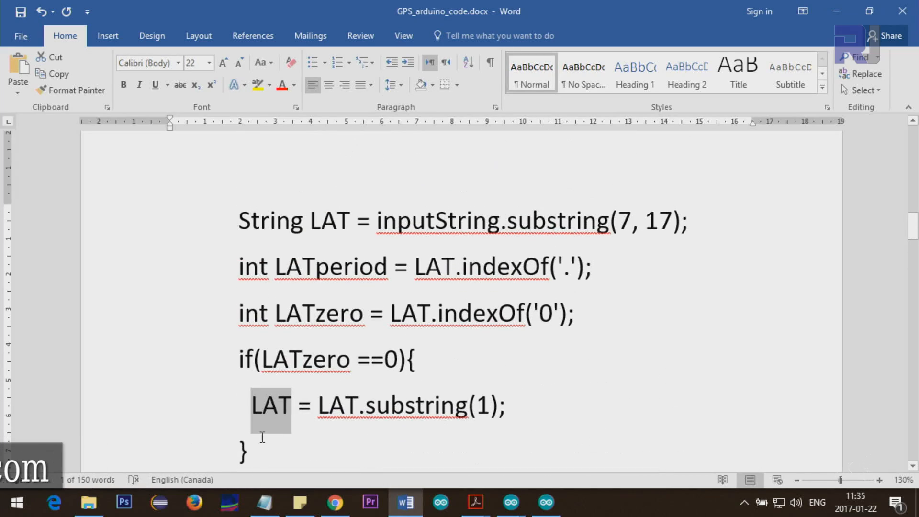
{"action": "scroll", "scroll_direction": "down", "scroll_amount": 3}
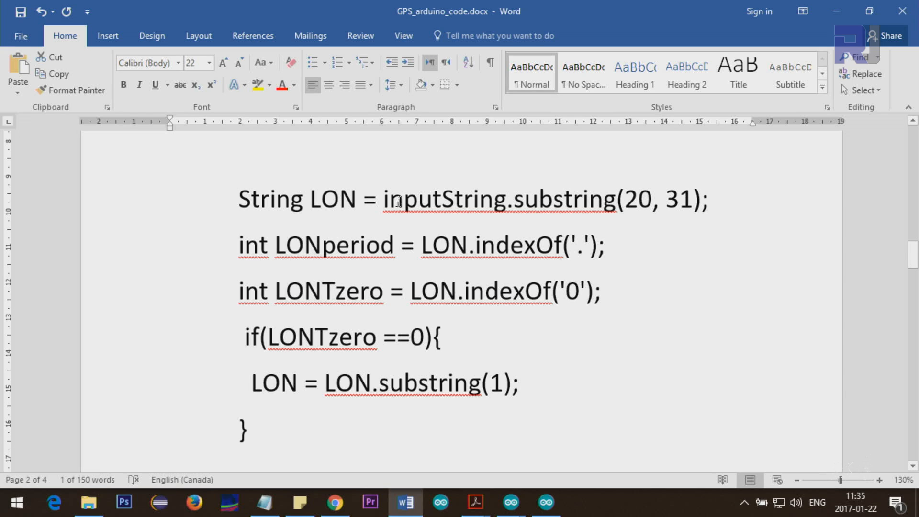
{"action": "double_click", "coordinate": [333, 199]}
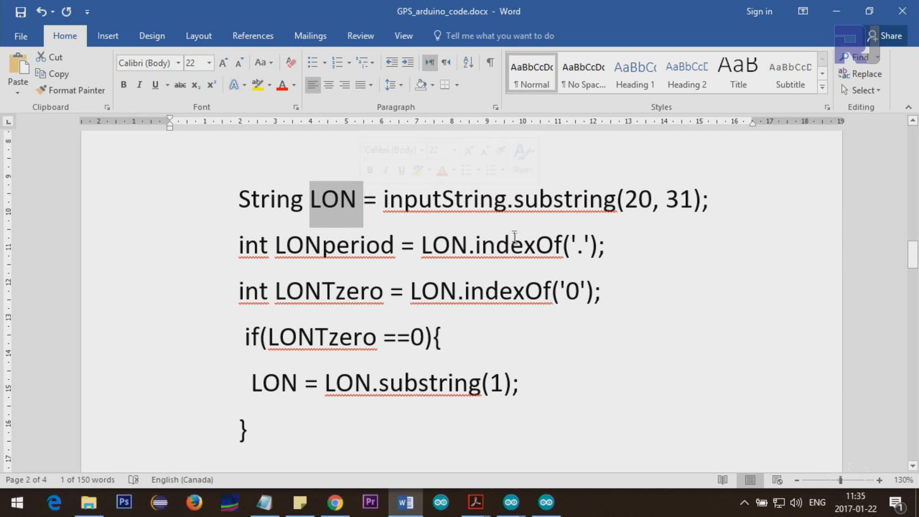
{"action": "left_click", "coordinate": [360, 313]}
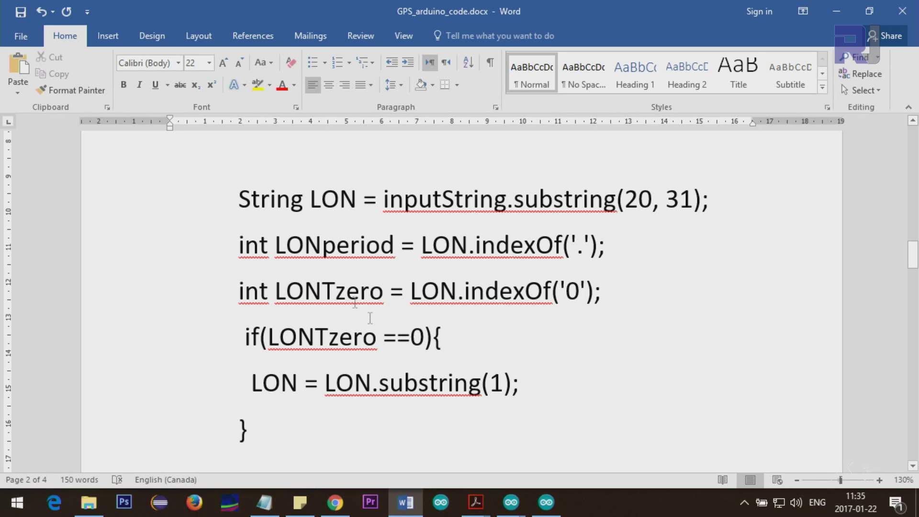
{"action": "scroll", "scroll_direction": "down", "scroll_amount": 3}
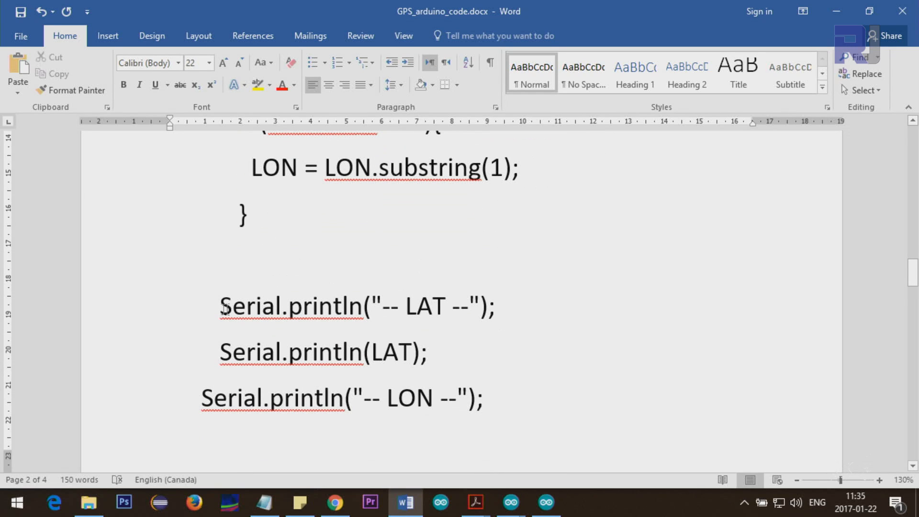
{"action": "double_click", "coordinate": [424, 307]}
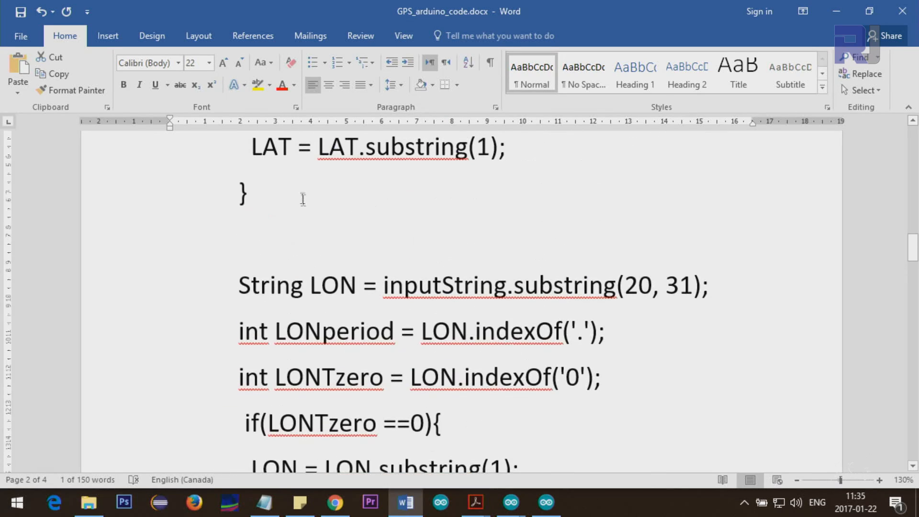
{"action": "scroll", "scroll_direction": "down", "scroll_amount": 3}
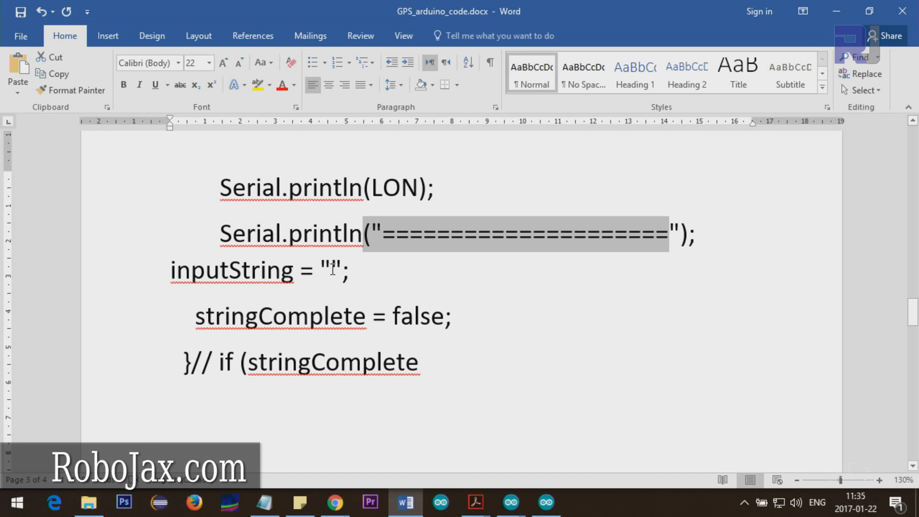
{"action": "left_click", "coordinate": [333, 270]}
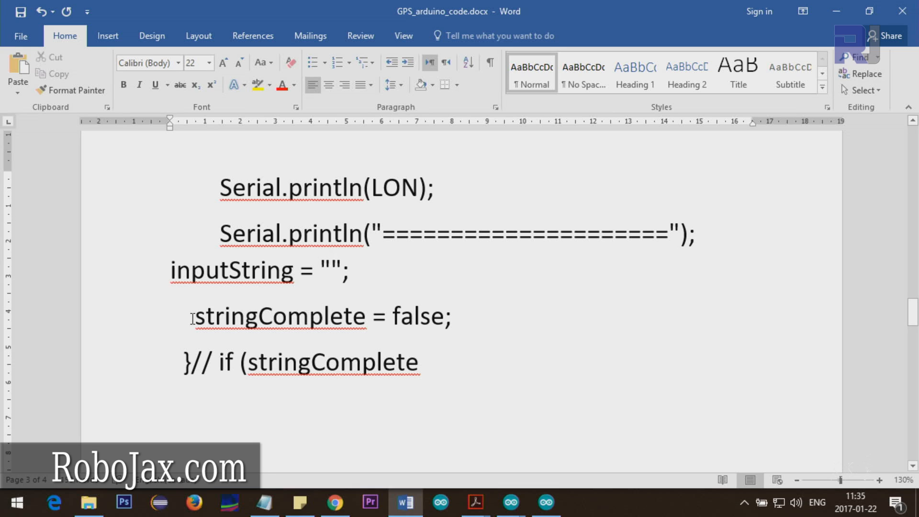
{"action": "left_click", "coordinate": [332, 270]}
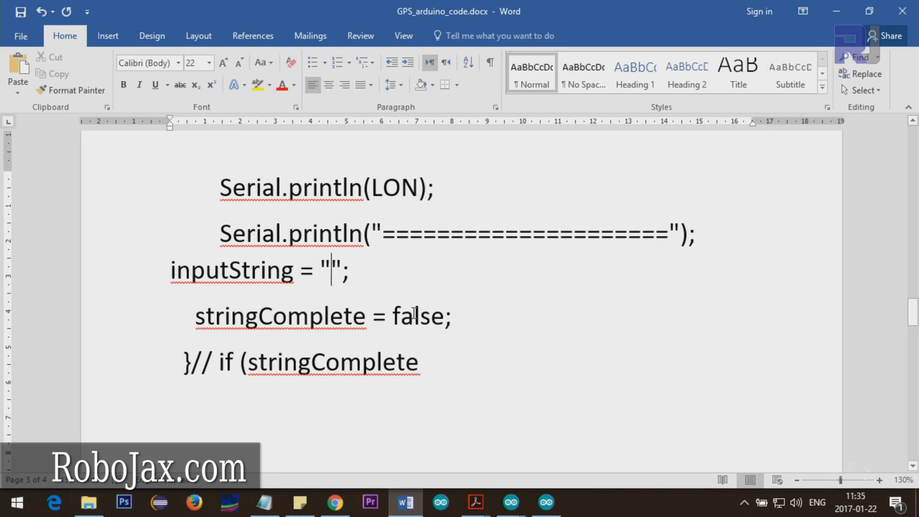
{"action": "mouse_move", "coordinate": [398, 321]}
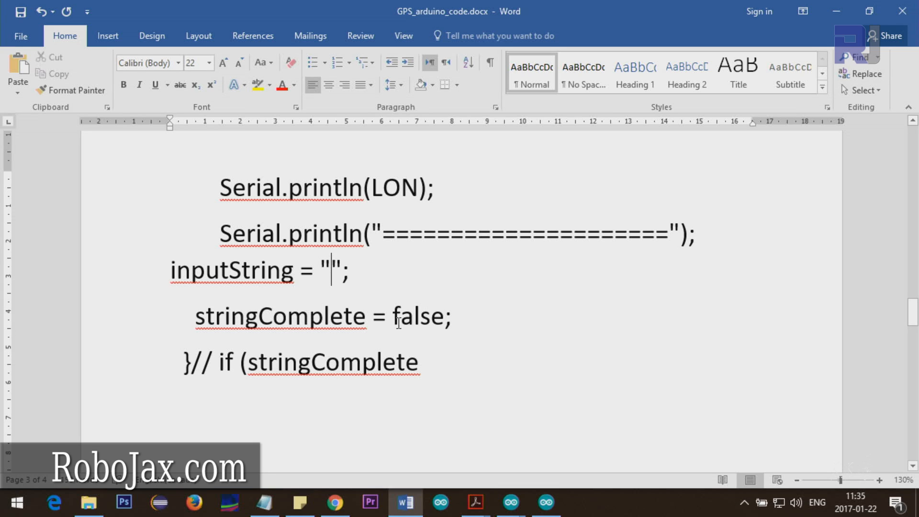
{"action": "mouse_move", "coordinate": [549, 505]}
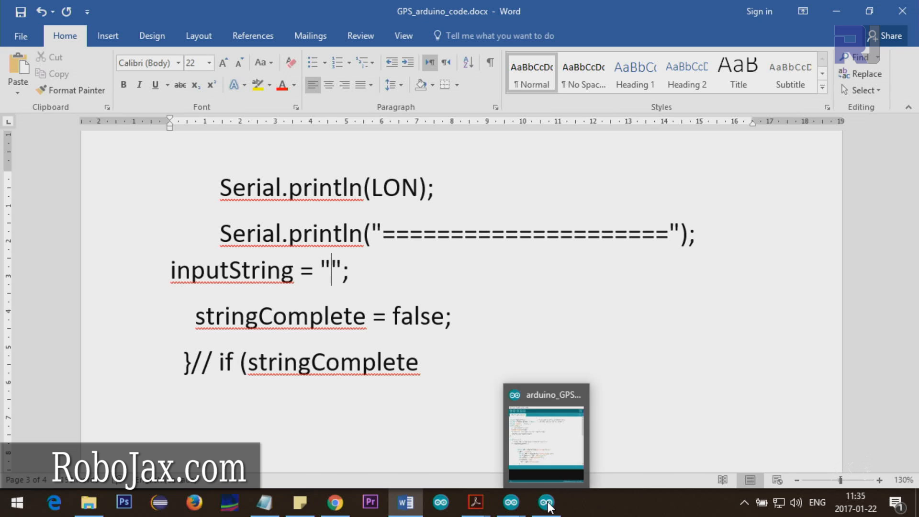
Step: Return to the arduino_GPS_coord sketch and pick out loop and its stringComplete condition
{"action": "left_click", "coordinate": [546, 503]}
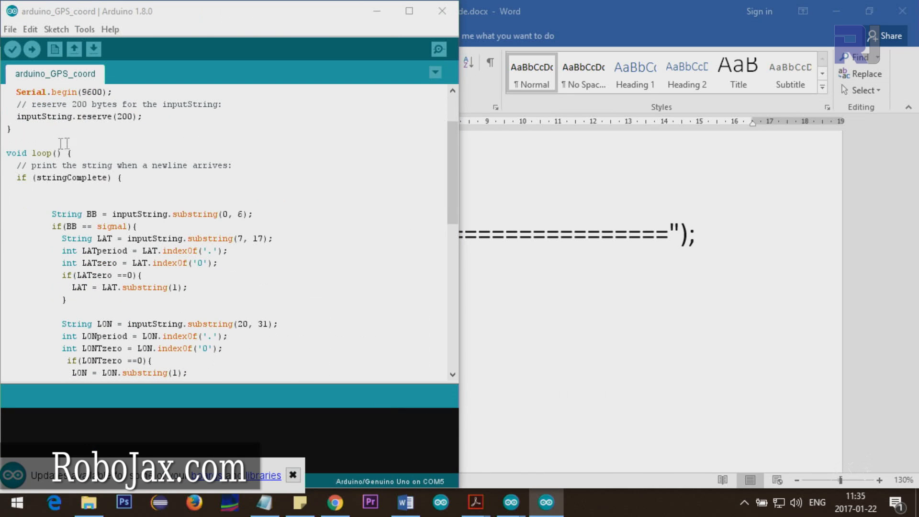
{"action": "double_click", "coordinate": [40, 153]}
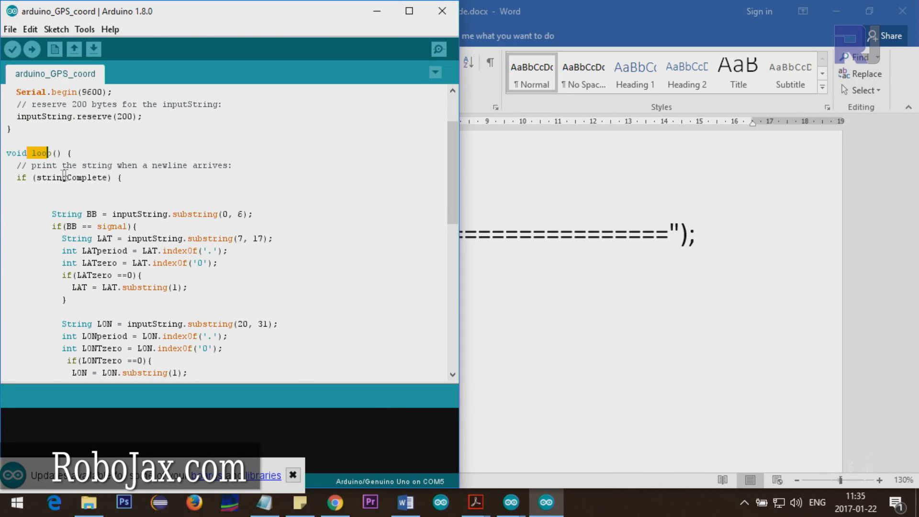
{"action": "double_click", "coordinate": [67, 178]}
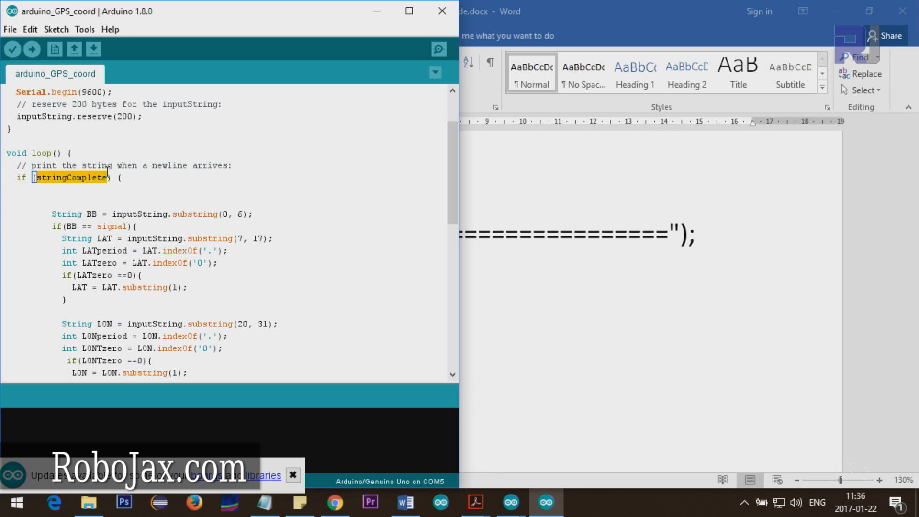